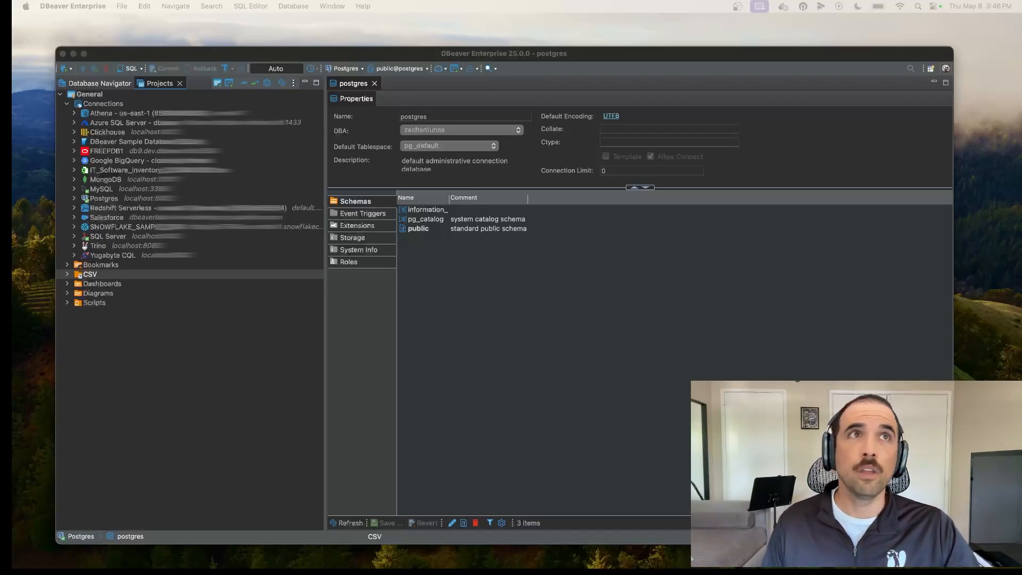
{"action": "mouse_move", "coordinate": [490, 30]}
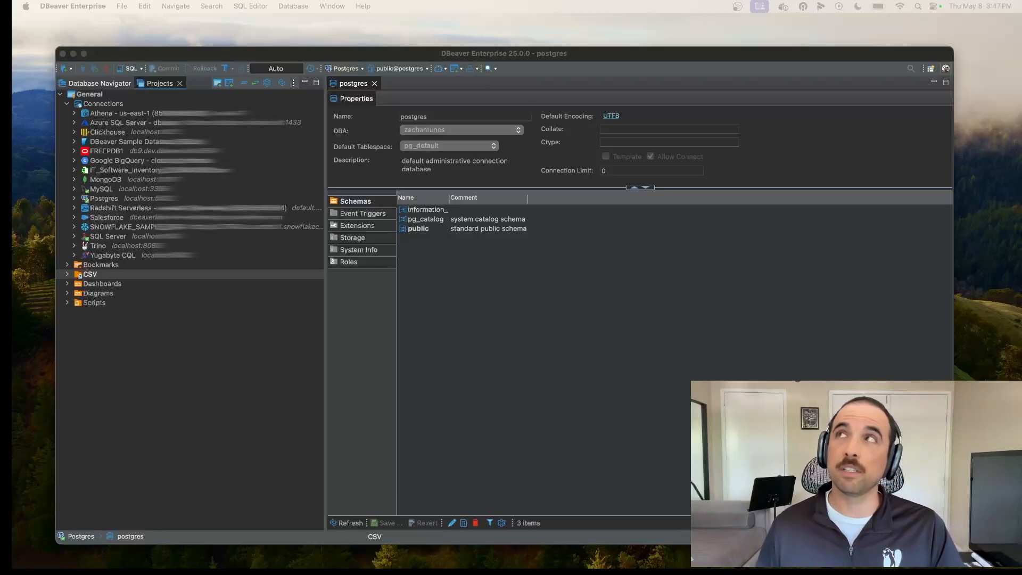
{"action": "mouse_move", "coordinate": [373, 405]}
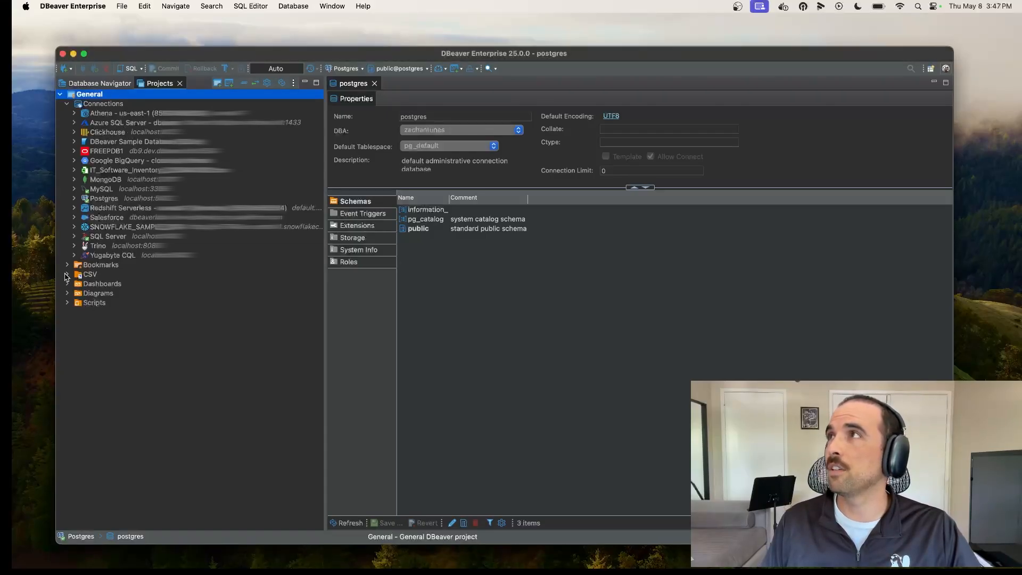
- Peek into the project's Scripts folder and the Git actions list without changing anything
{"action": "left_click", "coordinate": [68, 303]}
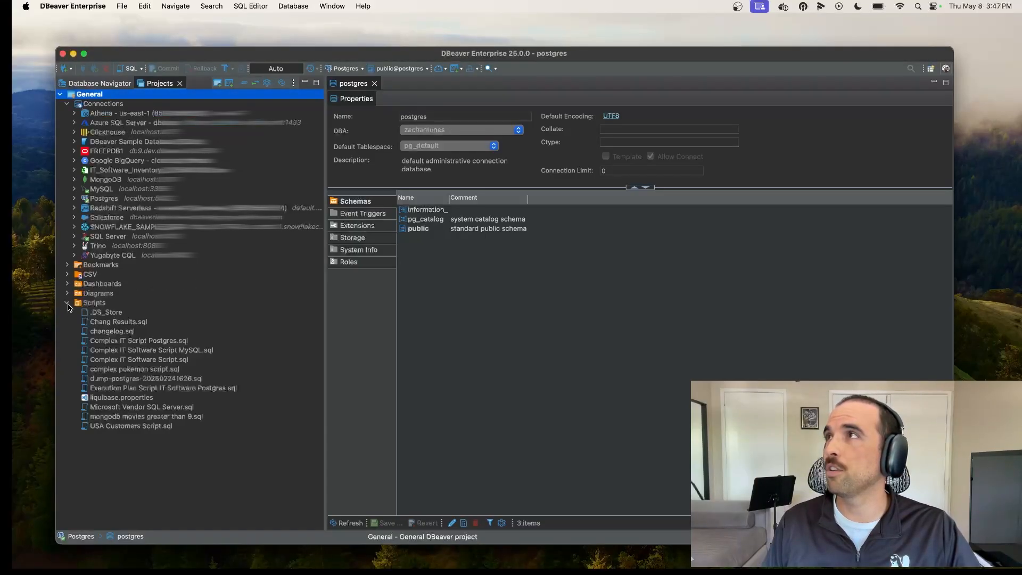
{"action": "left_click", "coordinate": [68, 302]}
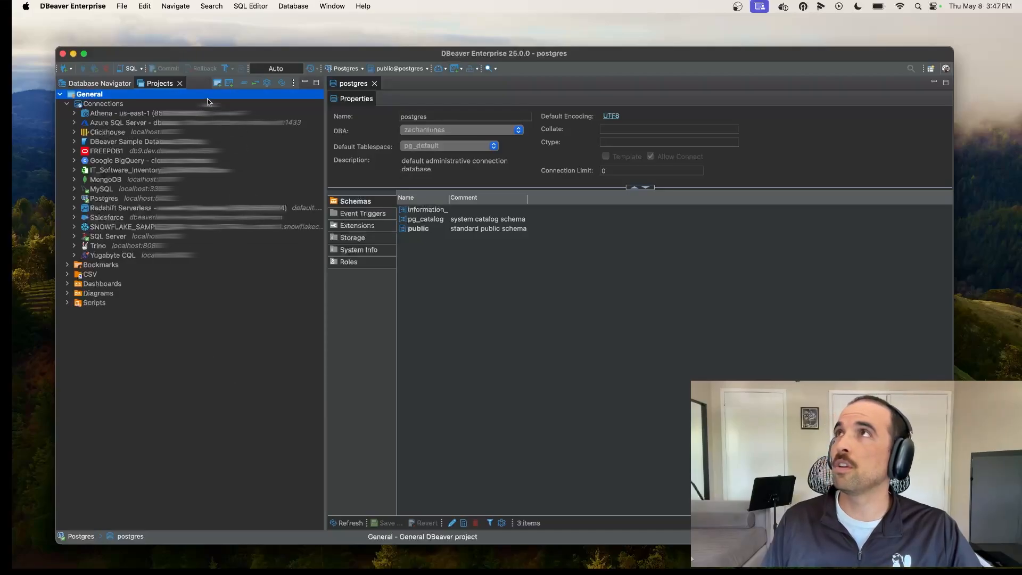
{"action": "left_click", "coordinate": [456, 69]}
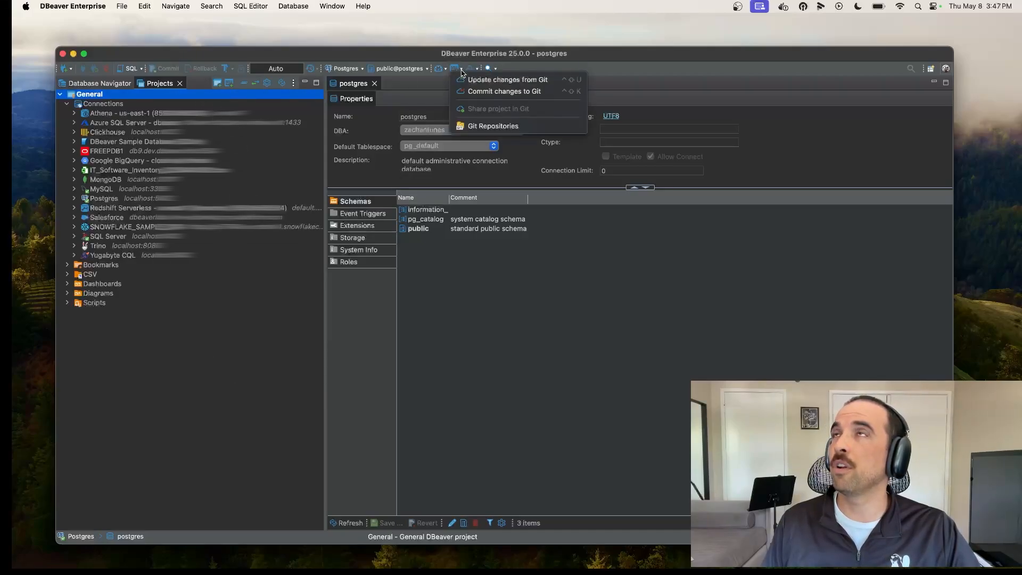
{"action": "left_click", "coordinate": [492, 125]}
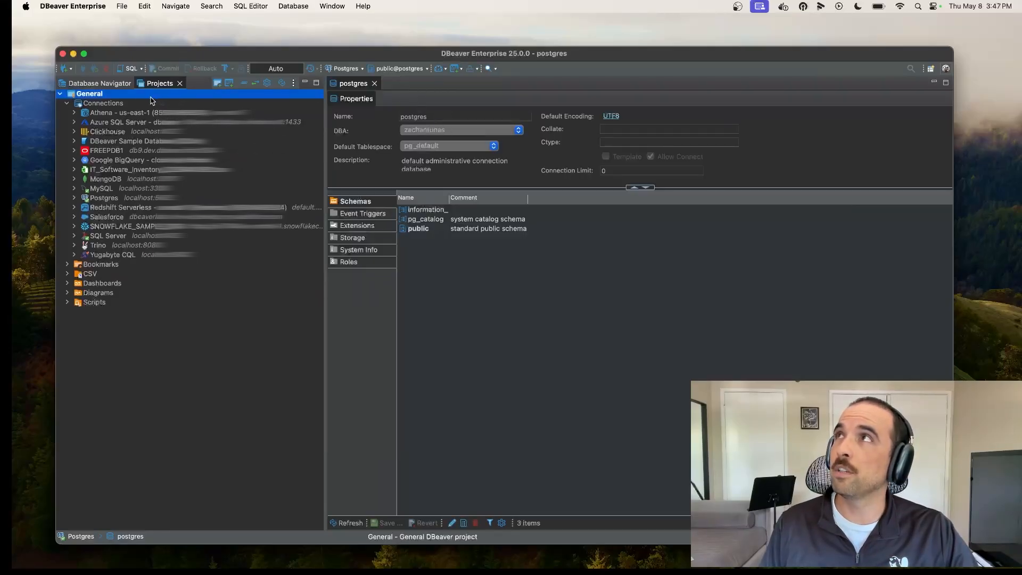
- Start a commit for the General project via Team > Commit, opening the Git Staging view
{"action": "right_click", "coordinate": [104, 104]}
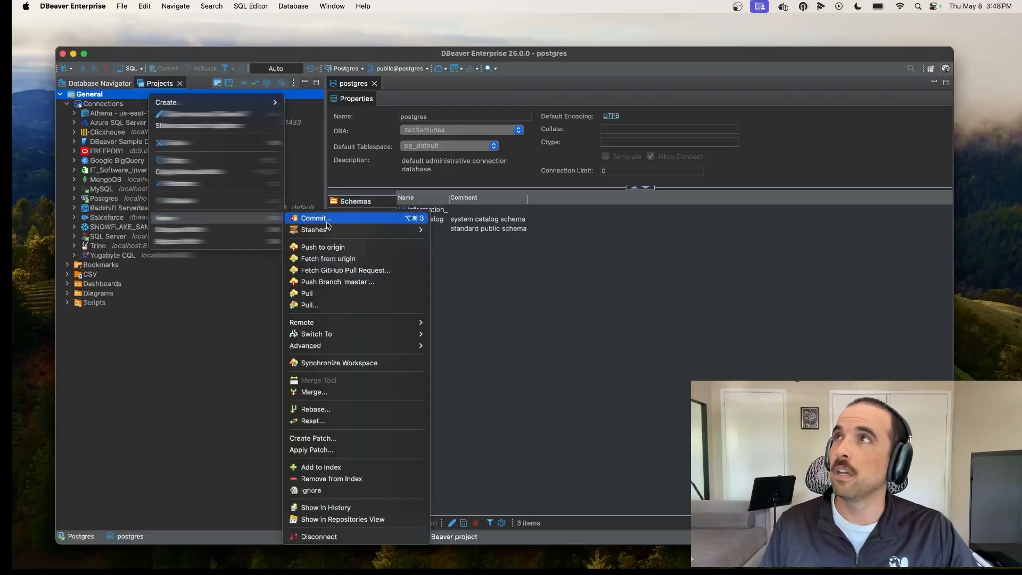
{"action": "left_click", "coordinate": [316, 218]}
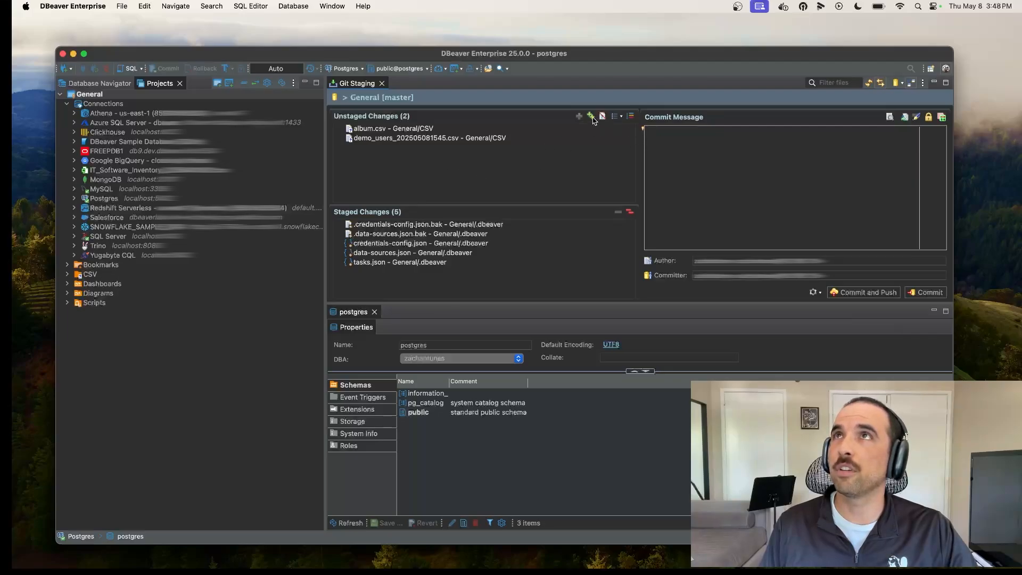
- Stage all changes and commit them with the message 'EE Demo Video Commit'
{"action": "left_click", "coordinate": [590, 116]}
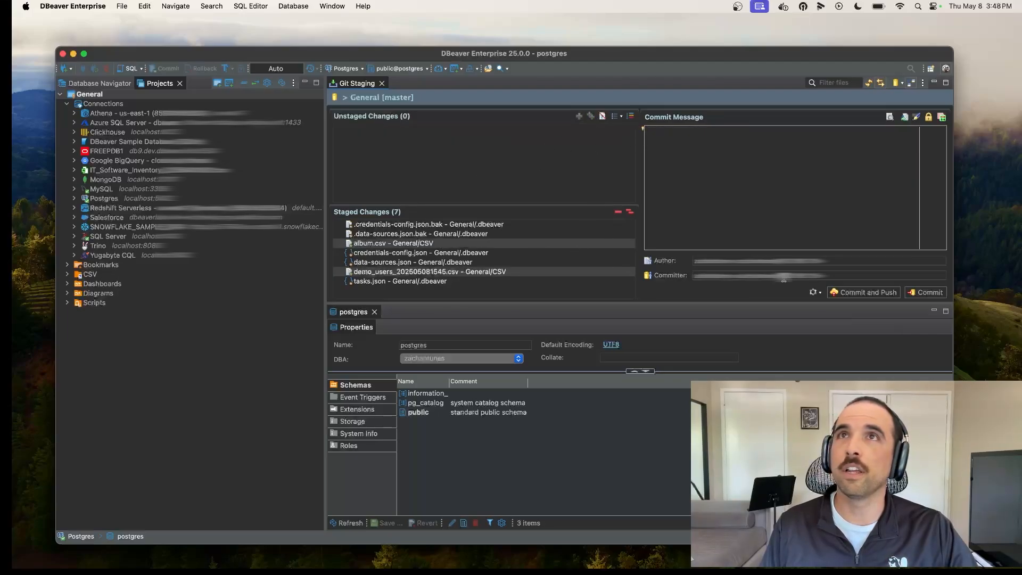
{"action": "left_click", "coordinate": [925, 292]}
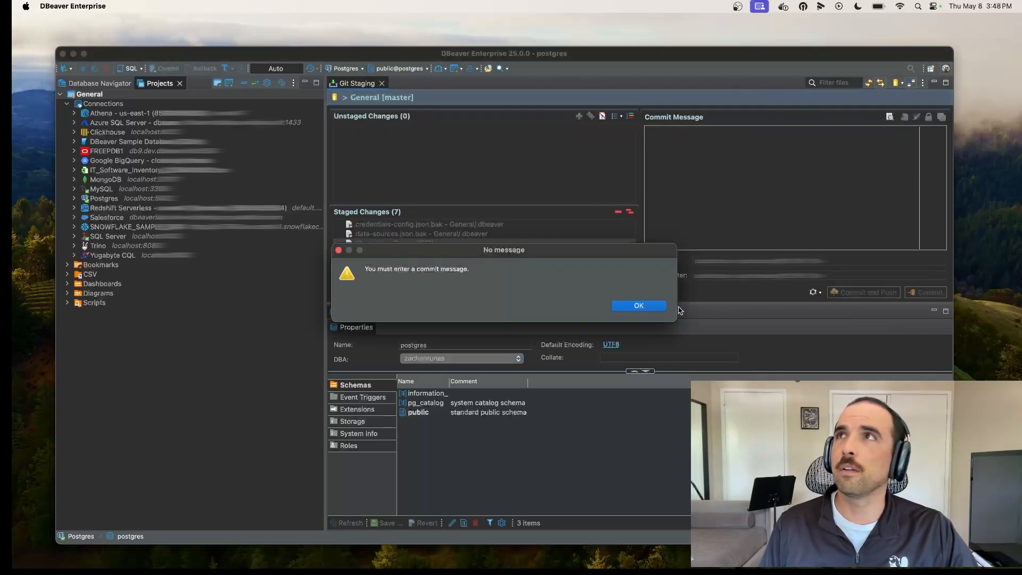
{"action": "left_click", "coordinate": [639, 306]}
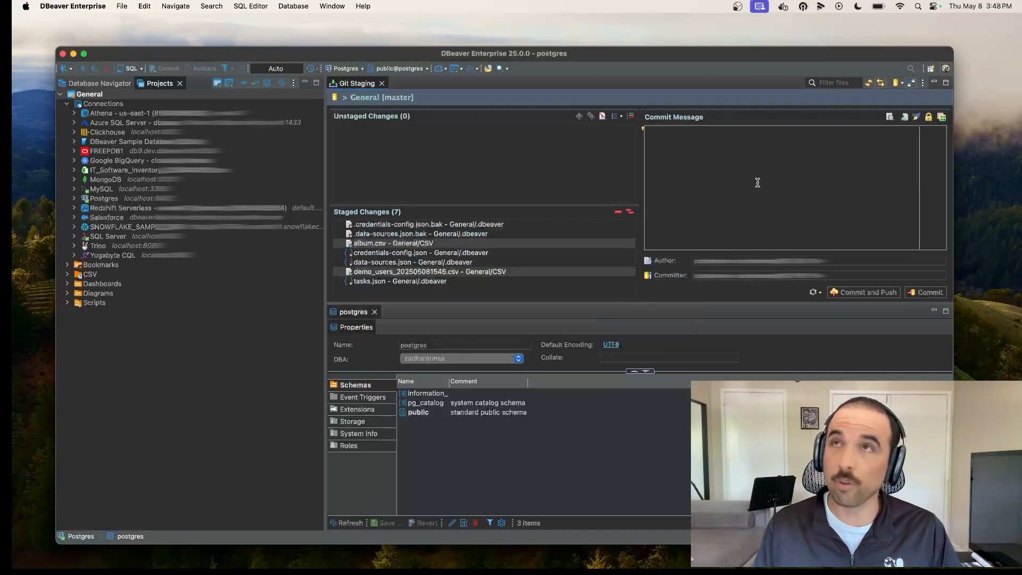
{"action": "type", "text": "EE DE"}
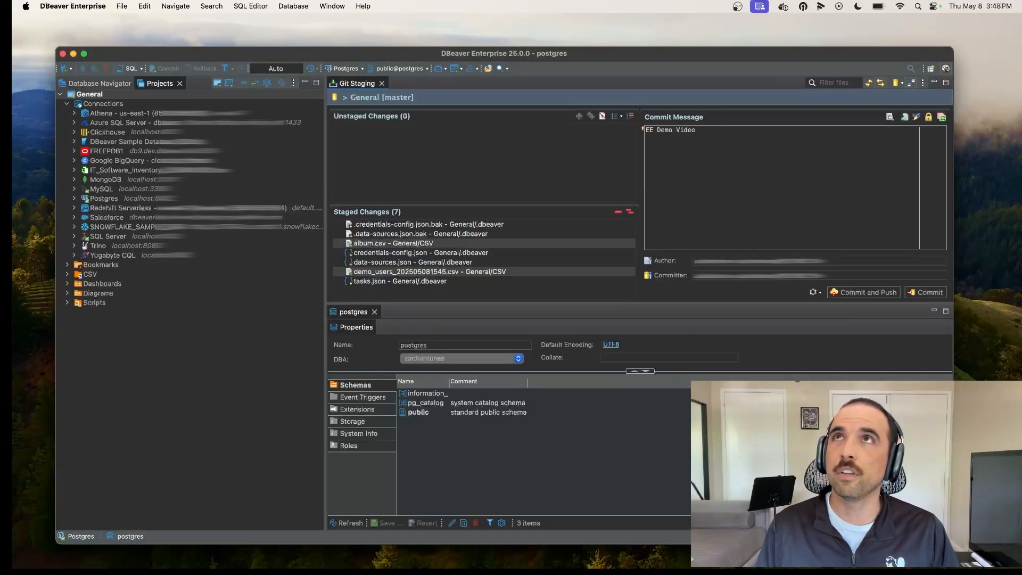
{"action": "type", "text": "Commit"}
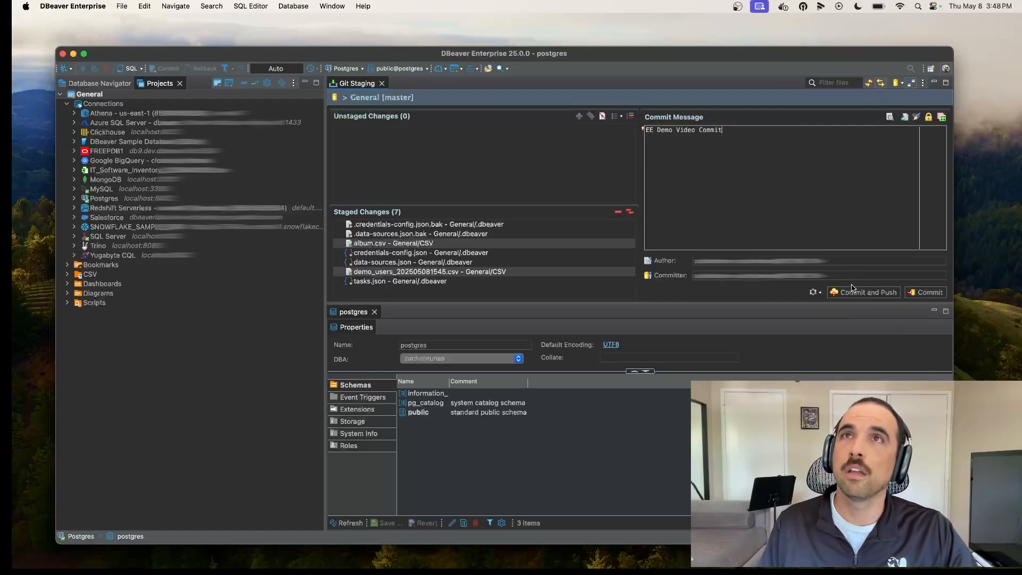
{"action": "left_click", "coordinate": [863, 292]}
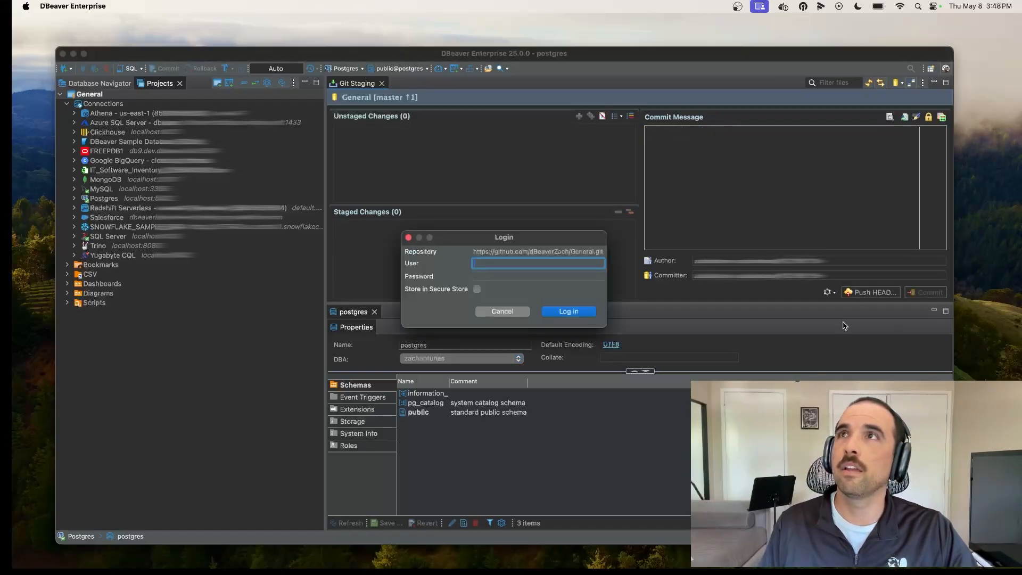
- Sign in to GitHub as dBeaverZach and push the commit to origin master
{"action": "type", "text": "dBeave"}
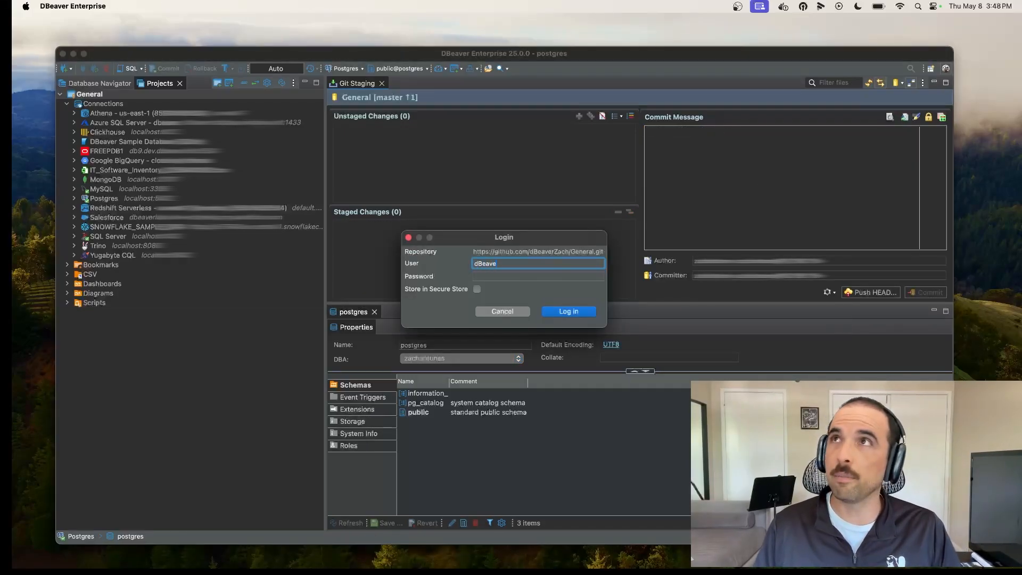
{"action": "type", "text": "rZach"}
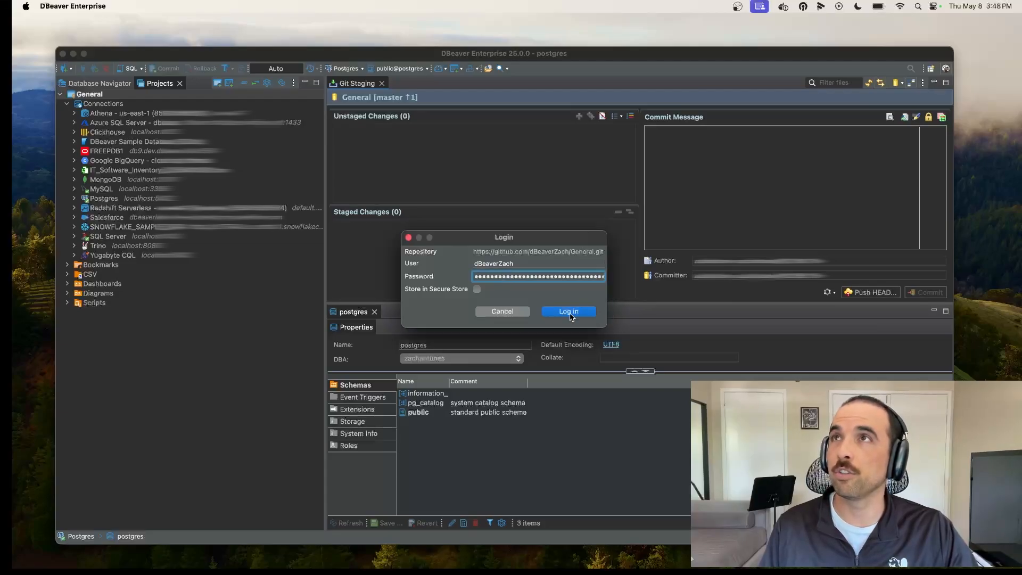
{"action": "left_click", "coordinate": [568, 311]}
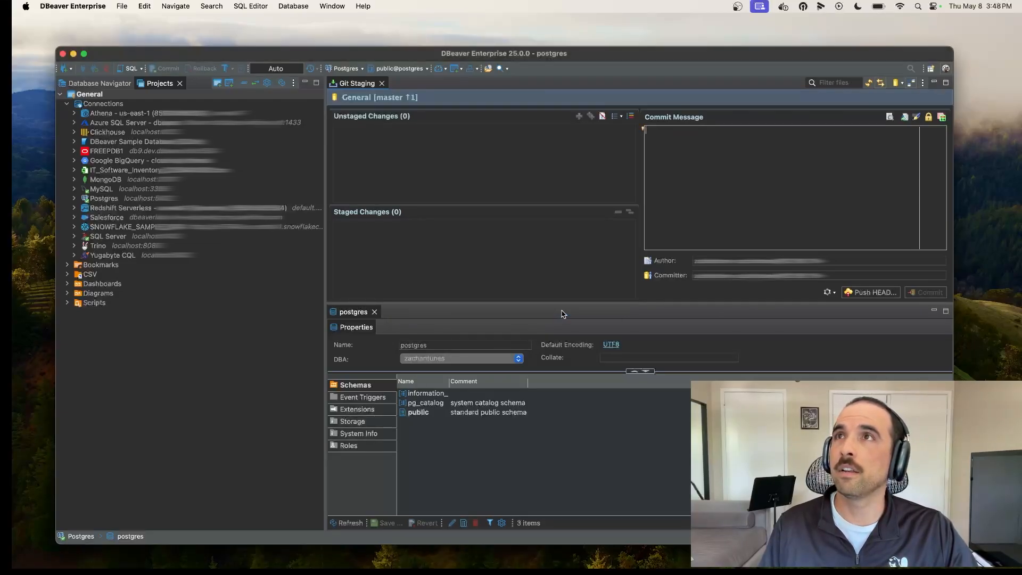
{"action": "left_click", "coordinate": [871, 292]}
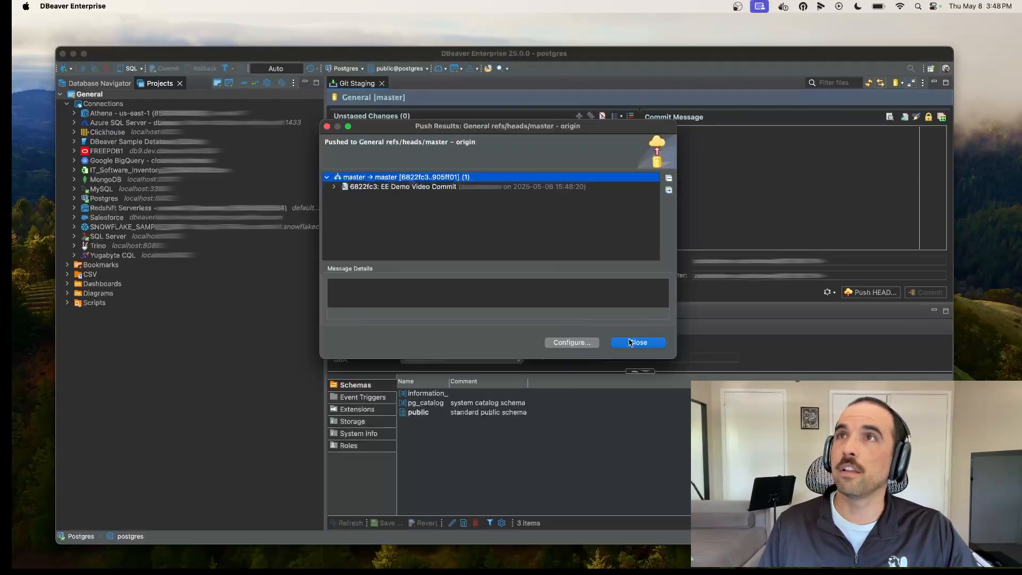
- Dismiss the push results and browse the GitHub repo's General > CSV folder showing the pushed files
{"action": "left_click", "coordinate": [638, 343]}
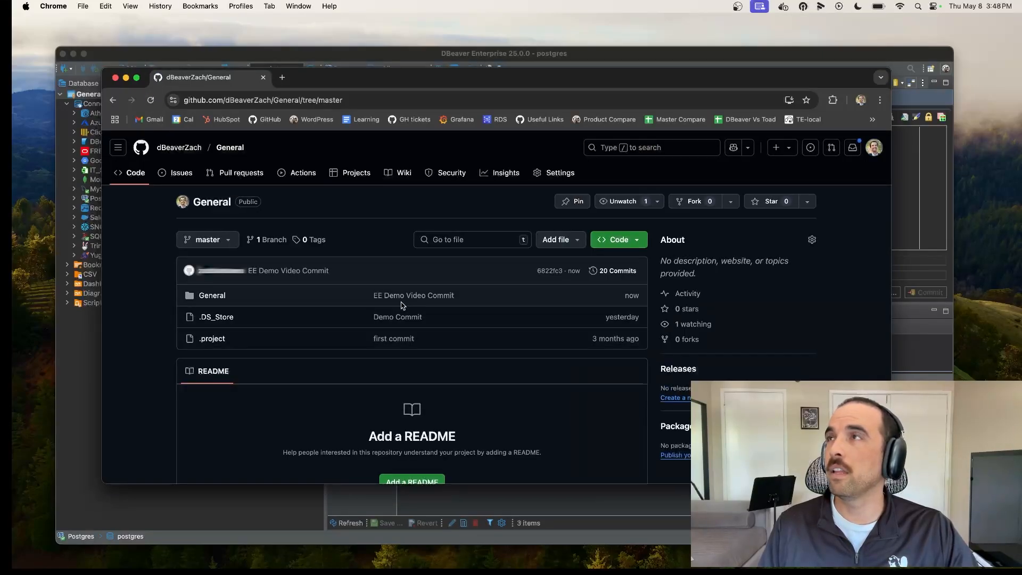
{"action": "mouse_move", "coordinate": [310, 296]}
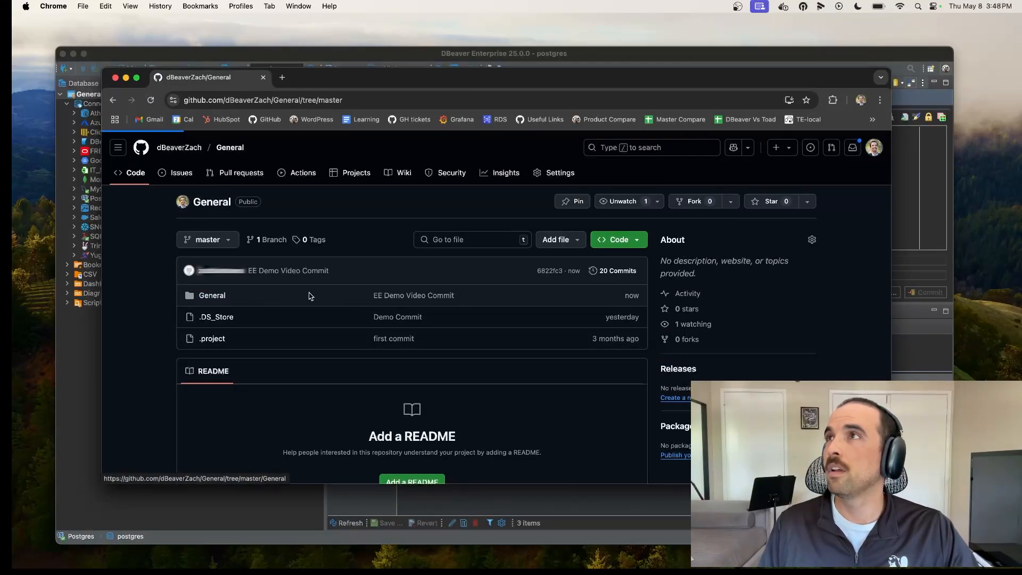
{"action": "left_click", "coordinate": [212, 296]}
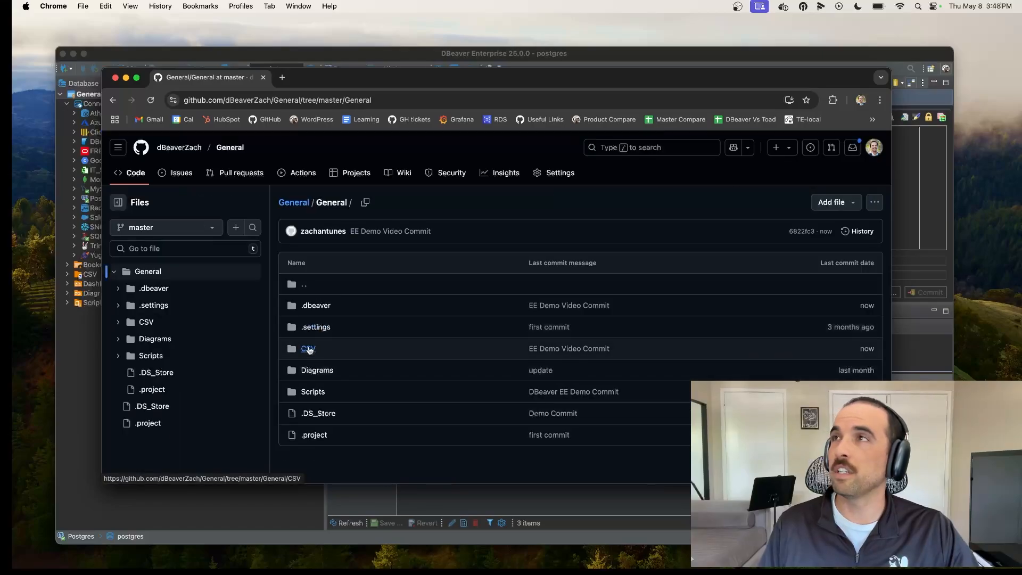
{"action": "left_click", "coordinate": [308, 348]}
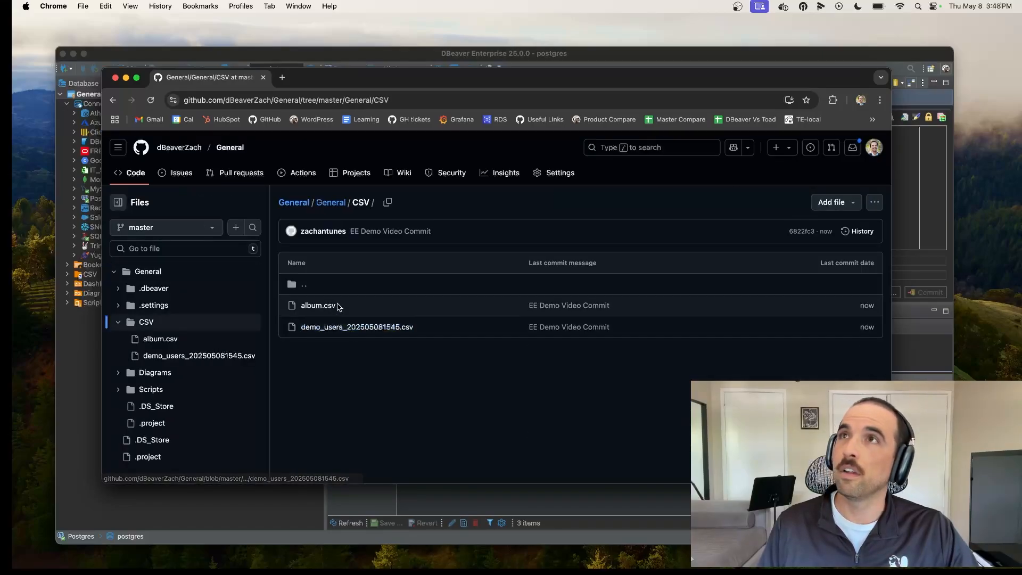
{"action": "mouse_move", "coordinate": [289, 196]}
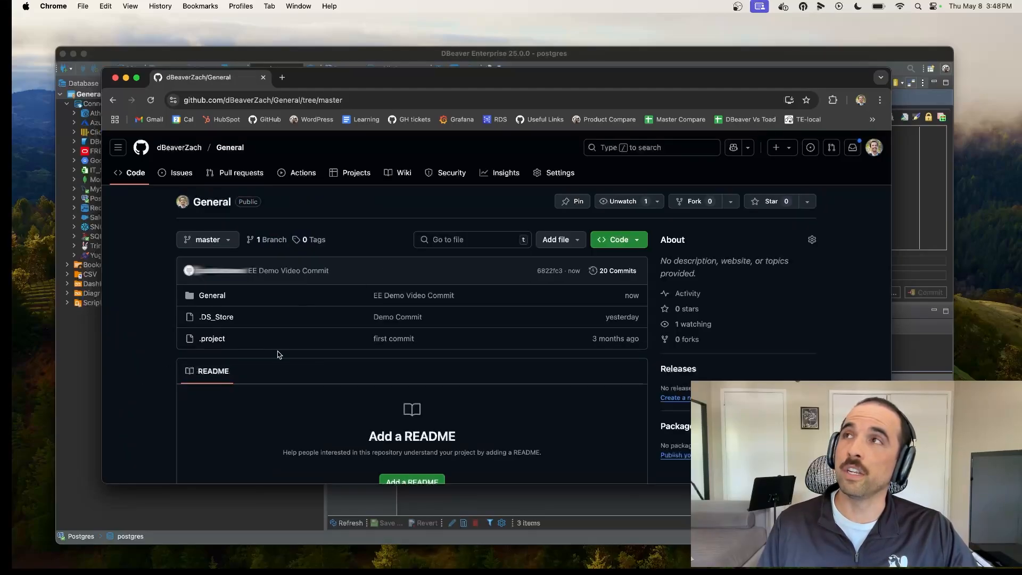
{"action": "mouse_move", "coordinate": [77, 363]}
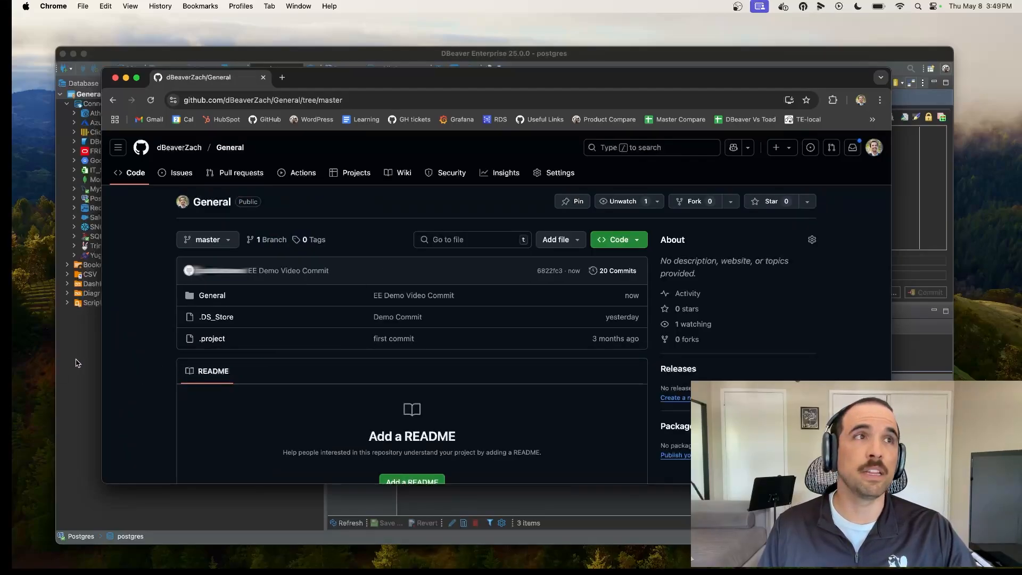
{"action": "mouse_move", "coordinate": [400, 386]}
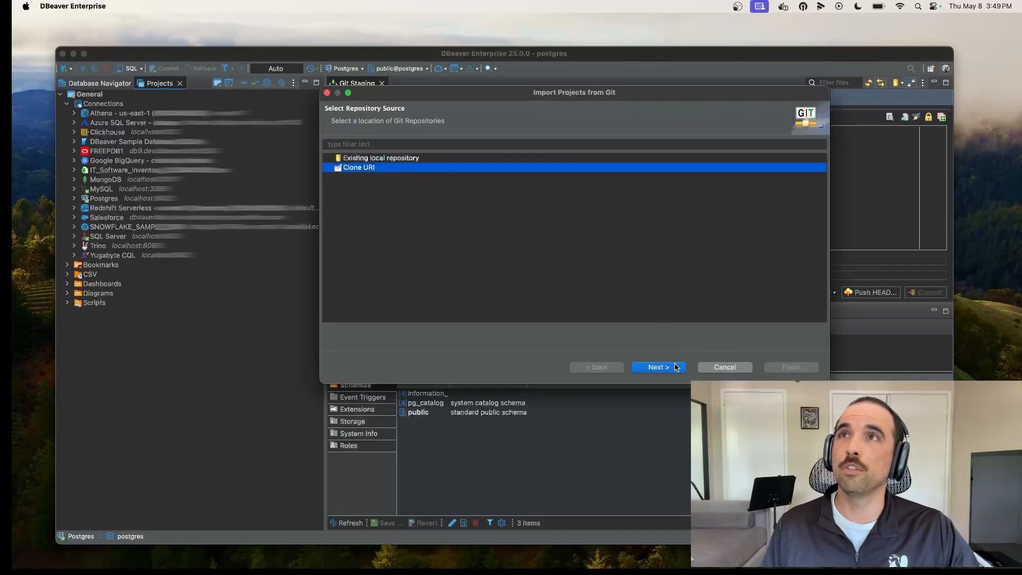
{"action": "left_click", "coordinate": [658, 368]}
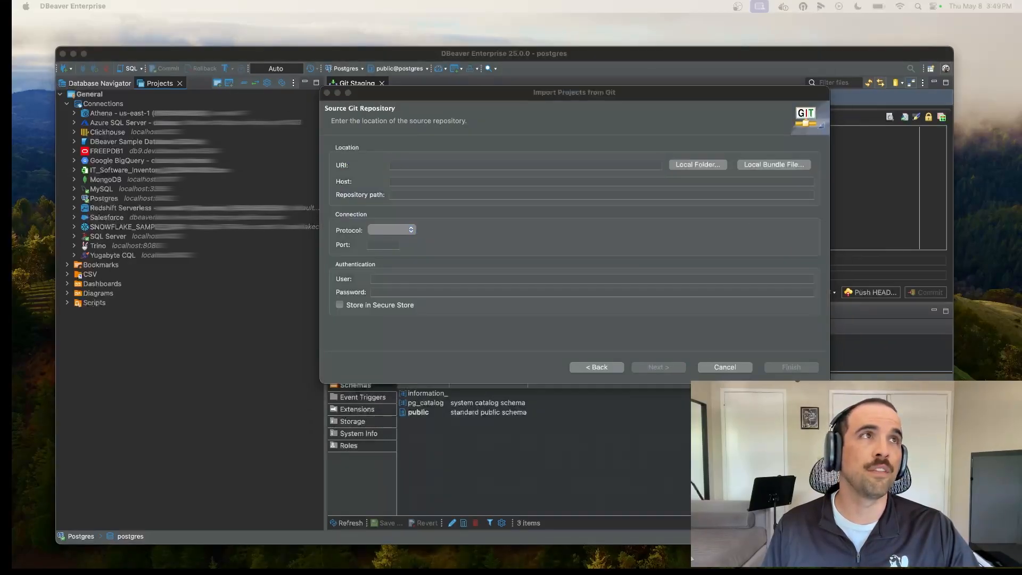
{"action": "left_click", "coordinate": [524, 164]}
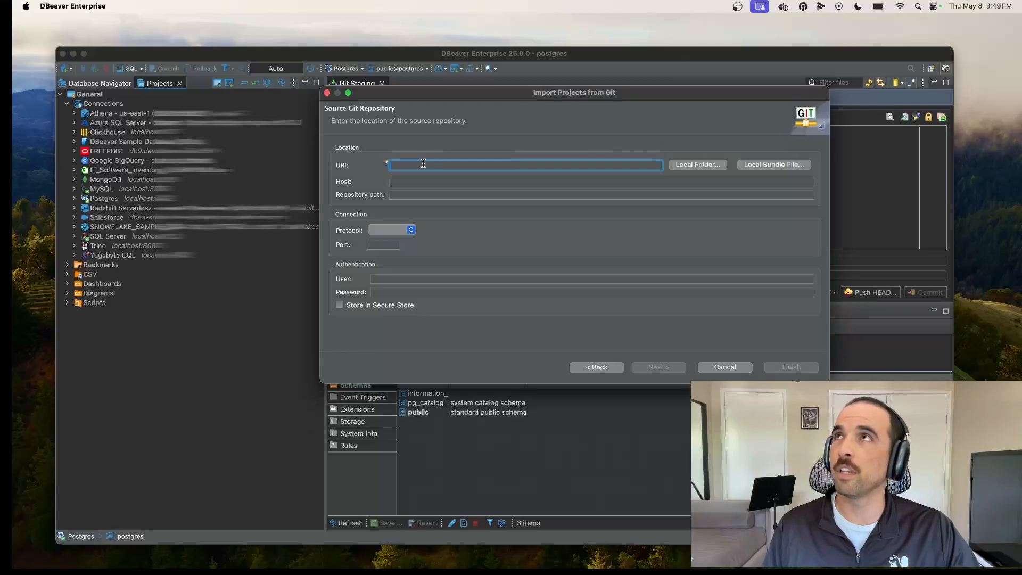
{"action": "type", "text": "https://github.com/dBeaverZach/dbeaver-ex-repo.git"}
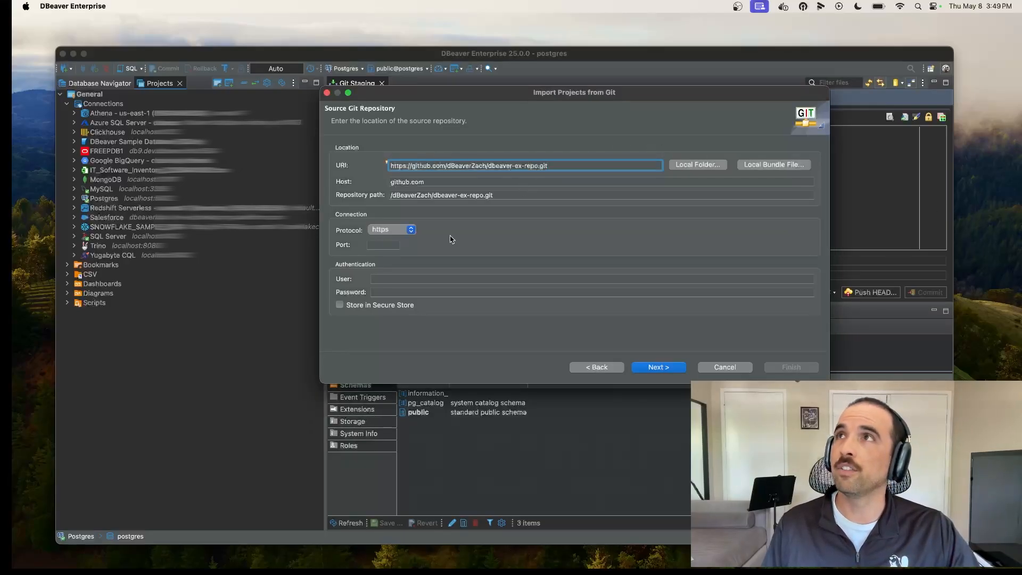
{"action": "type", "text": "dBeaverZach"}
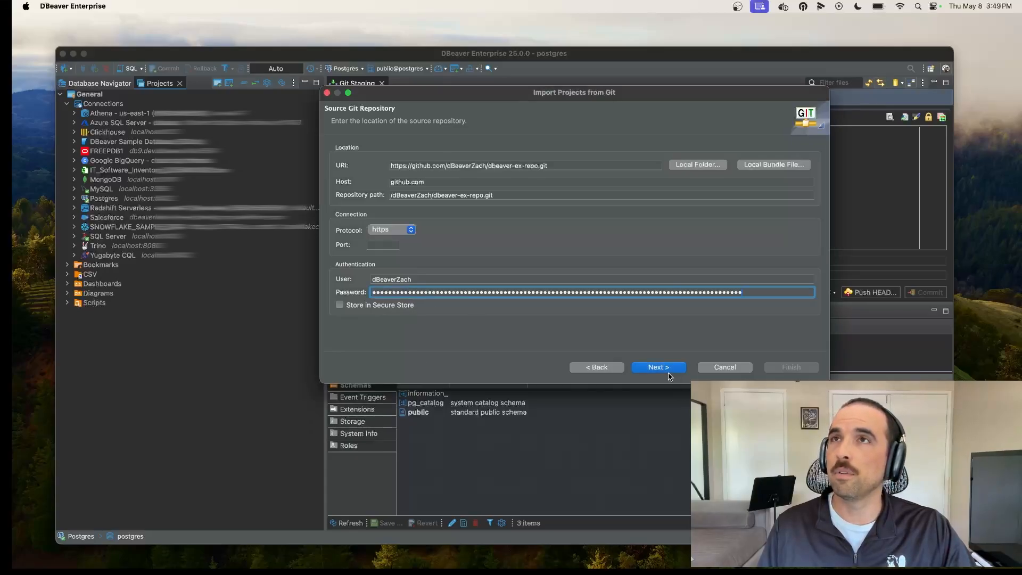
{"action": "left_click", "coordinate": [659, 366]}
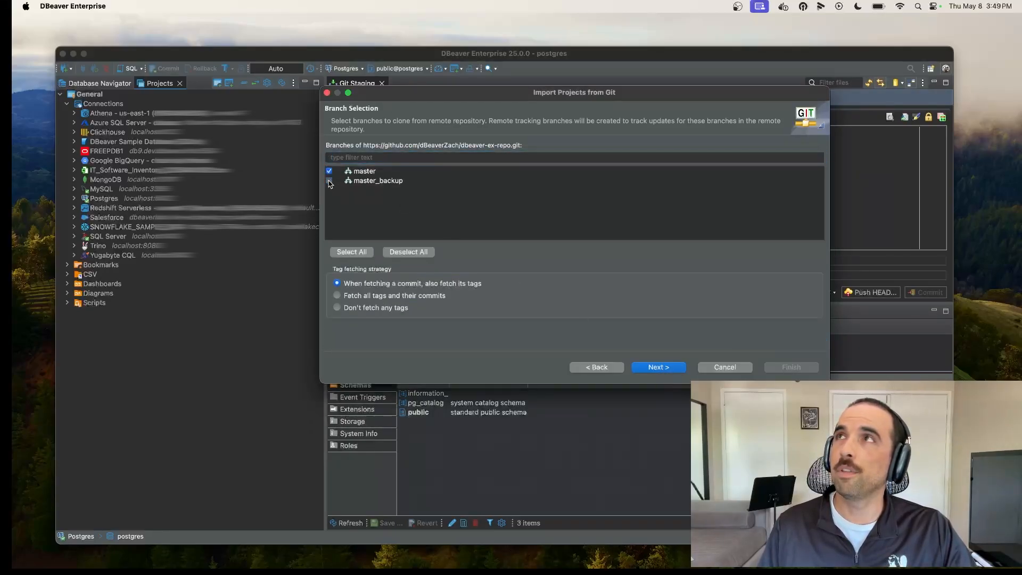
- Accept branches and destination, import as existing Eclipse projects and finish importing Main Project
{"action": "left_click", "coordinate": [658, 367]}
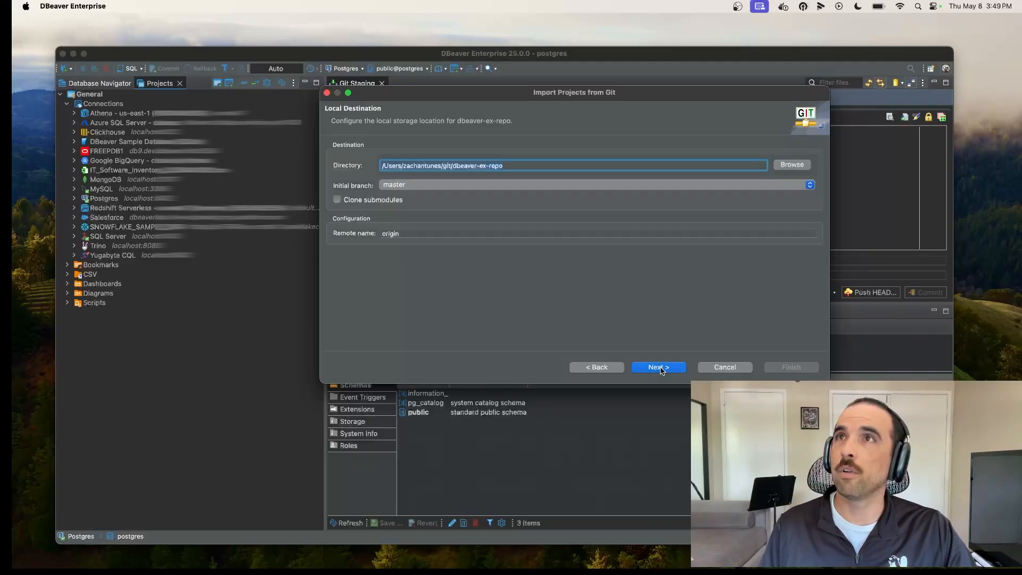
{"action": "left_click", "coordinate": [658, 366]}
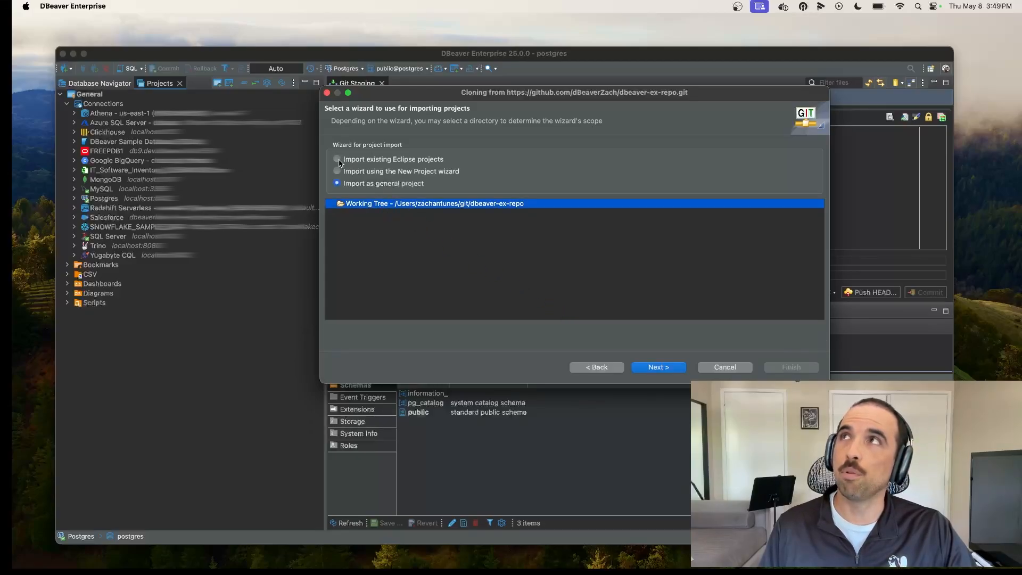
{"action": "left_click", "coordinate": [337, 160]}
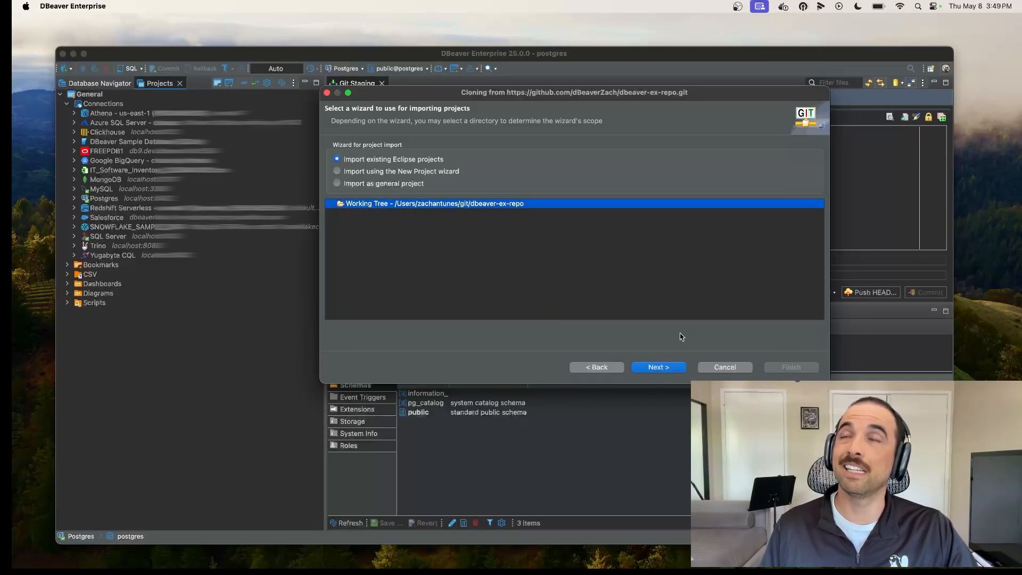
{"action": "left_click", "coordinate": [659, 366]}
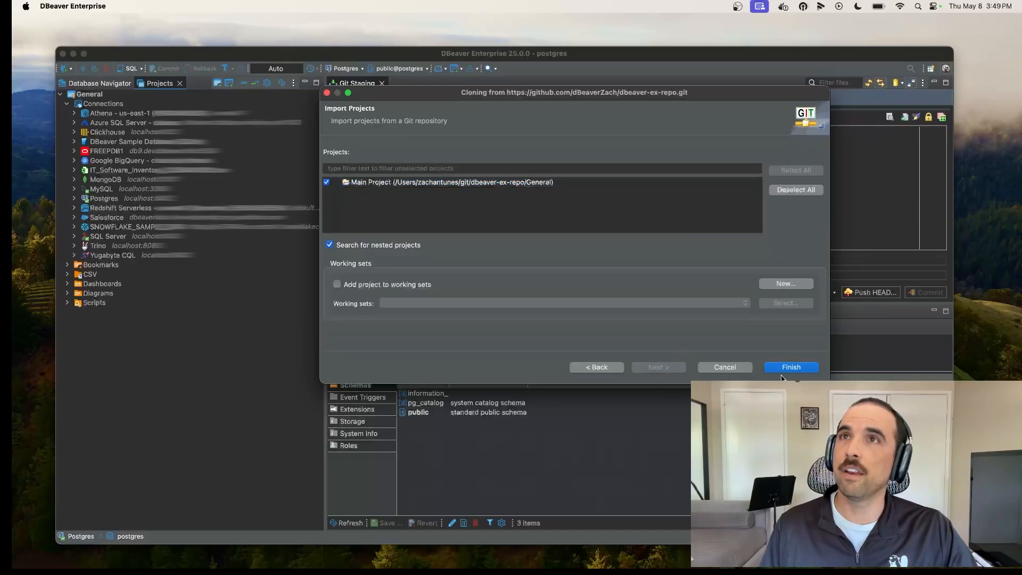
{"action": "left_click", "coordinate": [791, 367]}
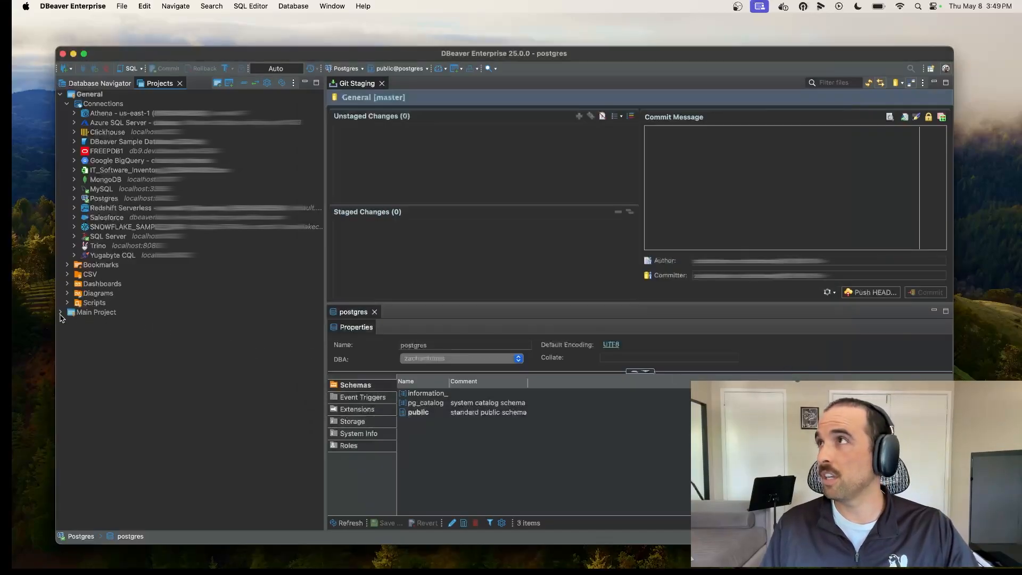
- Expand Main Project and briefly peek into its Scripts folder
{"action": "left_click", "coordinate": [62, 312]}
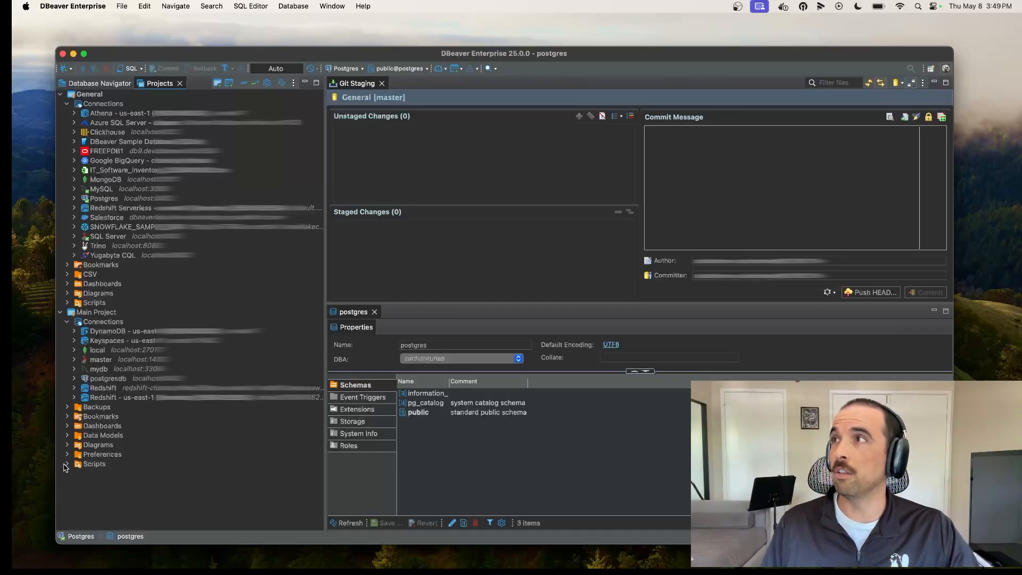
{"action": "left_click", "coordinate": [67, 465]}
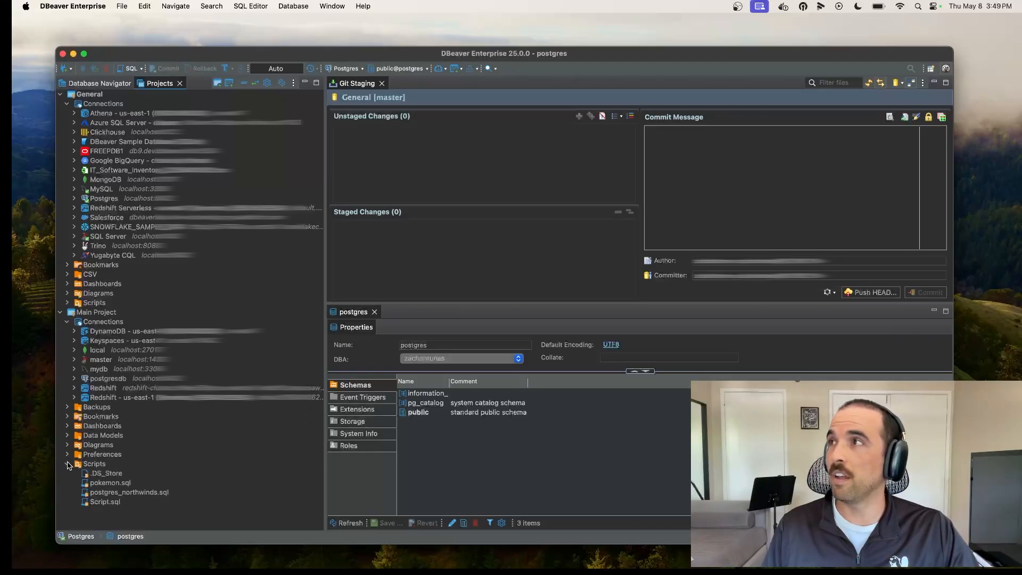
{"action": "left_click", "coordinate": [68, 465]}
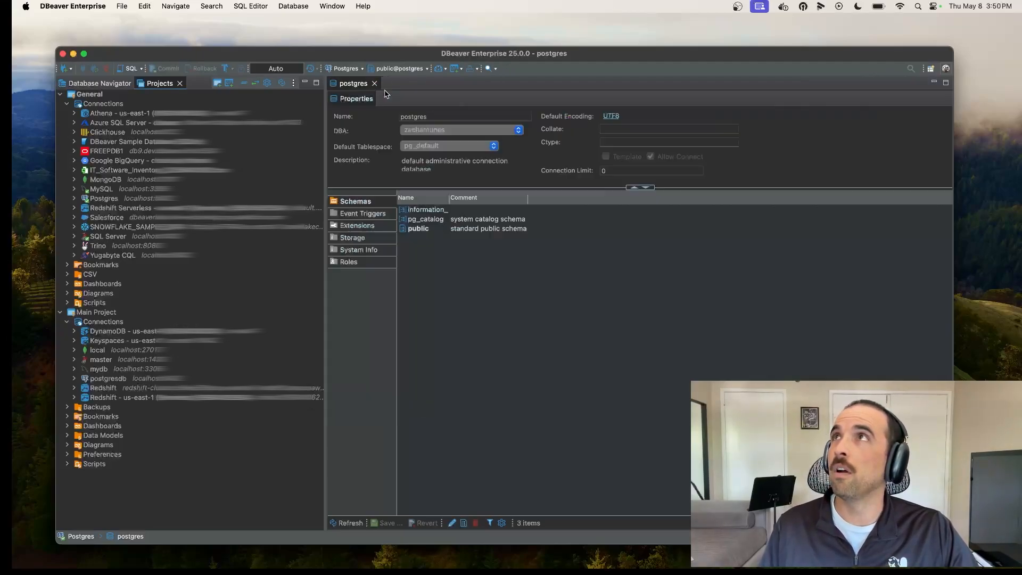
{"action": "mouse_move", "coordinate": [352, 238]}
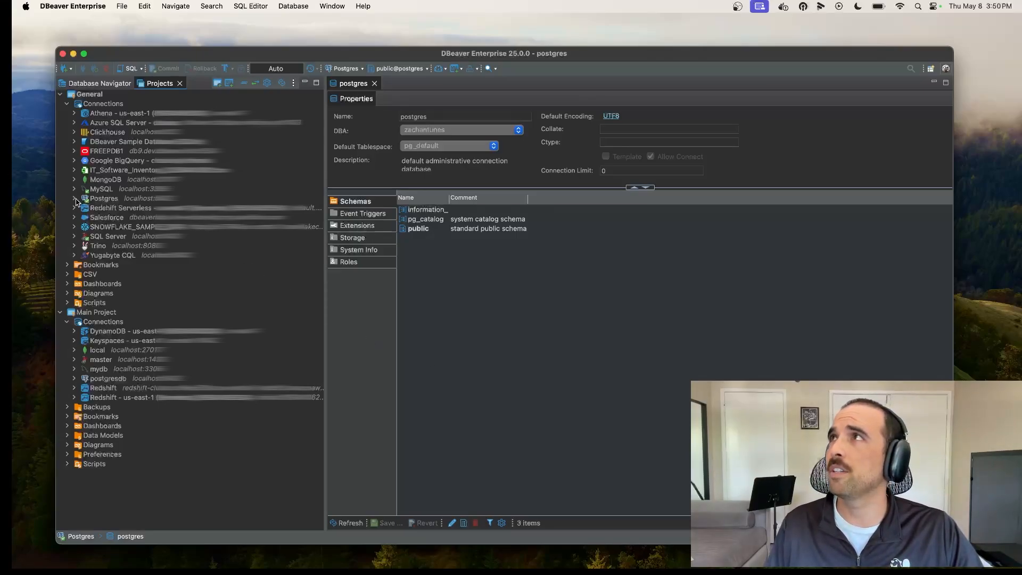
- Show the Postgres database's Roles list and open the root role's editor
{"action": "left_click", "coordinate": [74, 198]}
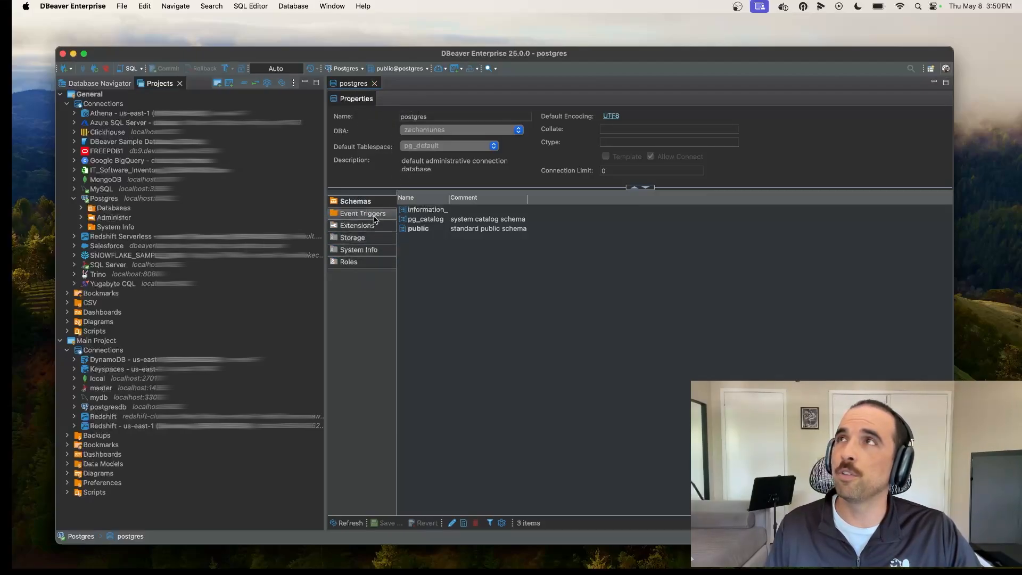
{"action": "mouse_move", "coordinate": [362, 263]}
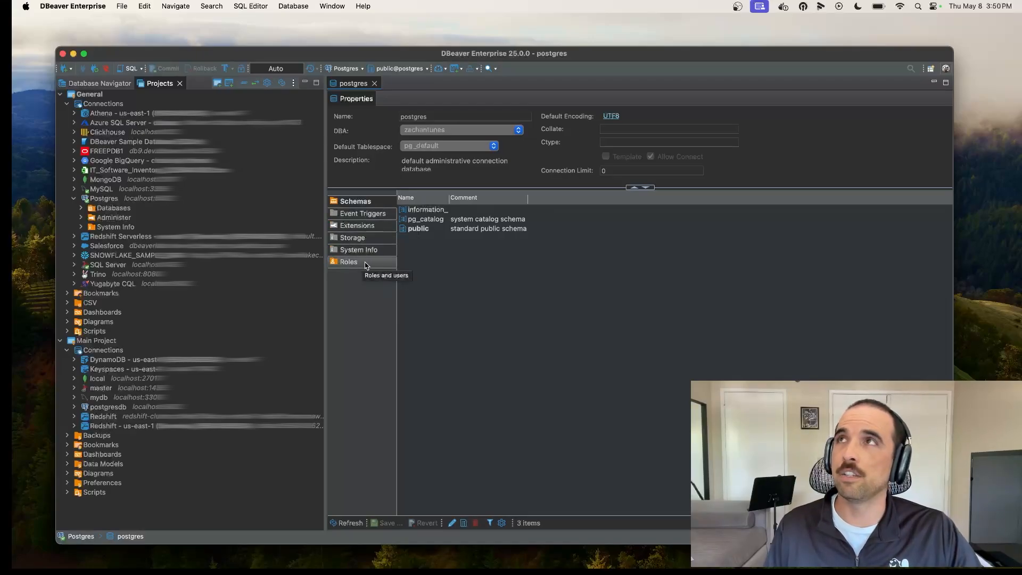
{"action": "left_click", "coordinate": [349, 262]}
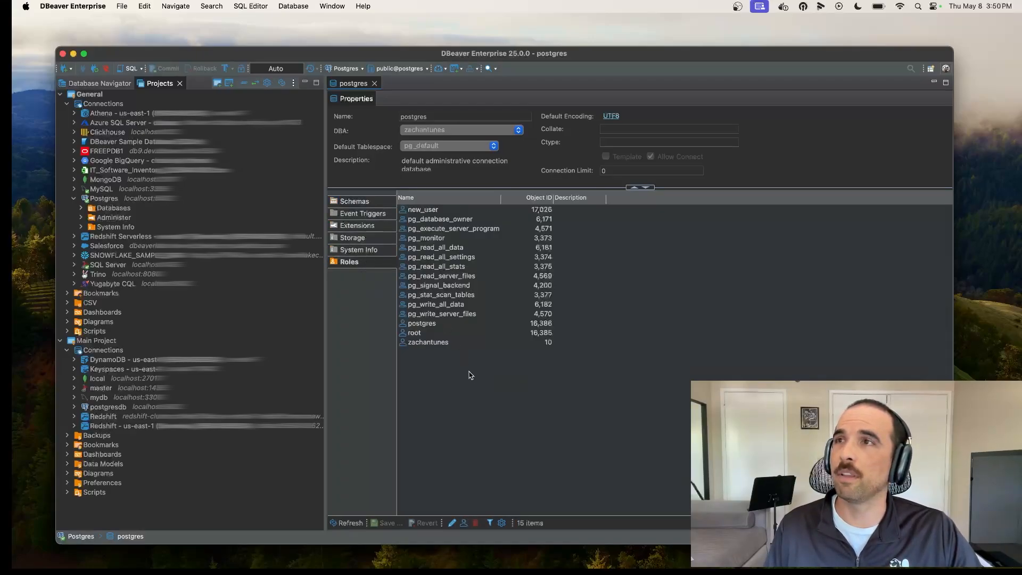
{"action": "right_click", "coordinate": [433, 371]}
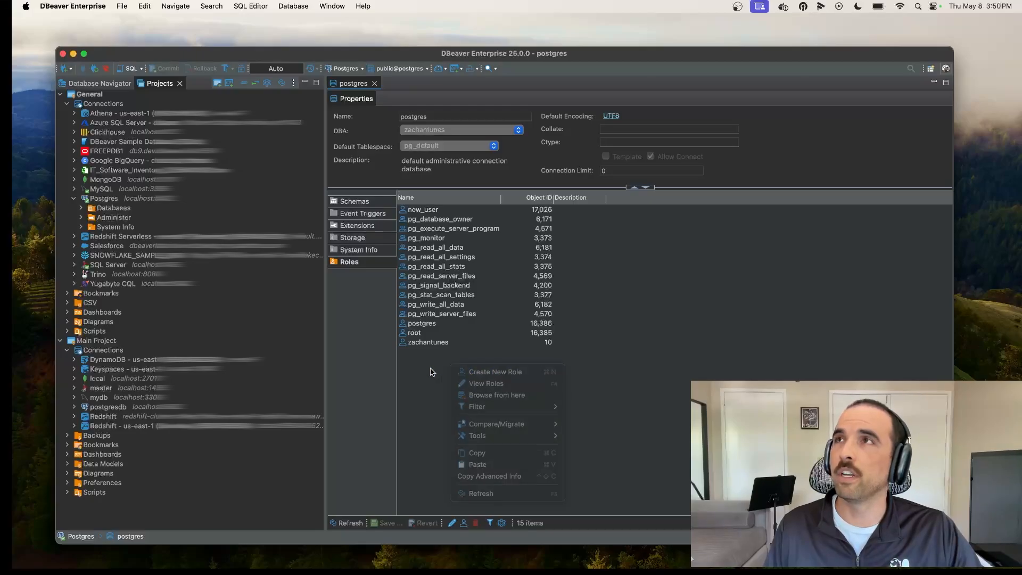
{"action": "left_click", "coordinate": [415, 332]}
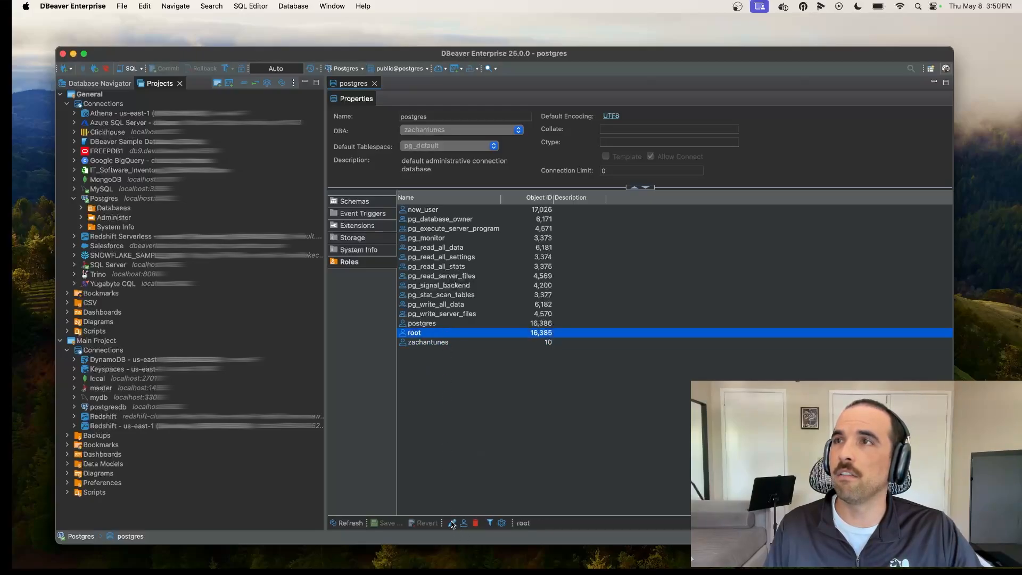
{"action": "double_click", "coordinate": [415, 332]}
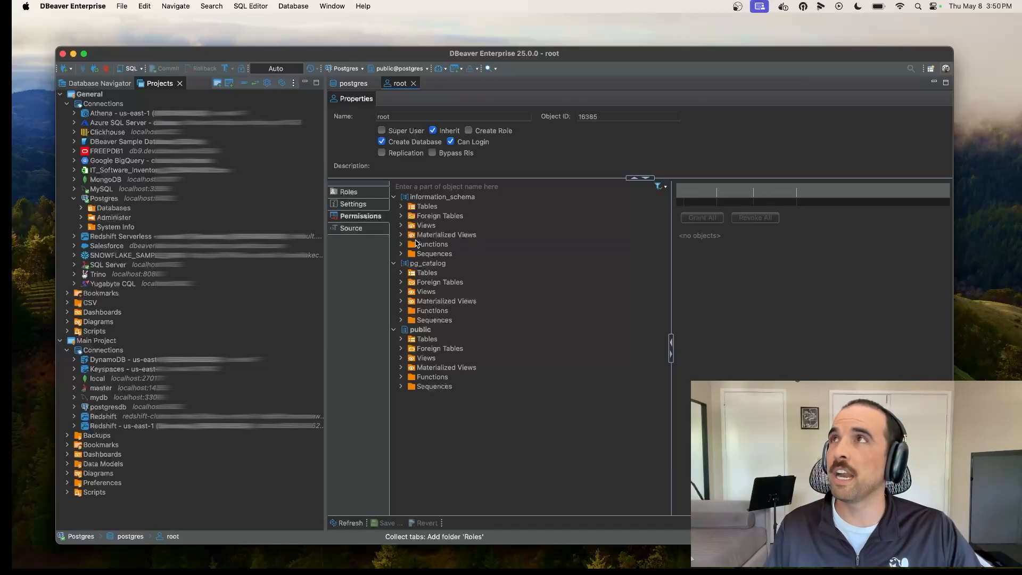
{"action": "mouse_move", "coordinate": [413, 86]}
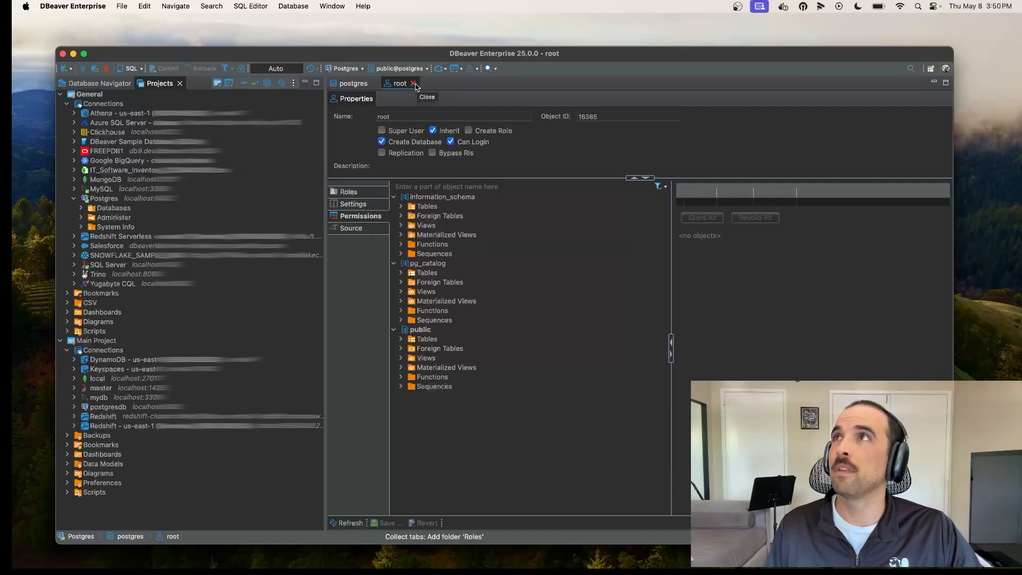
- Close the root role editor and view then close the System Info settings list
{"action": "left_click", "coordinate": [413, 83]}
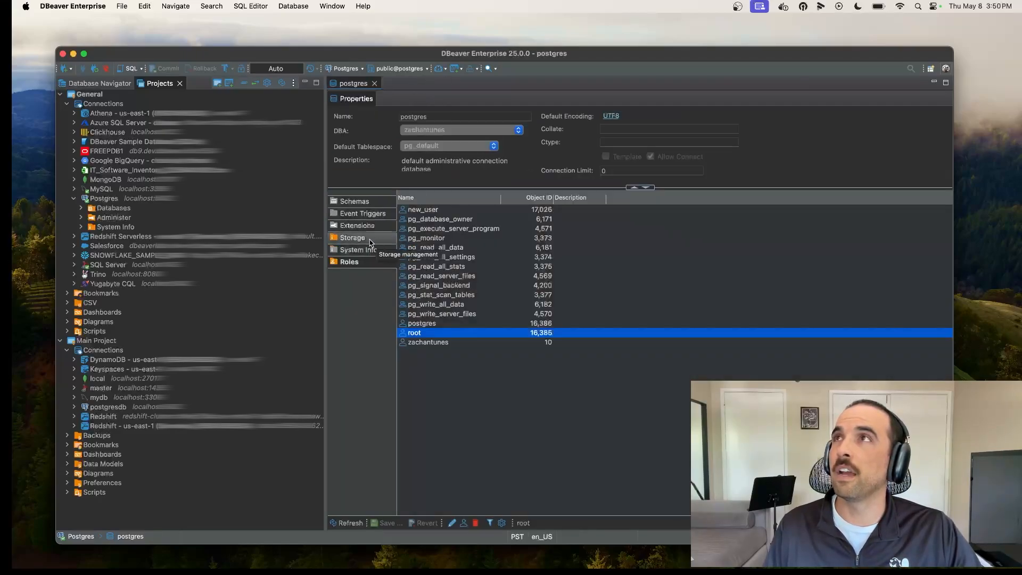
{"action": "left_click", "coordinate": [360, 250]}
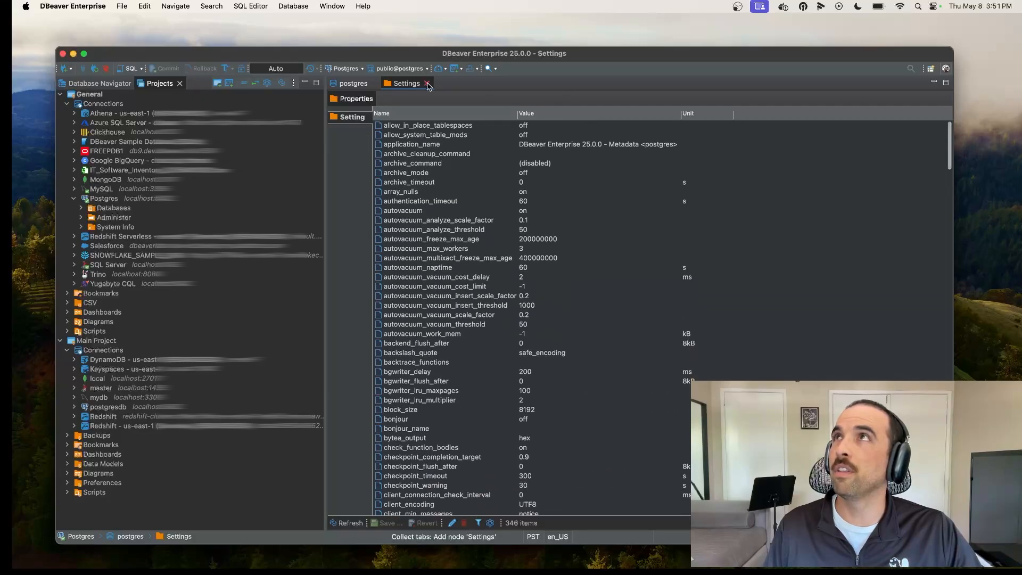
{"action": "left_click", "coordinate": [425, 83]}
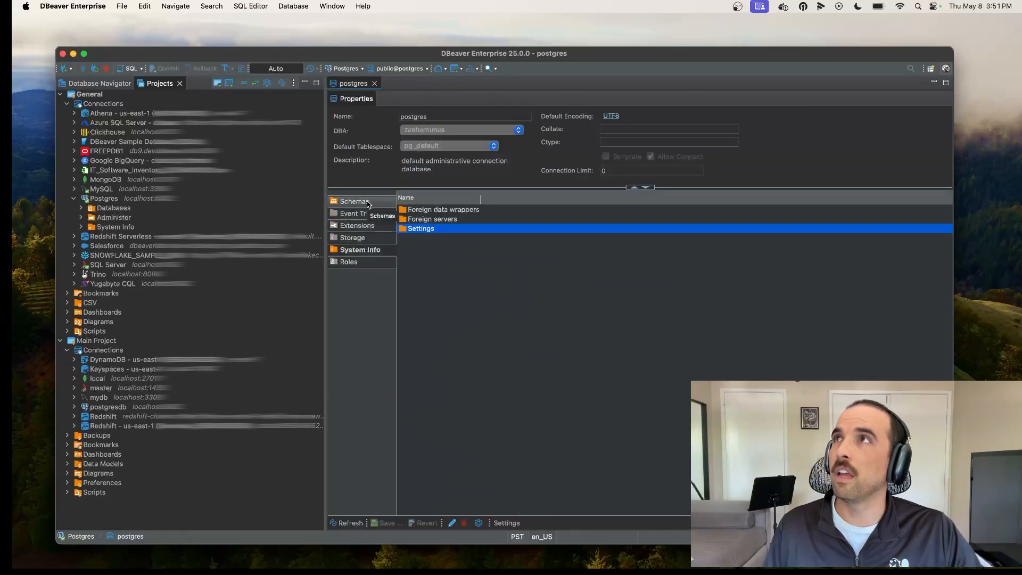
- Browse the database's Storage, Extensions and Event Triggers sections, ending on Schemas
{"action": "left_click", "coordinate": [353, 238]}
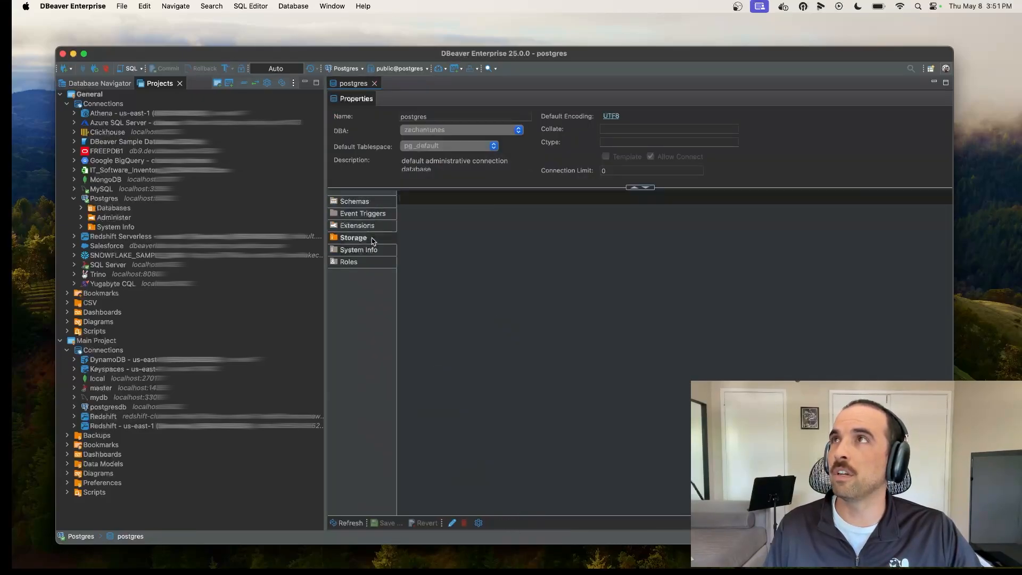
{"action": "left_click", "coordinate": [351, 237]}
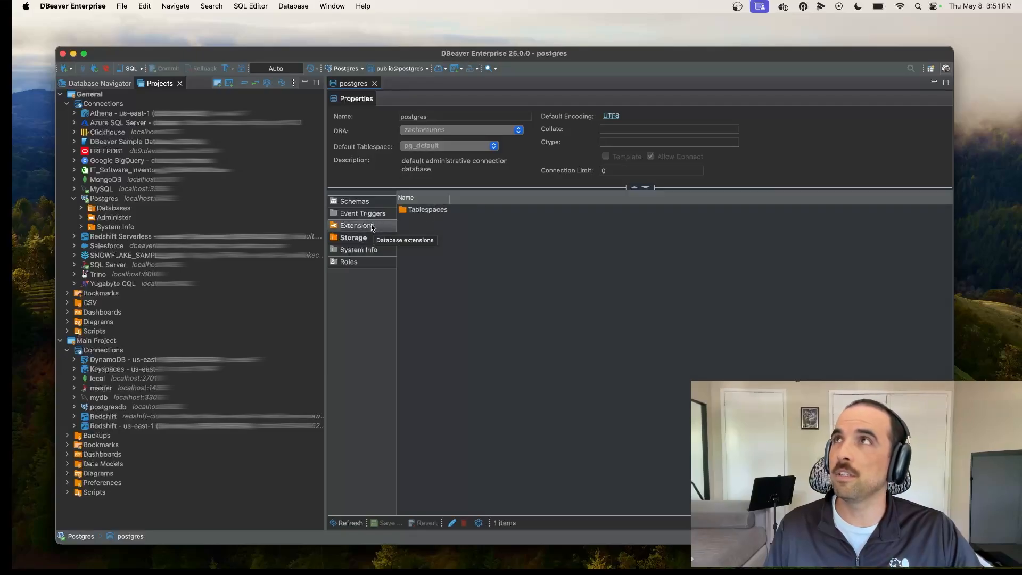
{"action": "left_click", "coordinate": [364, 213]}
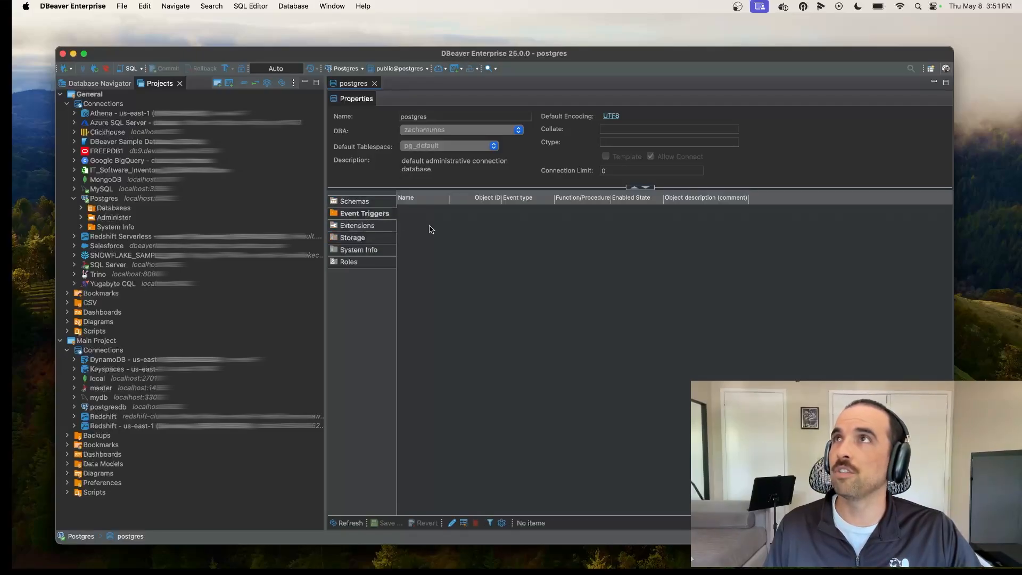
{"action": "left_click", "coordinate": [354, 201]}
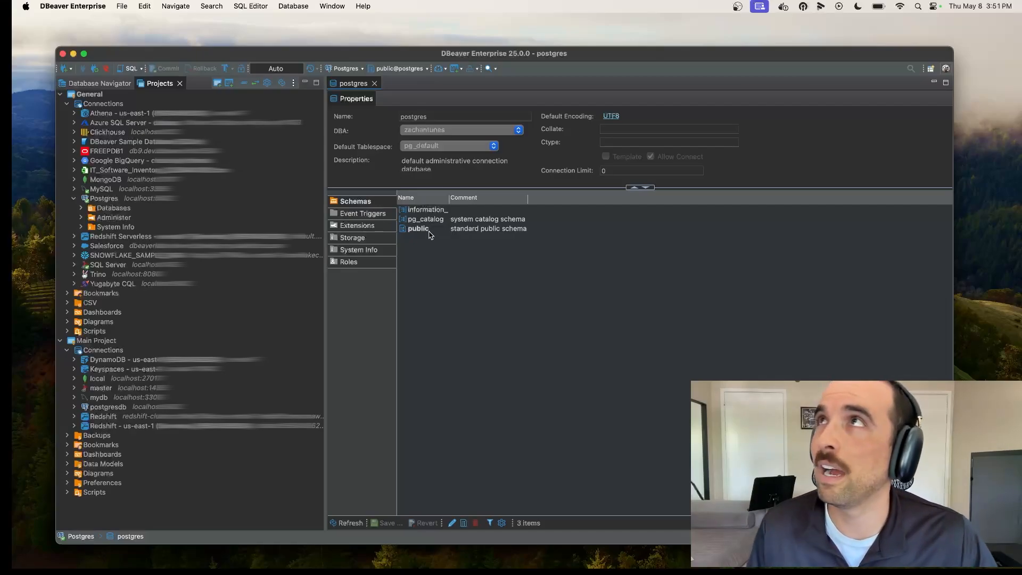
{"action": "mouse_move", "coordinate": [432, 230]}
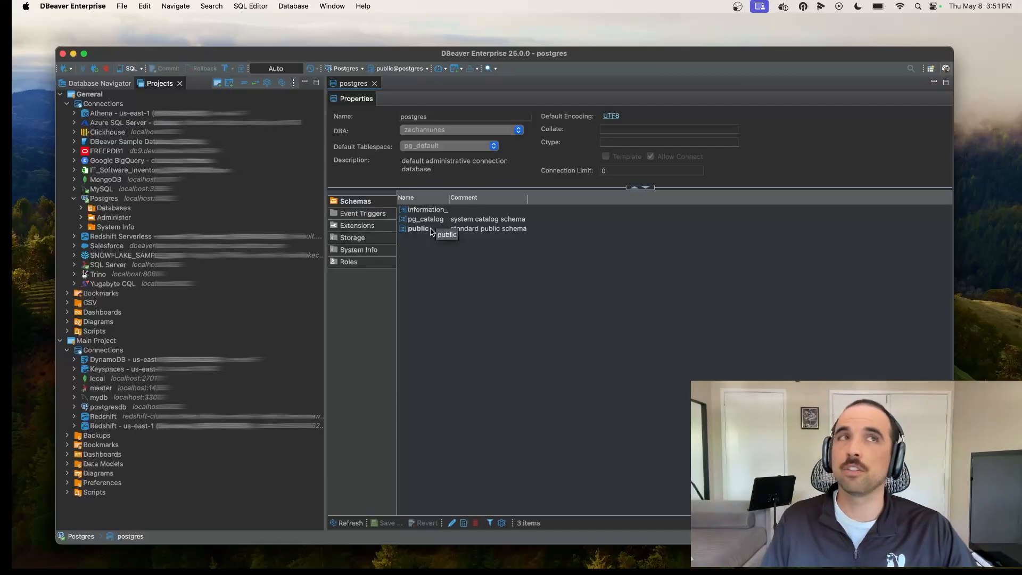
- Open the public schema and browse its tables, selecting and deselecting track
{"action": "double_click", "coordinate": [419, 228]}
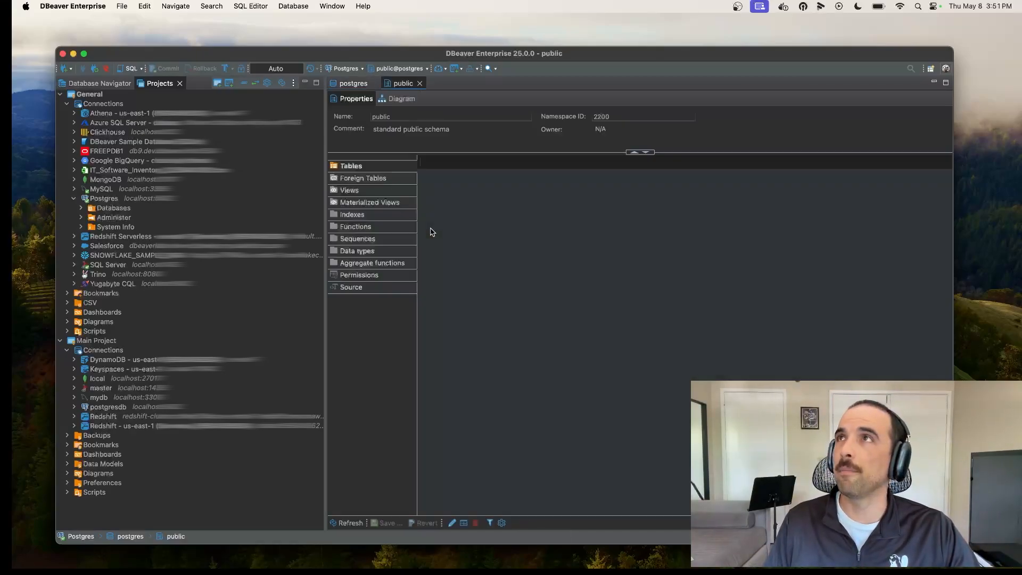
{"action": "left_click", "coordinate": [356, 226]}
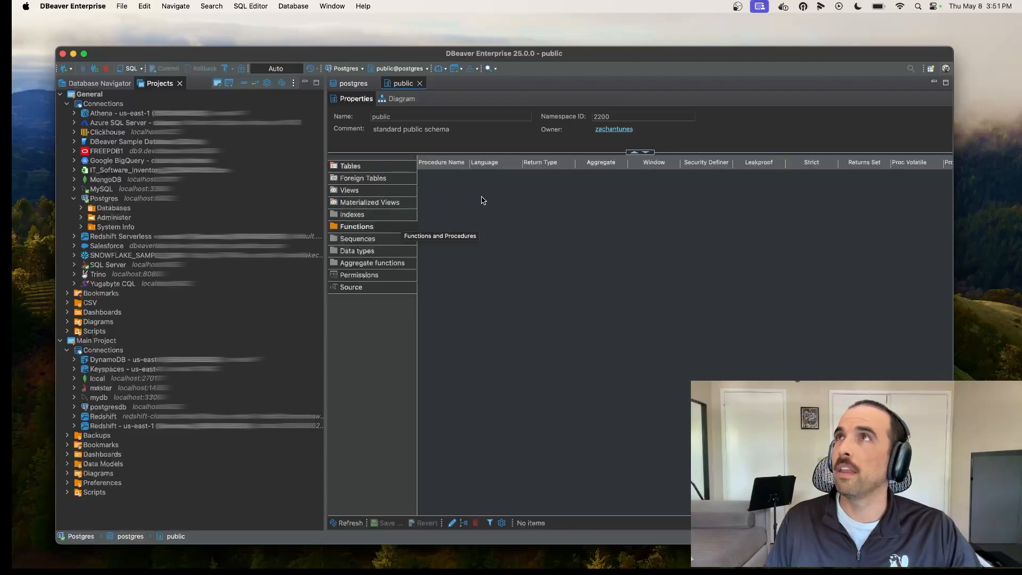
{"action": "left_click", "coordinate": [351, 165]}
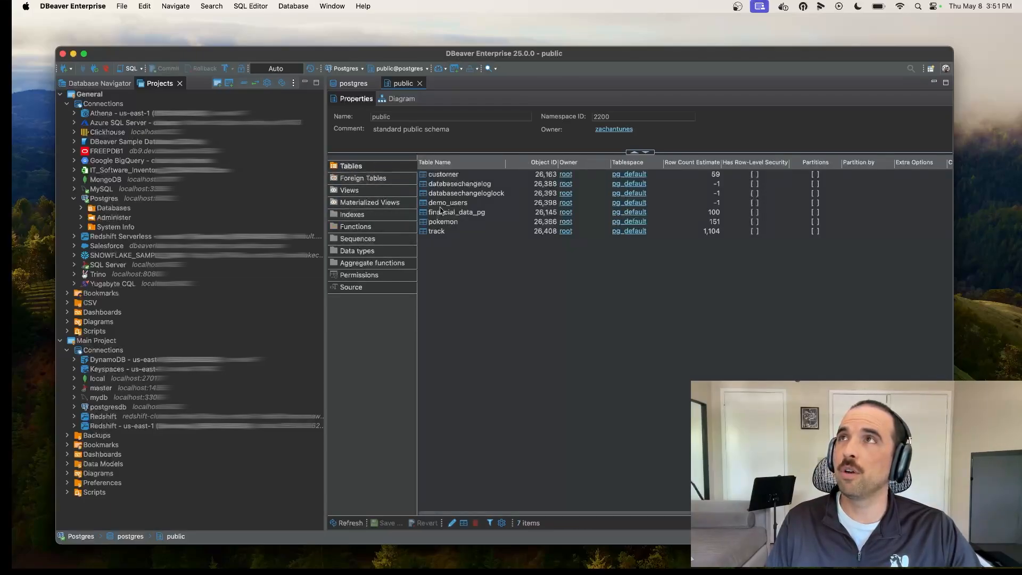
{"action": "left_click", "coordinate": [436, 231]}
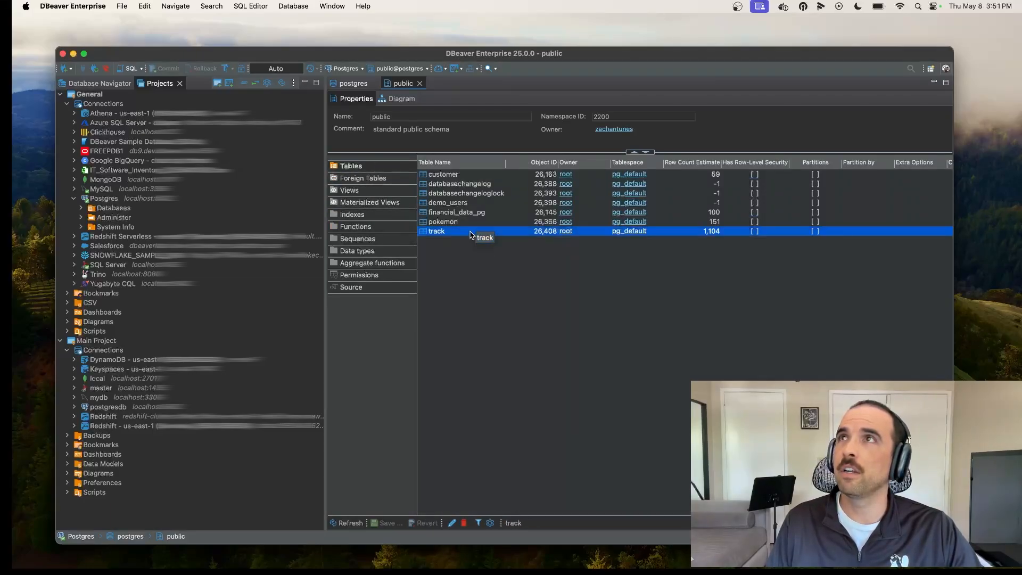
{"action": "mouse_move", "coordinate": [460, 328]}
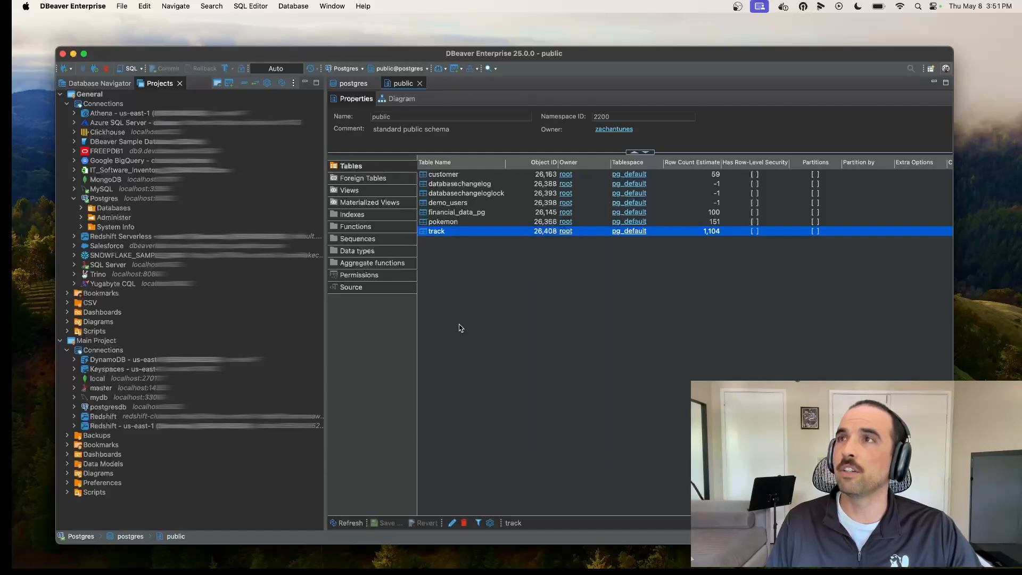
{"action": "left_click", "coordinate": [483, 272]}
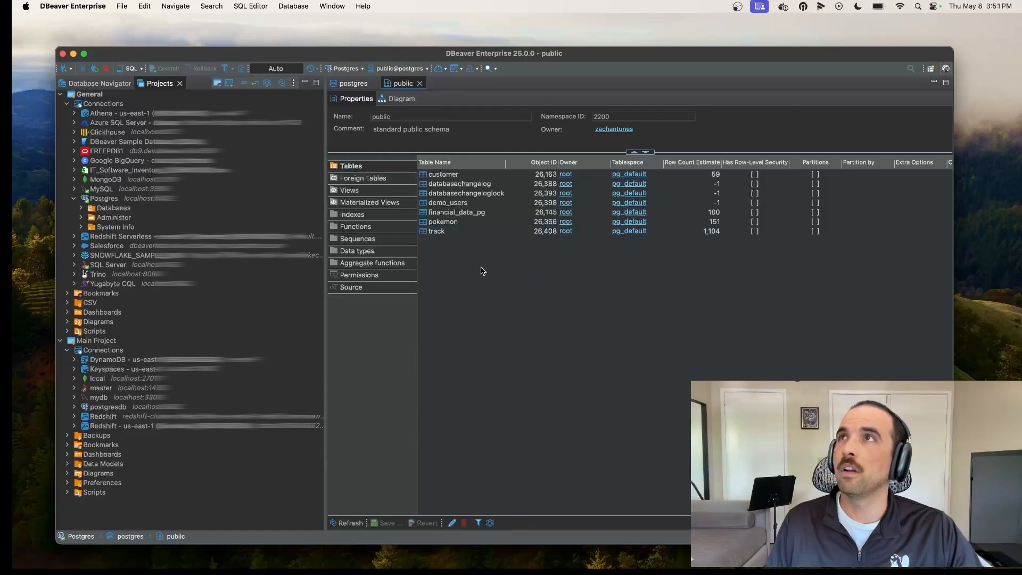
{"action": "right_click", "coordinate": [482, 271]}
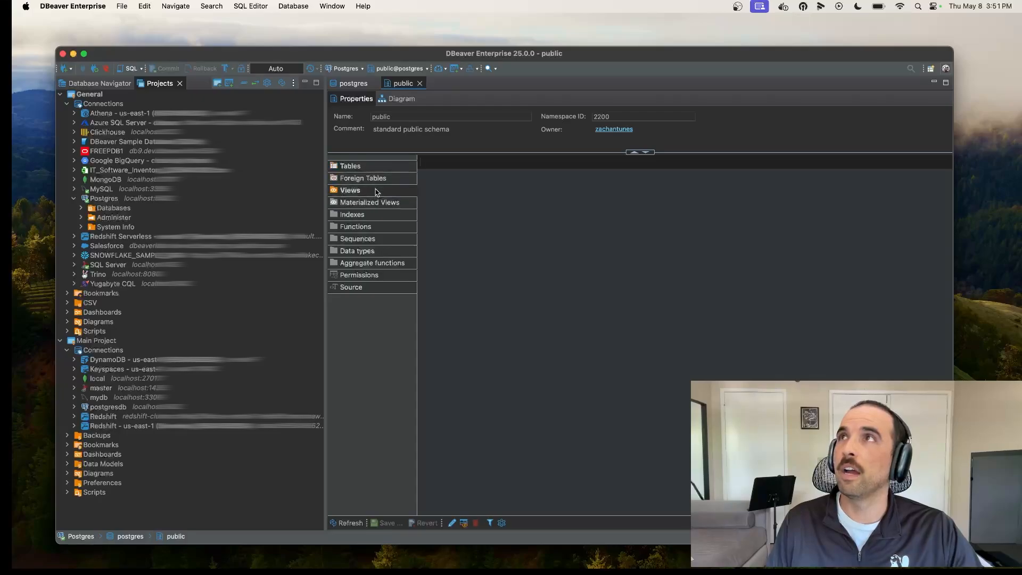
- View the schema's views and functions, cancelling the Create New Function dialog
{"action": "left_click", "coordinate": [349, 190]}
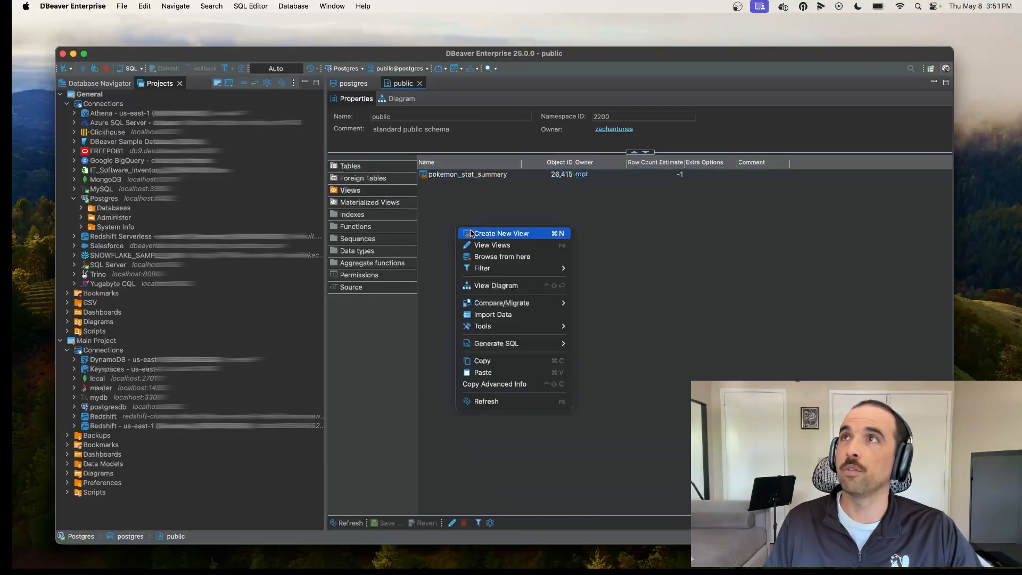
{"action": "left_click", "coordinate": [357, 226]}
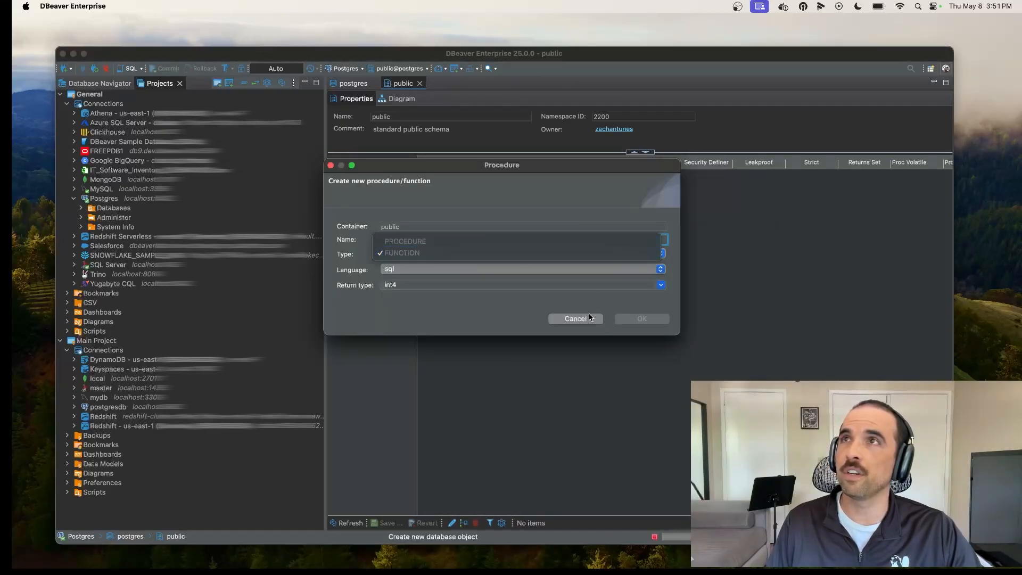
{"action": "left_click", "coordinate": [575, 318]}
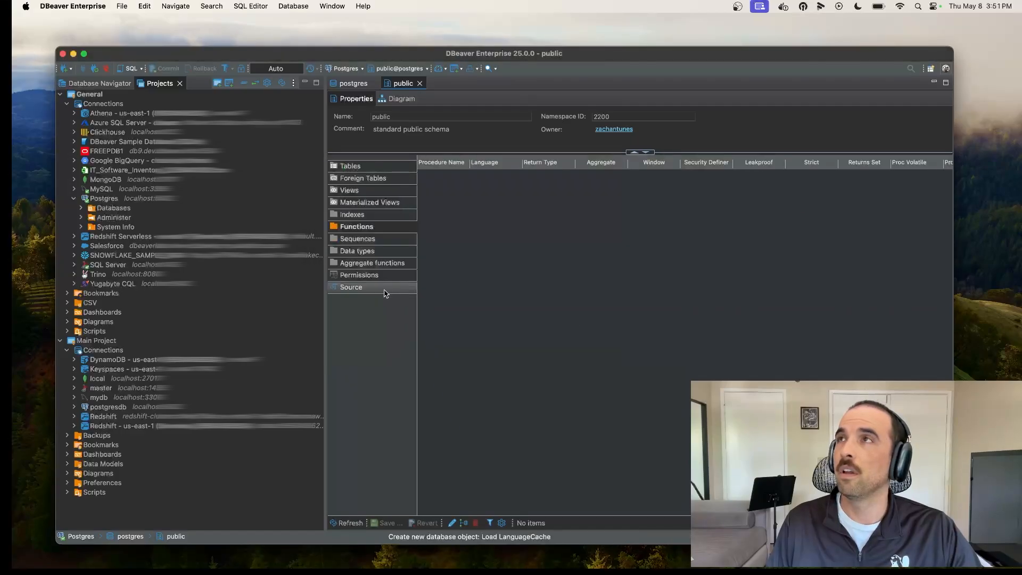
{"action": "mouse_move", "coordinate": [373, 288]}
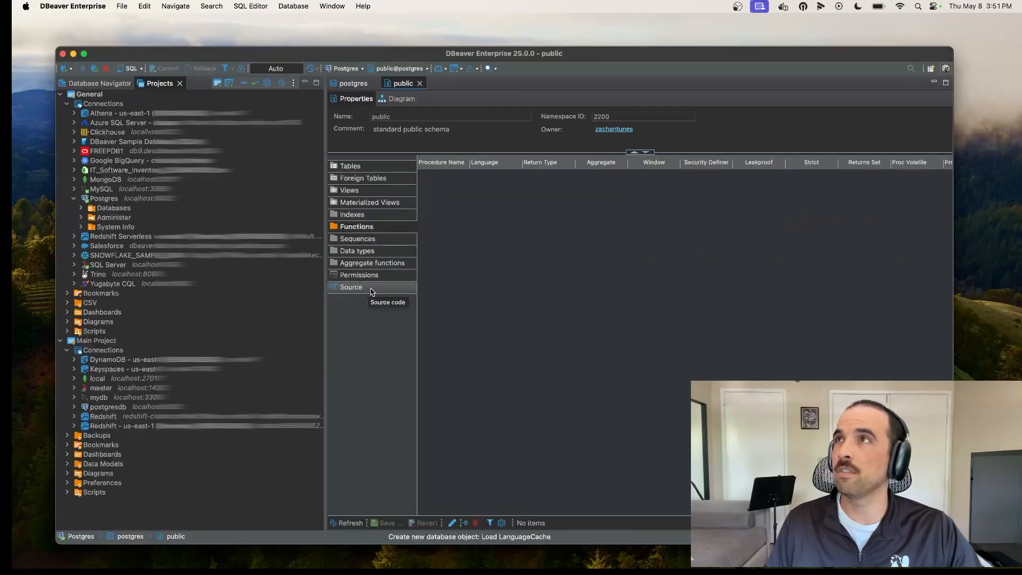
- Show the public schema's Permissions section listing the database roles
{"action": "left_click", "coordinate": [359, 275]}
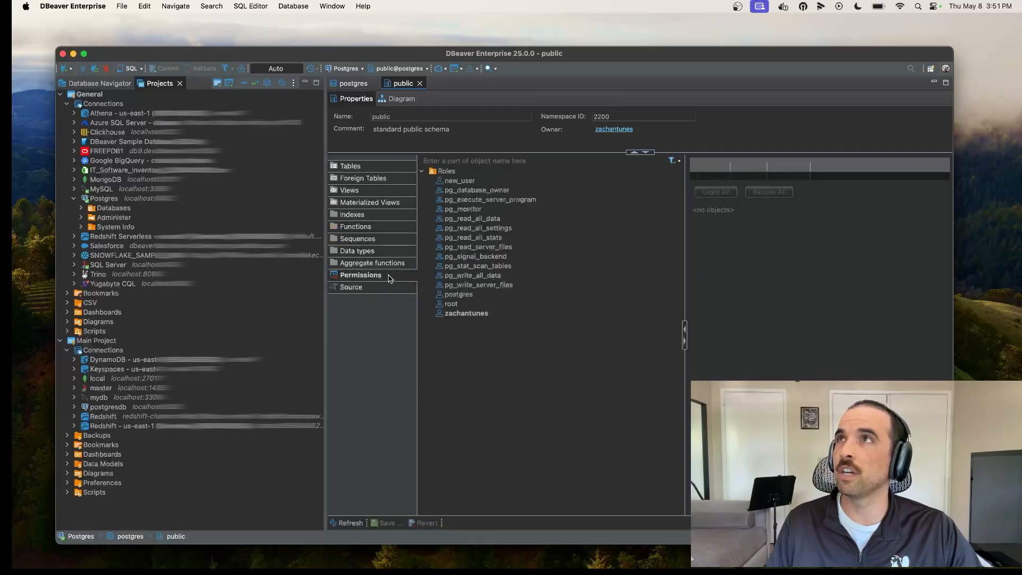
{"action": "mouse_move", "coordinate": [368, 288]}
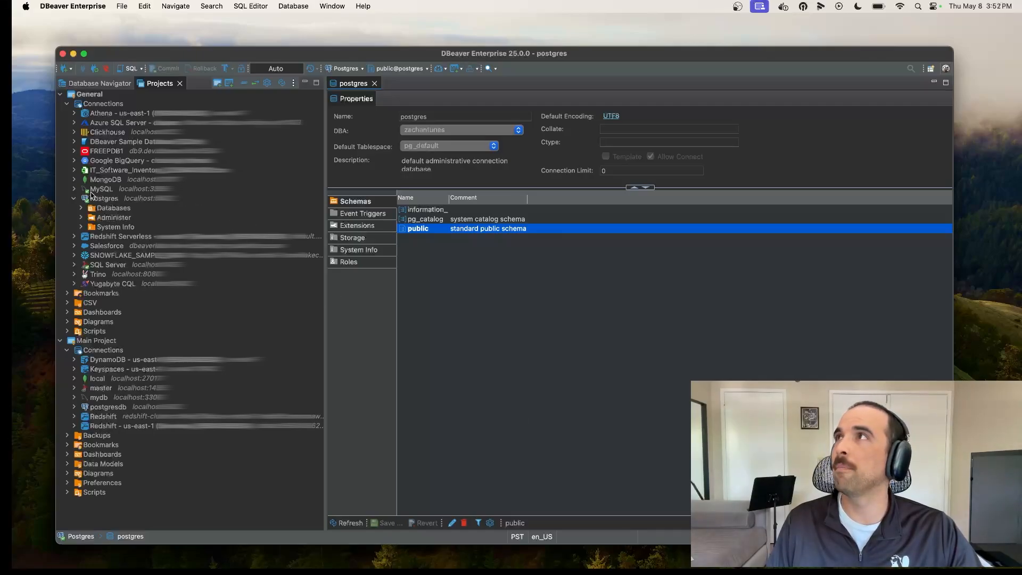
- Expand MySQL Chinook's tables, selecting Customer, then expand SQL Server master and select dbo
{"action": "left_click", "coordinate": [75, 190]}
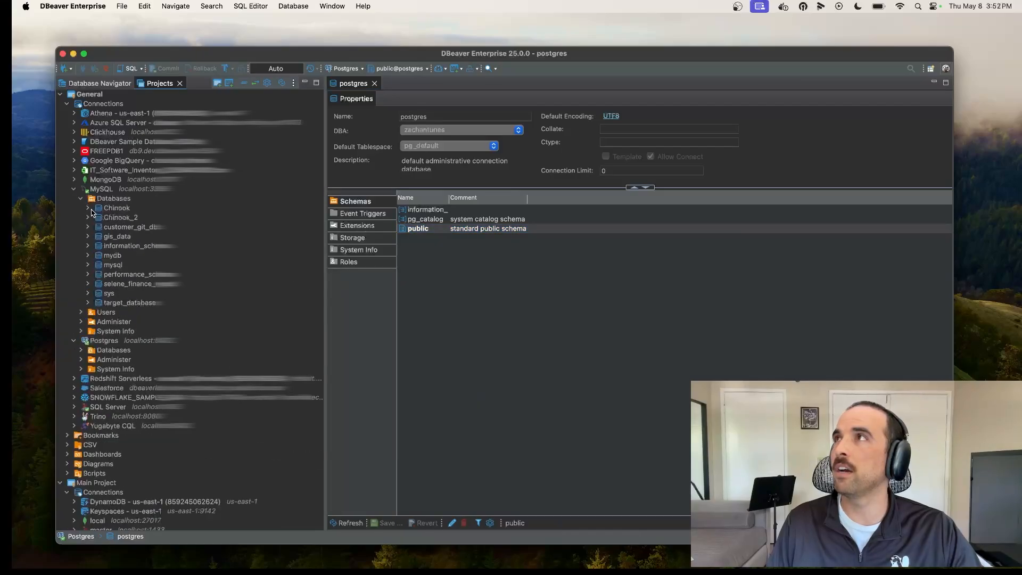
{"action": "left_click", "coordinate": [87, 207]}
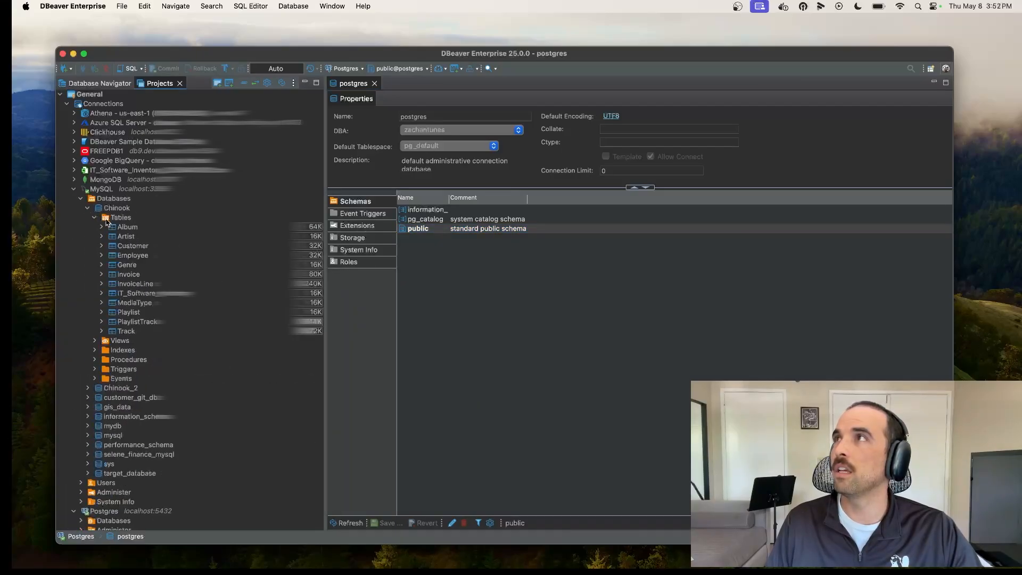
{"action": "left_click", "coordinate": [132, 245]}
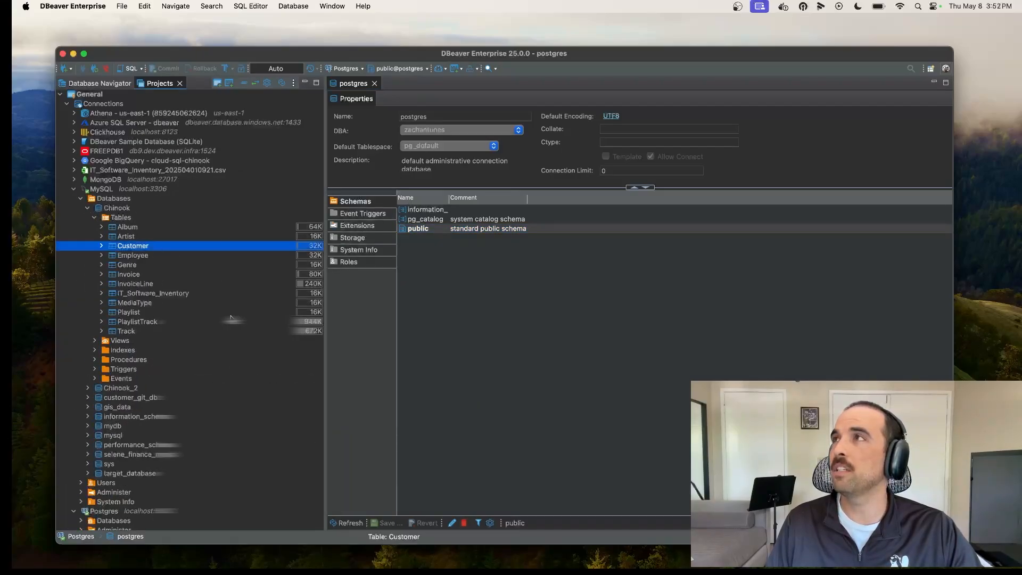
{"action": "scroll", "scroll_direction": "down", "scroll_amount": 3}
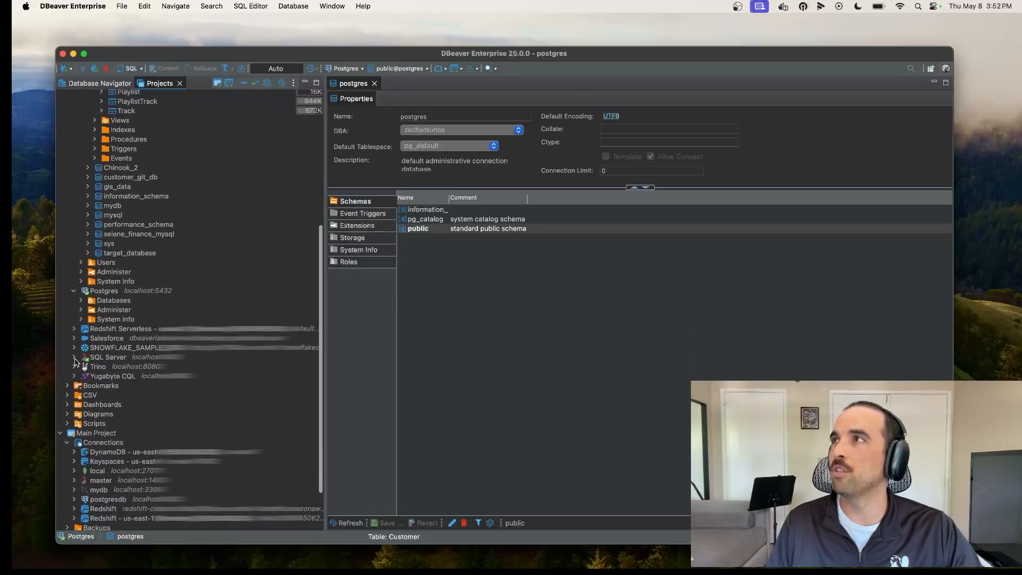
{"action": "left_click", "coordinate": [74, 357]}
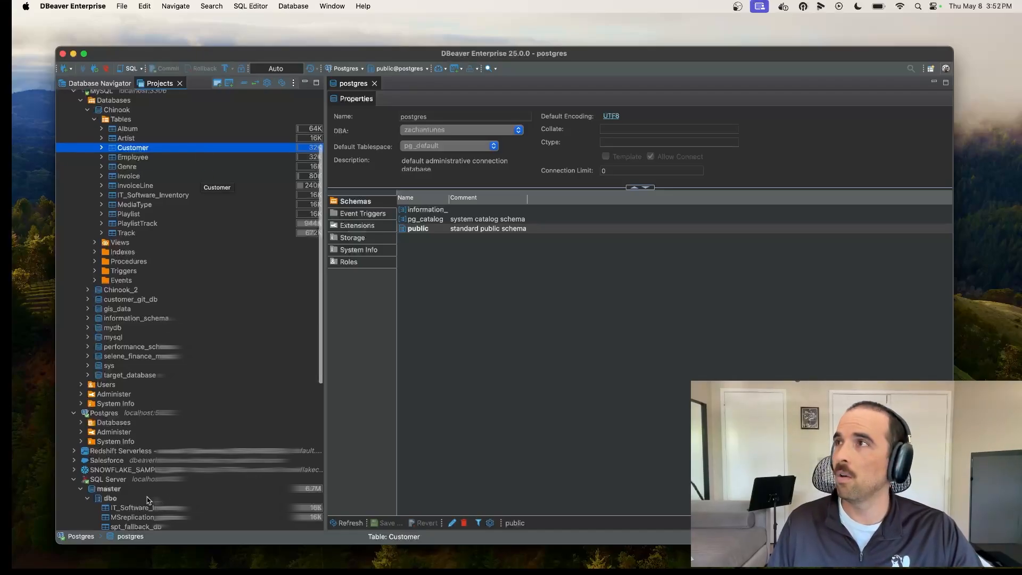
{"action": "left_click", "coordinate": [110, 499]}
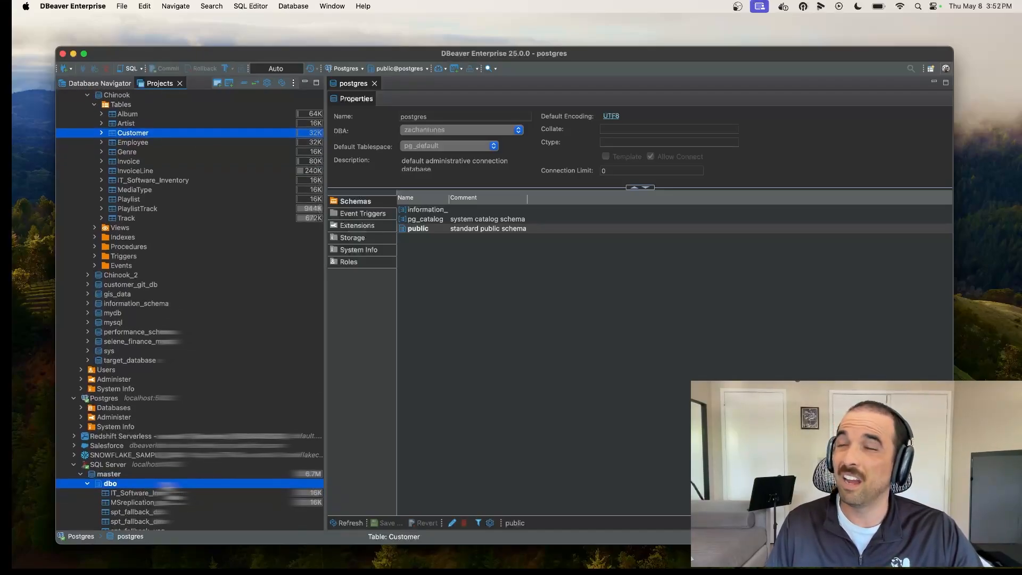
- Compare Chinook against the SQL Server dbo schema and migrate the Customer table into dbo
{"action": "right_click", "coordinate": [110, 484]}
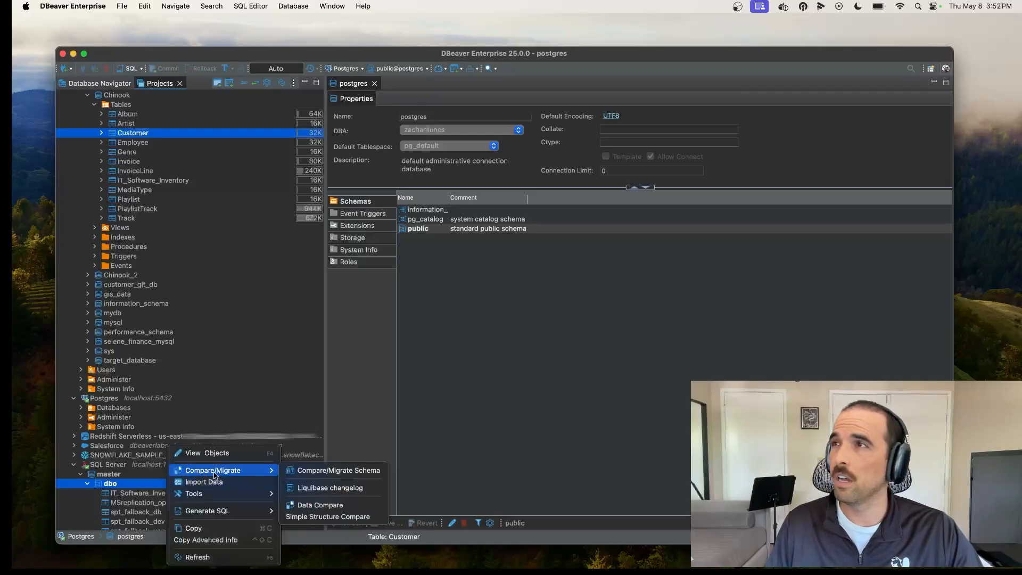
{"action": "mouse_move", "coordinate": [340, 471]}
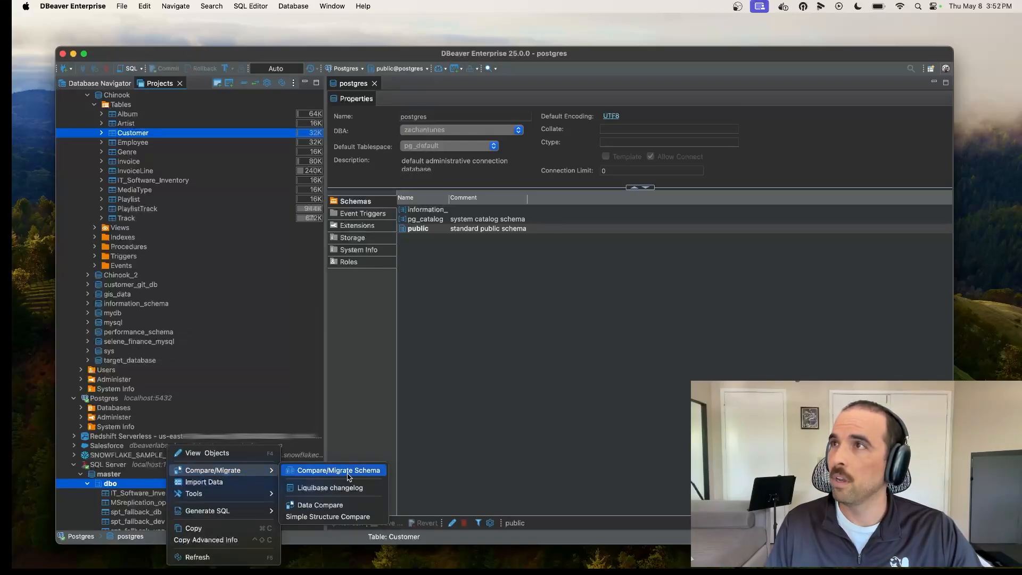
{"action": "left_click", "coordinate": [338, 471]}
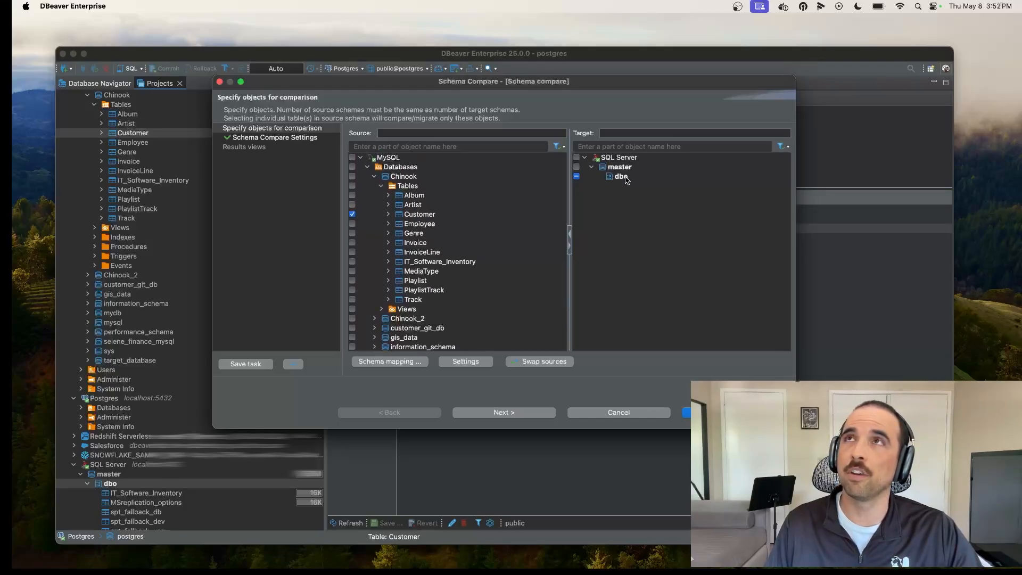
{"action": "left_click", "coordinate": [503, 412]}
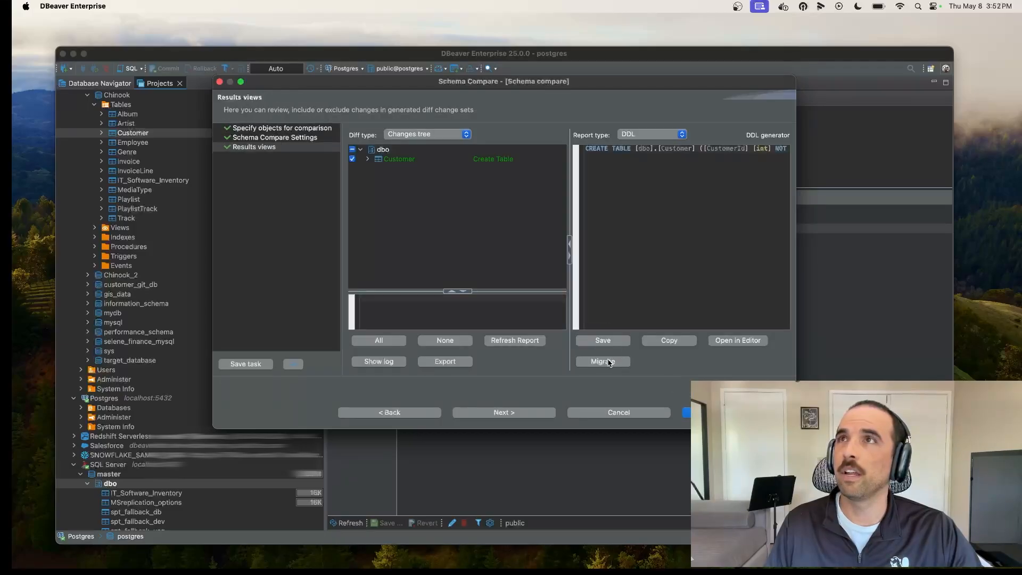
{"action": "left_click", "coordinate": [603, 362]}
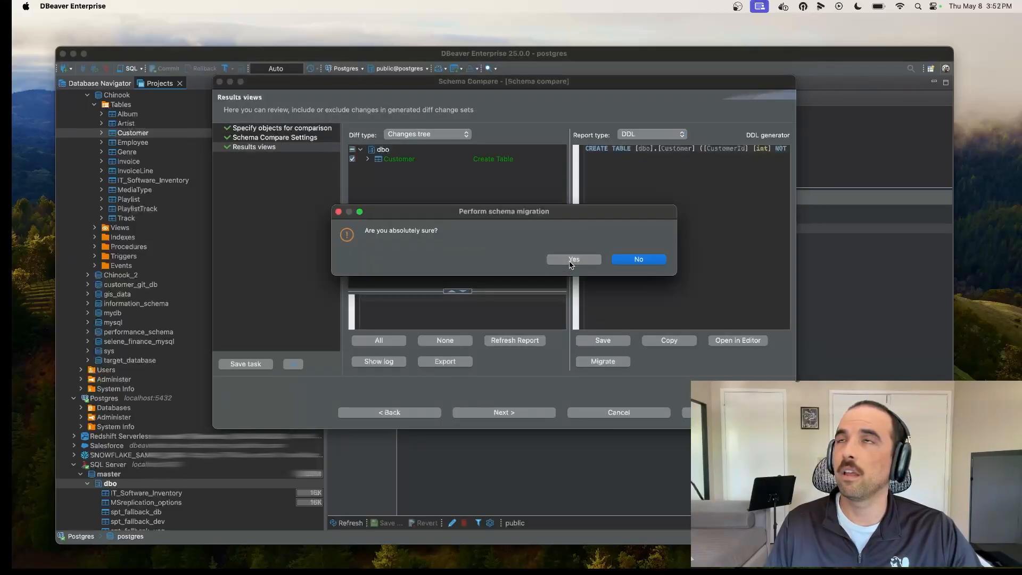
{"action": "left_click", "coordinate": [574, 259]}
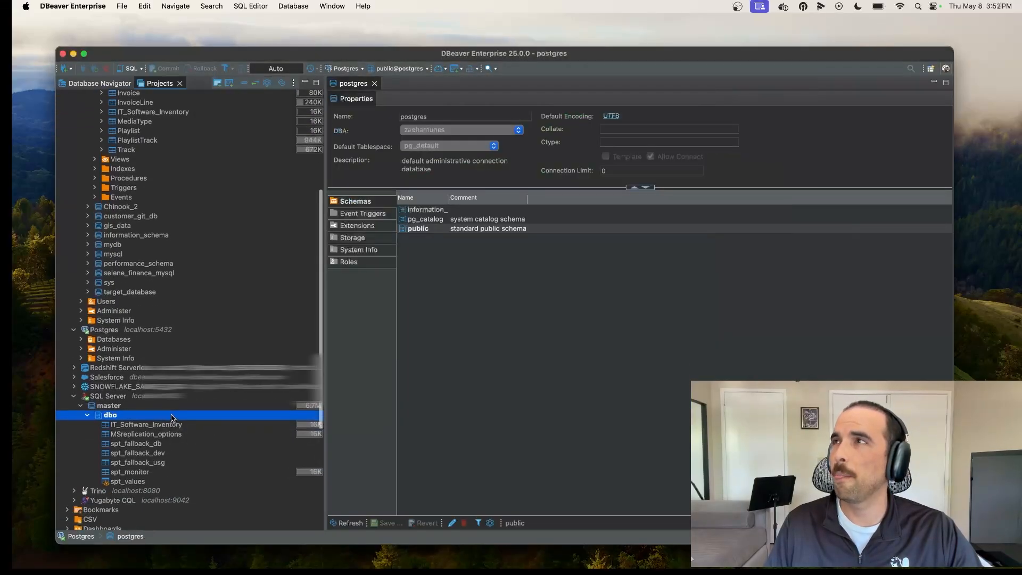
{"action": "mouse_move", "coordinate": [236, 531]}
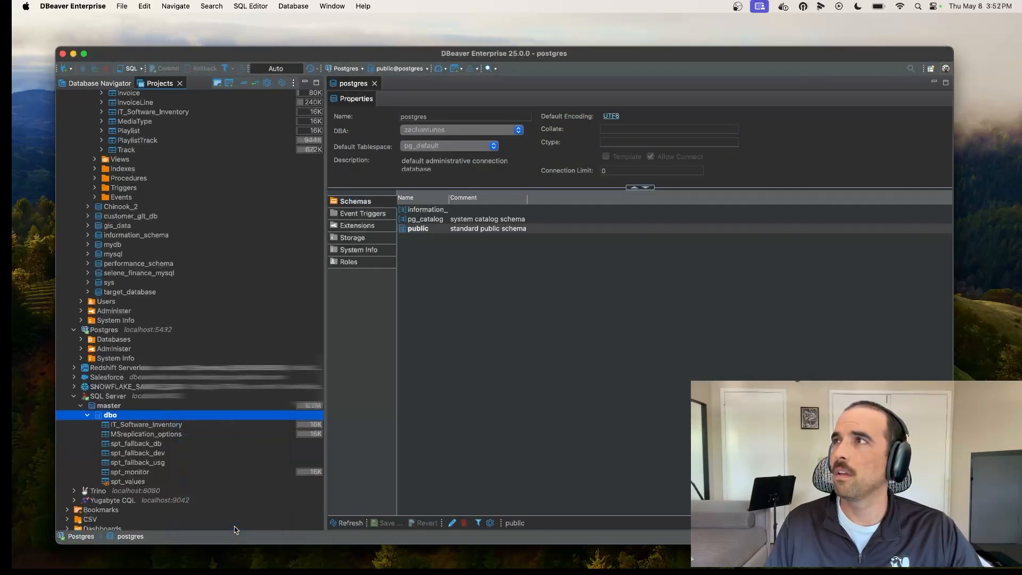
- View the empty SQL Server dbo Customer data, then bring up actions on the MySQL Chinook Customer table
{"action": "right_click", "coordinate": [125, 424]}
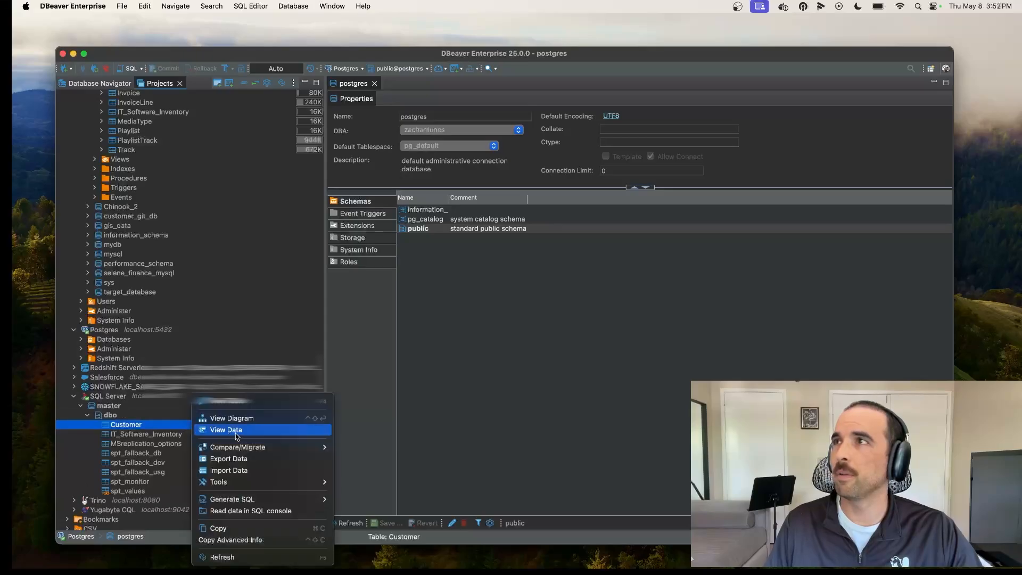
{"action": "left_click", "coordinate": [224, 429]}
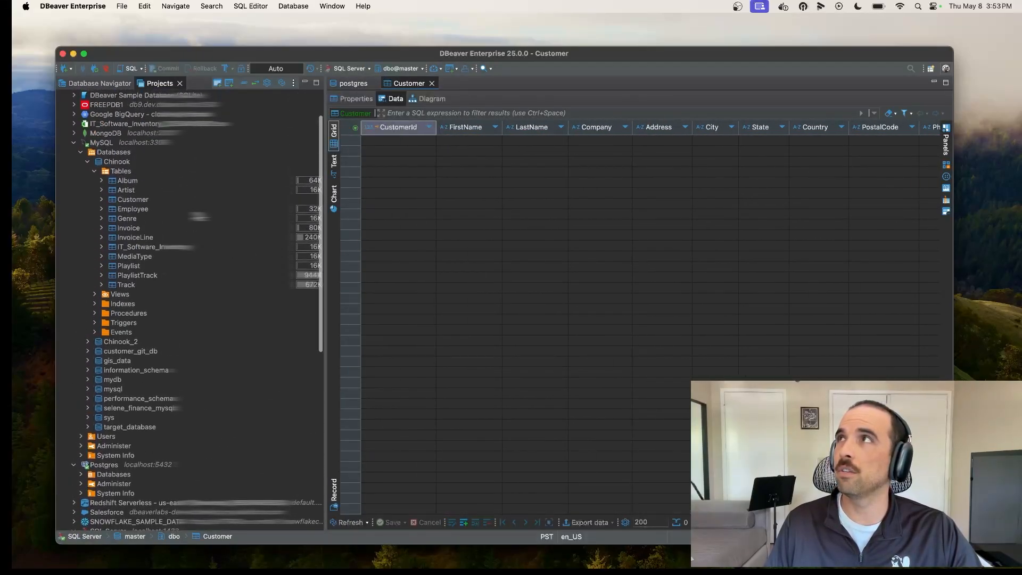
{"action": "left_click", "coordinate": [132, 199]}
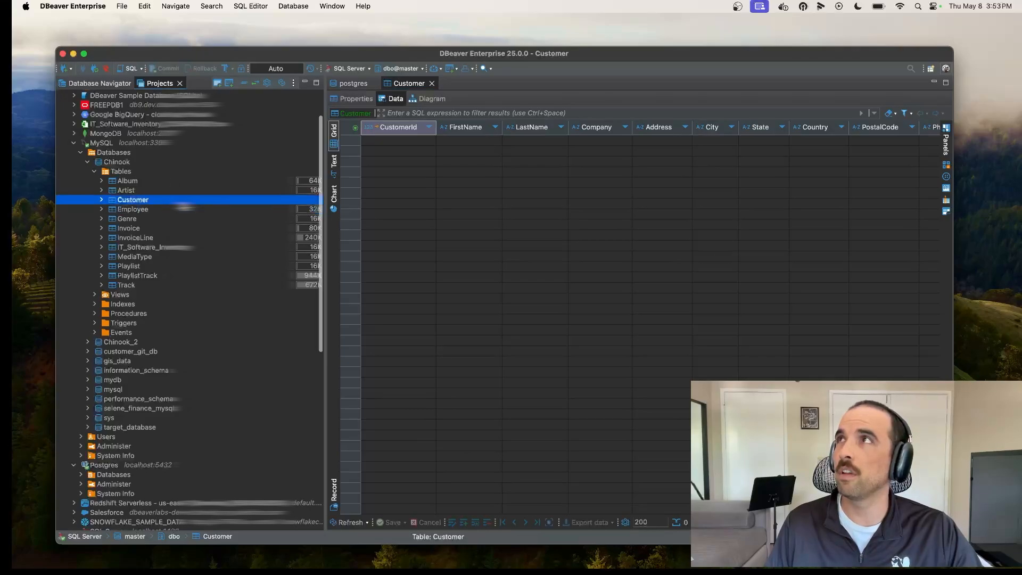
{"action": "right_click", "coordinate": [132, 200]}
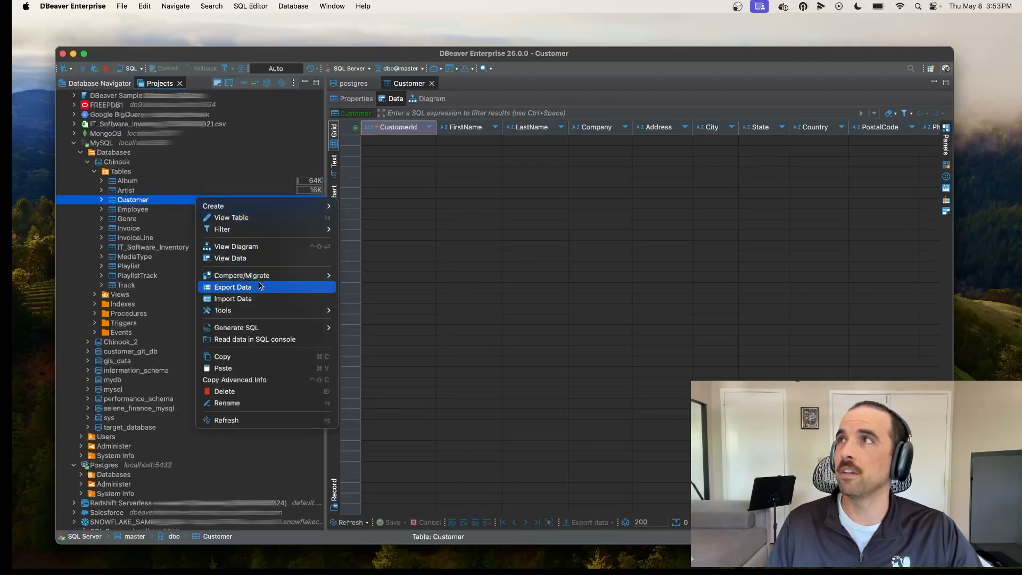
- Export the Chinook Customer rows into SQL Server master > dbo as the target container and run the transfer
{"action": "left_click", "coordinate": [232, 288]}
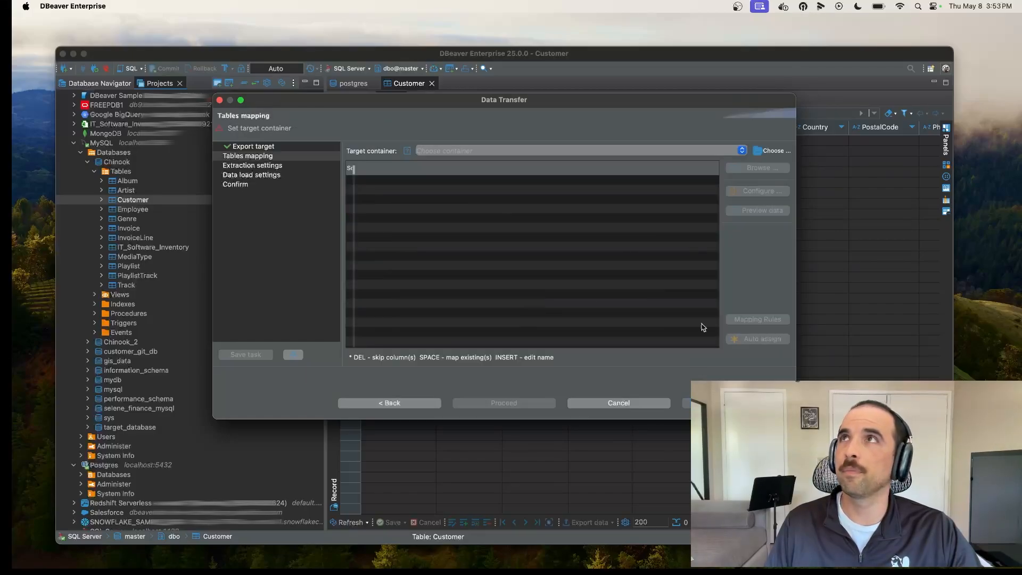
{"action": "left_click", "coordinate": [775, 152]}
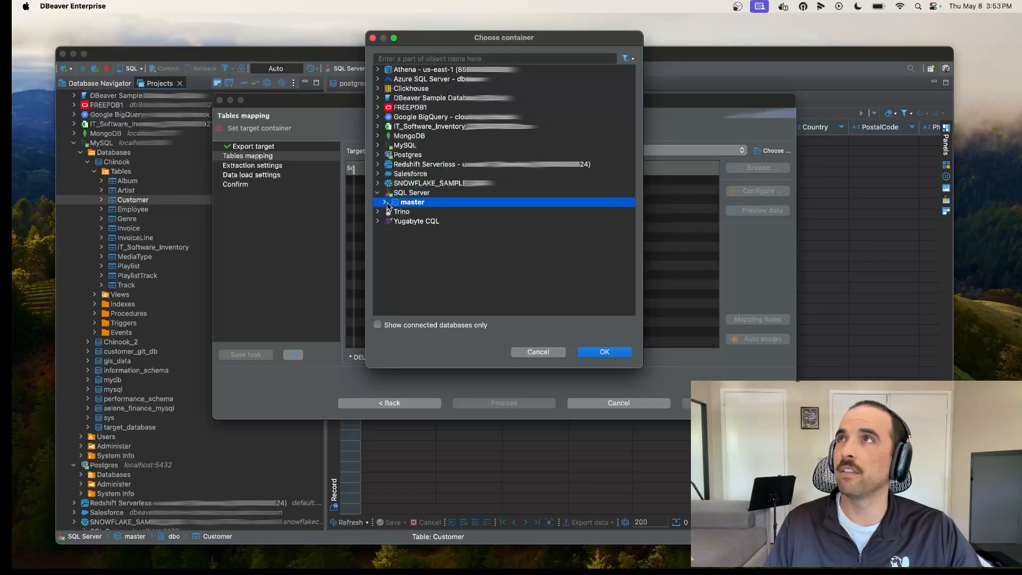
{"action": "left_click", "coordinate": [388, 202]}
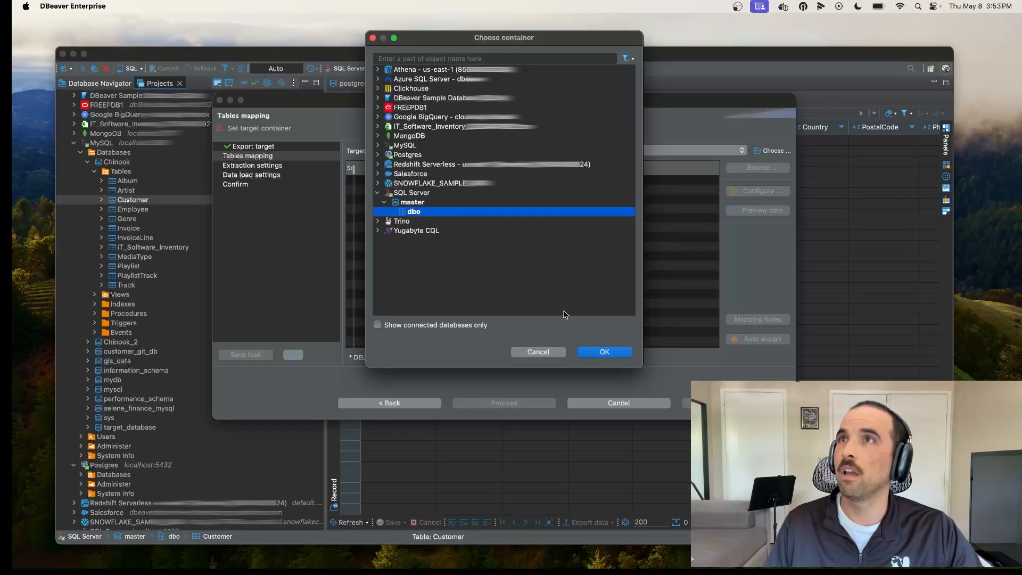
{"action": "left_click", "coordinate": [604, 351]}
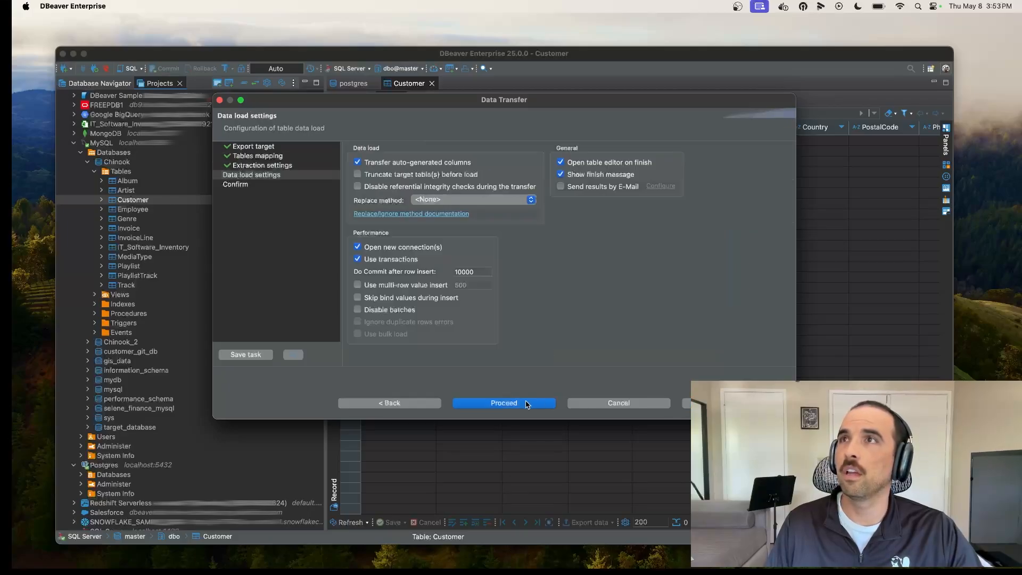
{"action": "left_click", "coordinate": [504, 402]}
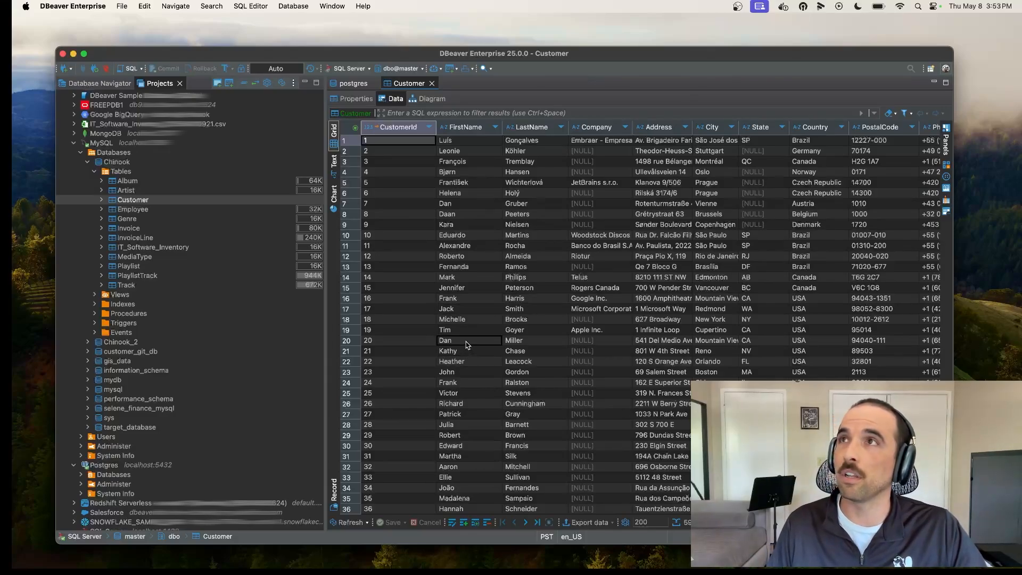
- Overwrite some FirstName cells with placeholder text like 'sdf', then select the Chinook Procedures folder
{"action": "type", "text": "sdfsdf"}
{"action": "left_click", "coordinate": [469, 246]}
{"action": "type", "text": "fgdfg"}
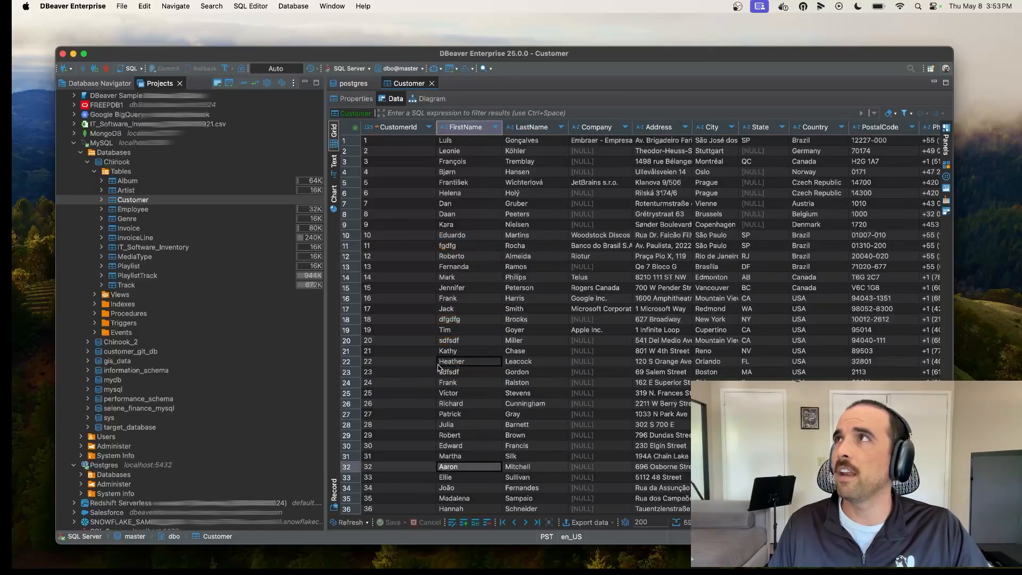
{"action": "left_click", "coordinate": [127, 313]}
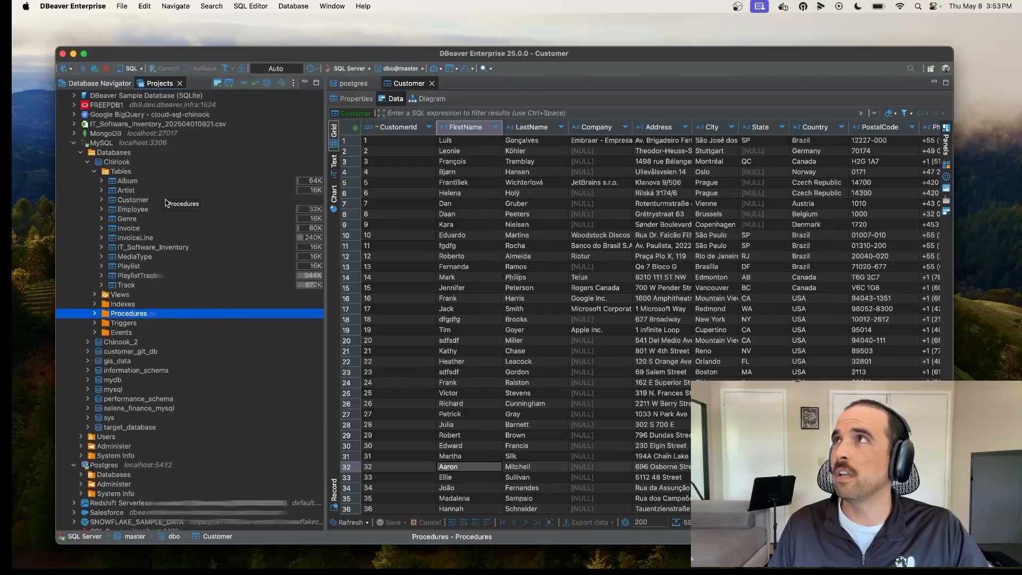
- Start a data compare of Chinook.Customer against master.dbo.Customer and switch source and target to the Query option
{"action": "scroll", "scroll_direction": "down", "scroll_amount": 3}
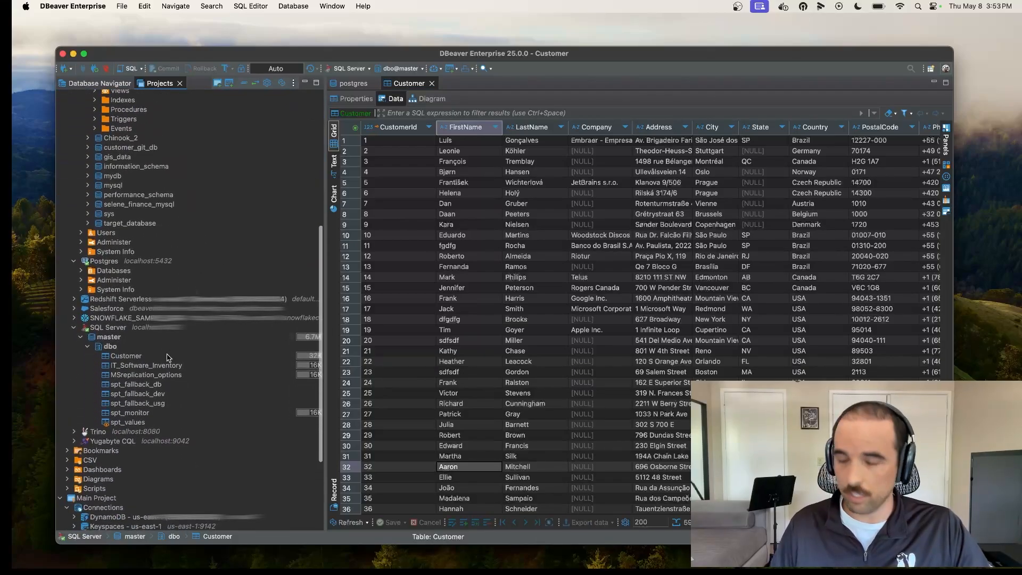
{"action": "right_click", "coordinate": [126, 355]}
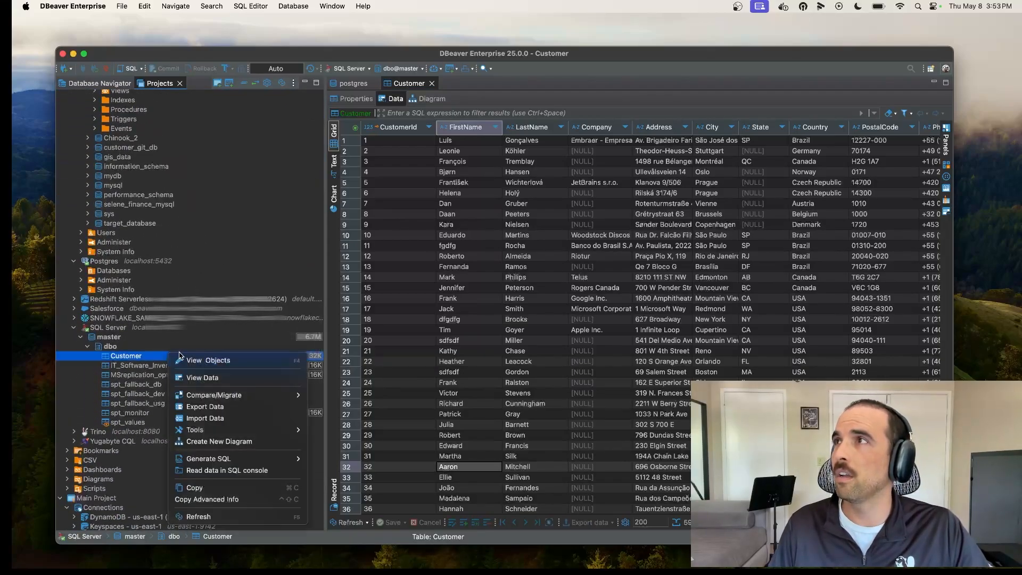
{"action": "mouse_move", "coordinate": [234, 410]}
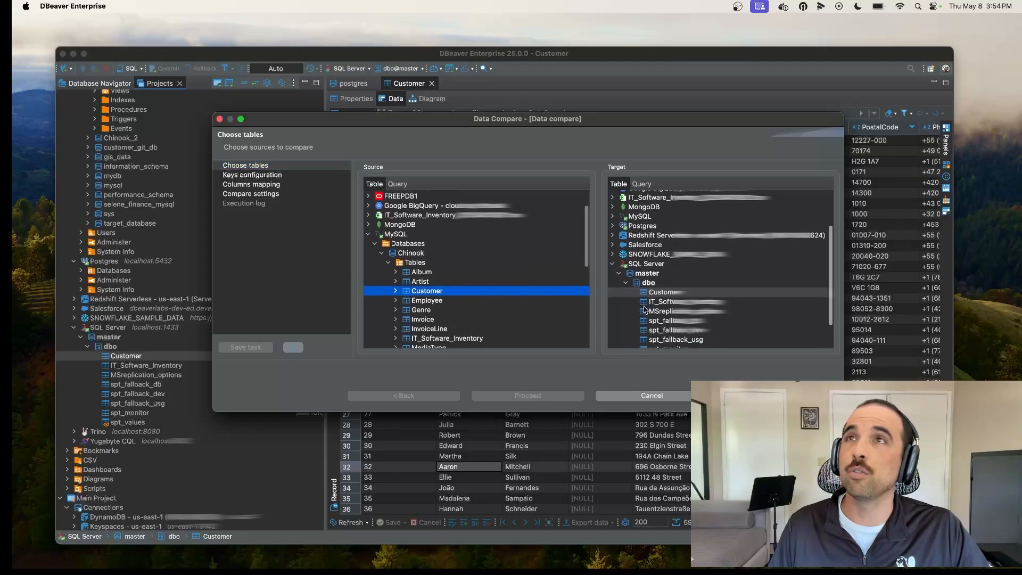
{"action": "left_click", "coordinate": [663, 292]}
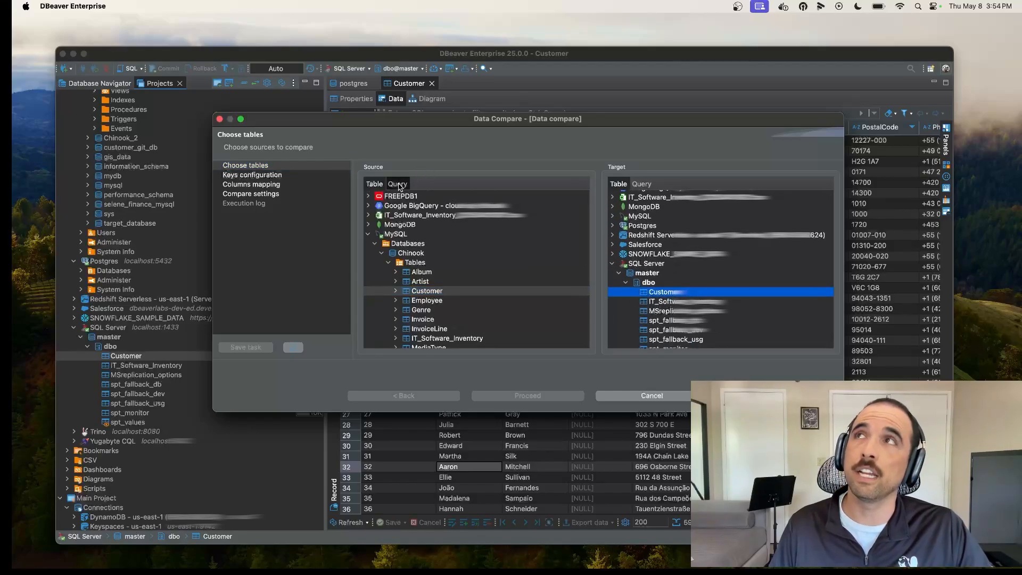
{"action": "left_click", "coordinate": [397, 183]}
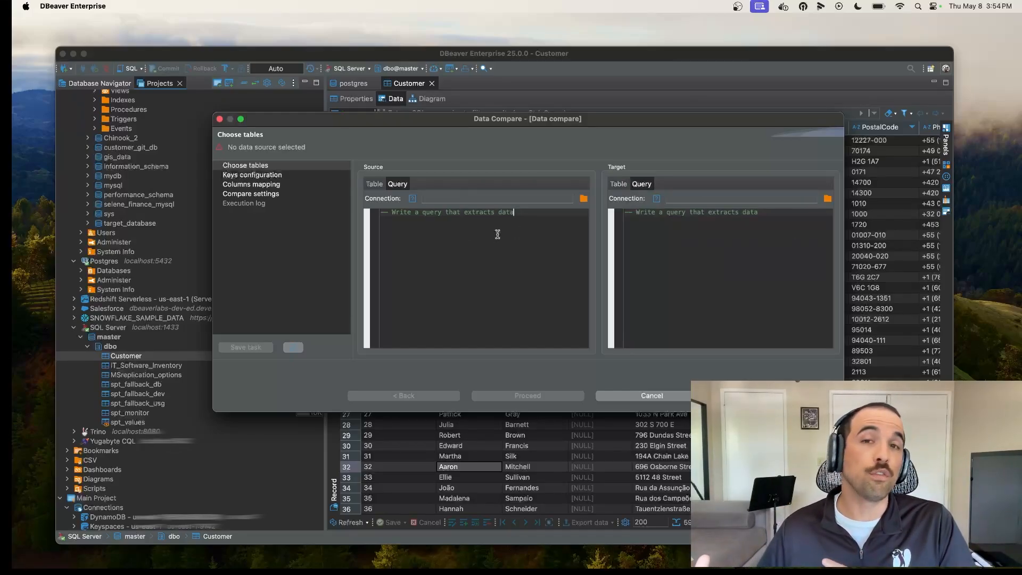
{"action": "mouse_move", "coordinate": [685, 256]}
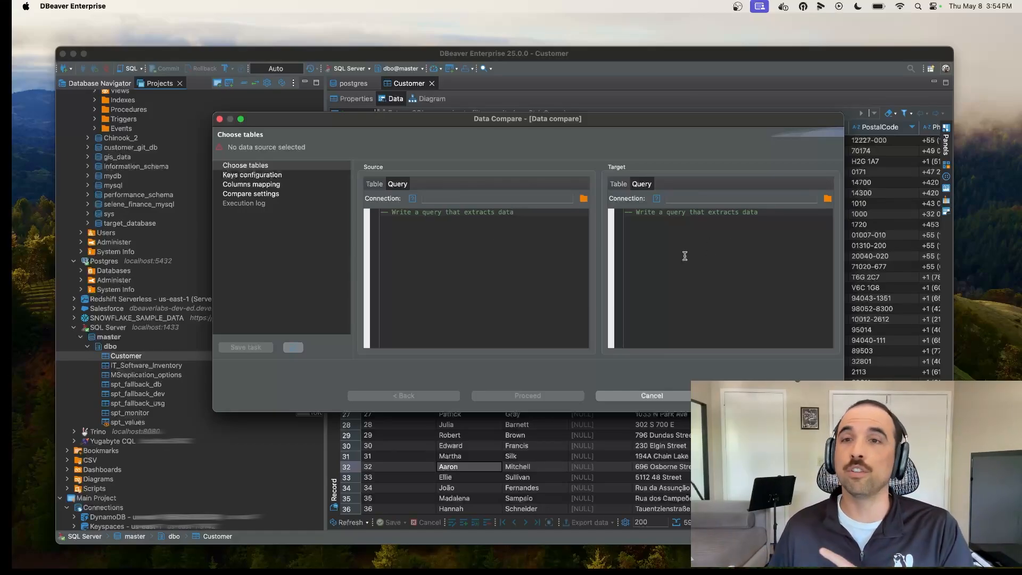
{"action": "mouse_move", "coordinate": [662, 228]}
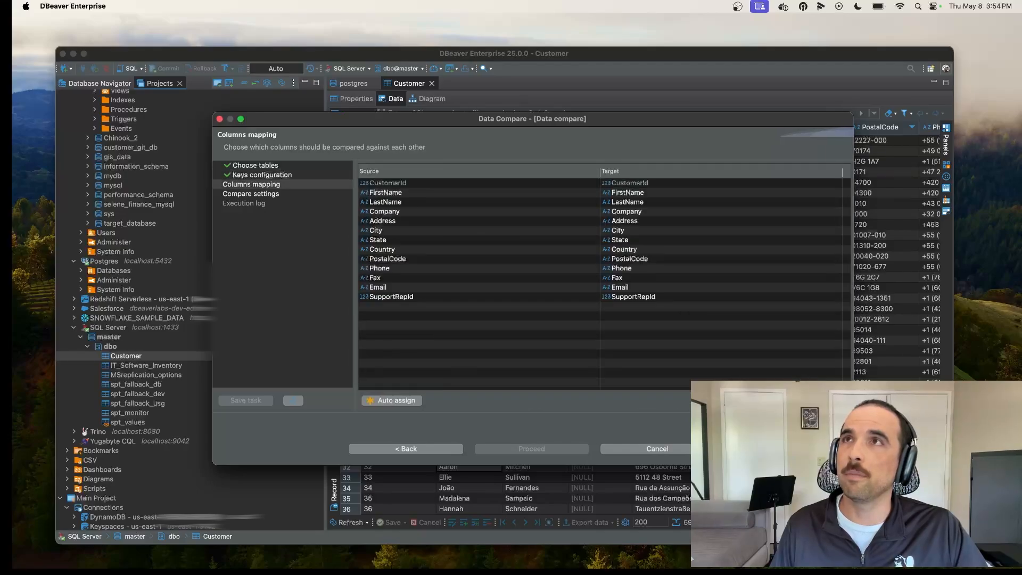
- Run the data compare, revealing five Customer rows with differing FirstName values
{"action": "left_click", "coordinate": [531, 449]}
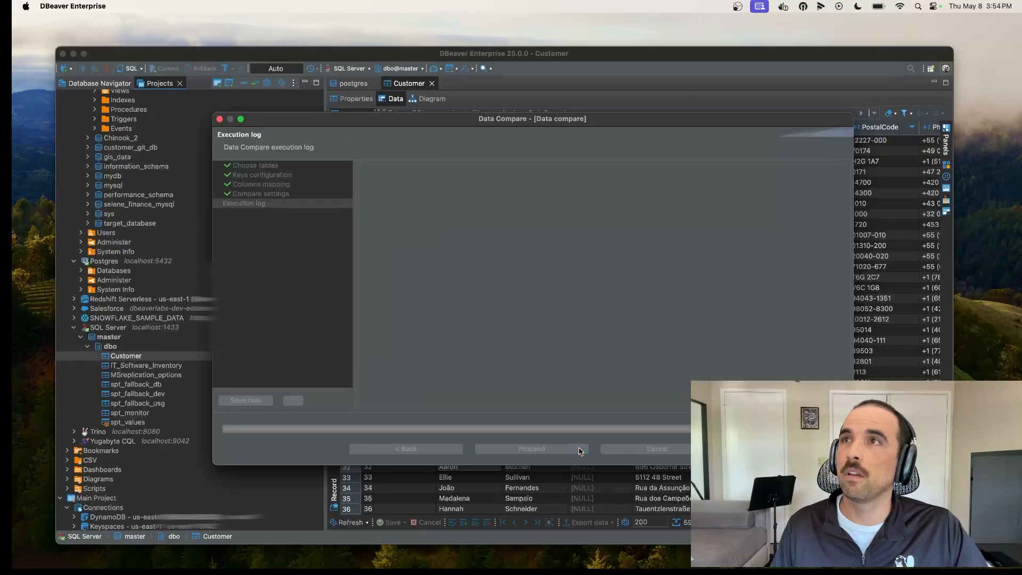
{"action": "left_click", "coordinate": [531, 448]}
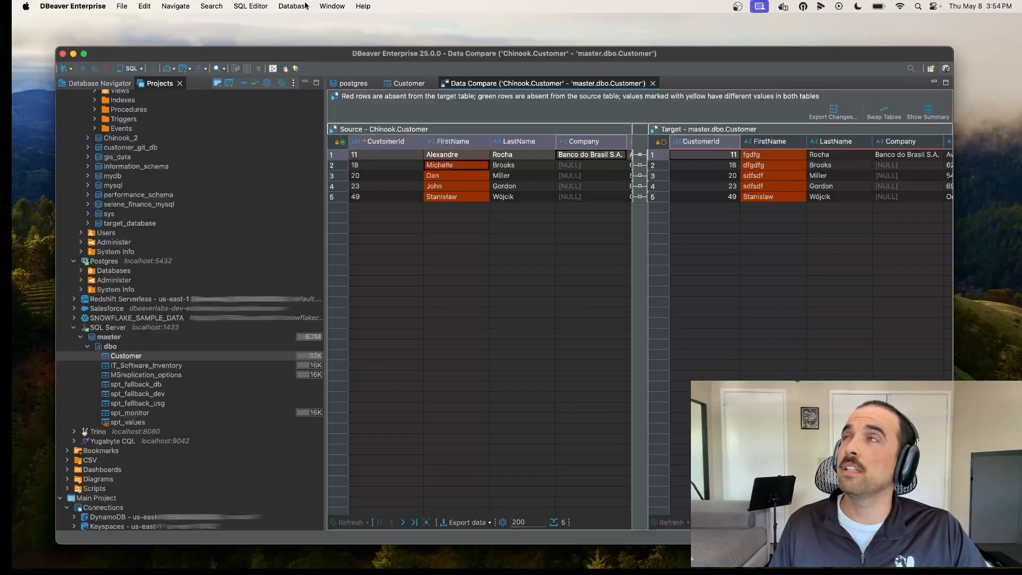
- Show the Database Tasks view and select Export Customers to list its run history
{"action": "left_click", "coordinate": [294, 6]}
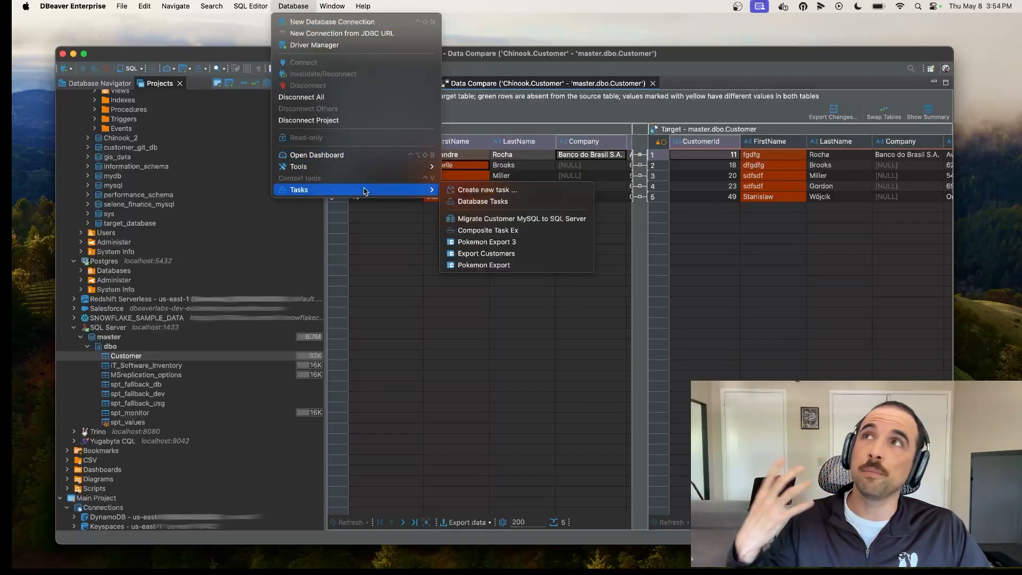
{"action": "mouse_move", "coordinate": [437, 195]}
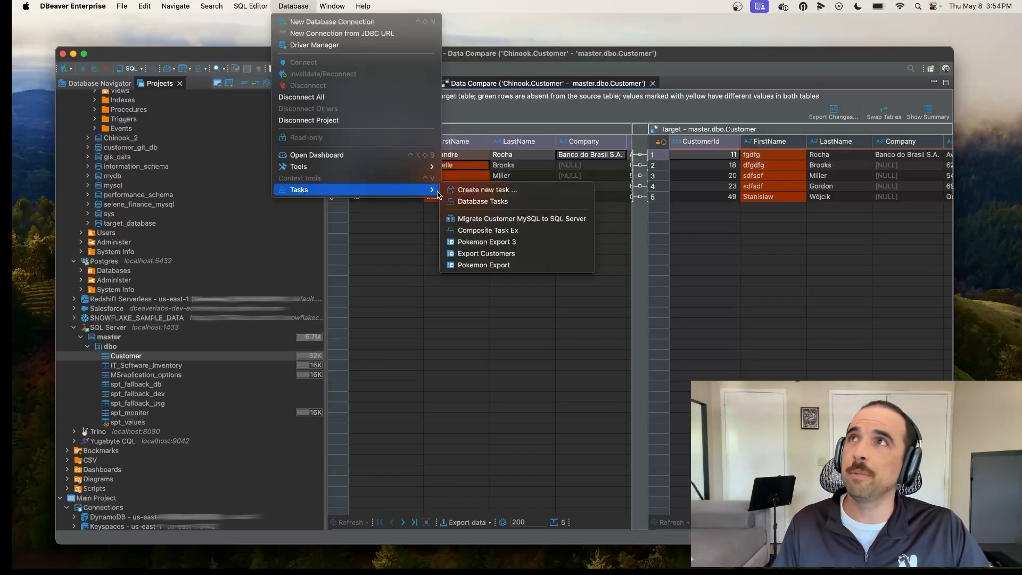
{"action": "mouse_move", "coordinate": [508, 201]}
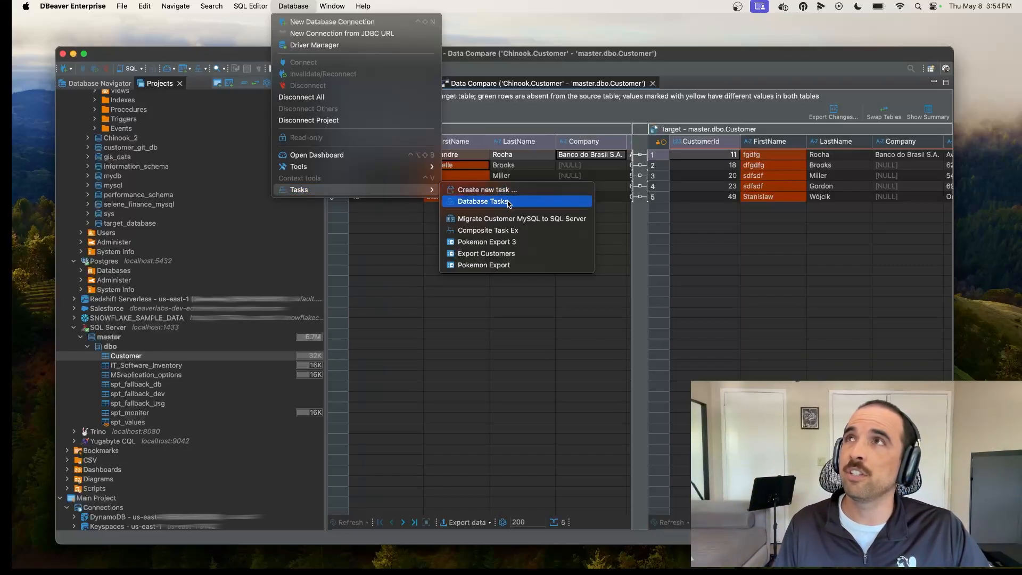
{"action": "left_click", "coordinate": [481, 201]}
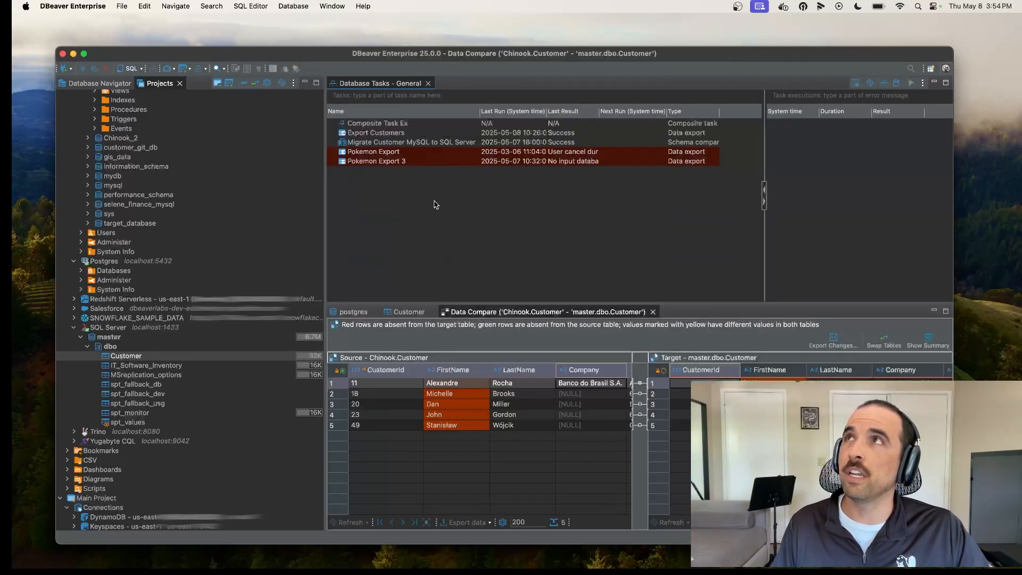
{"action": "mouse_move", "coordinate": [517, 335]}
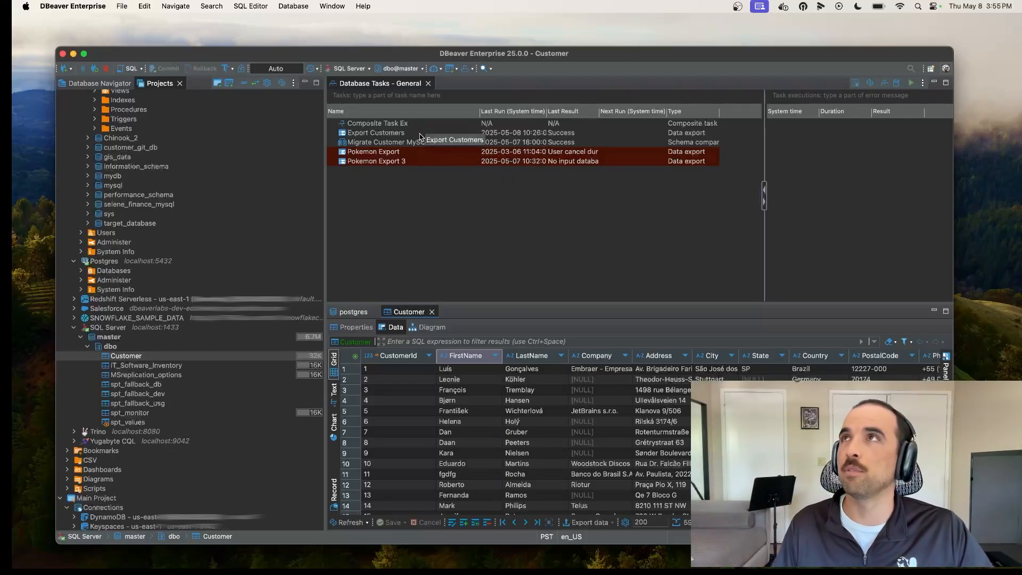
{"action": "left_click", "coordinate": [377, 132]}
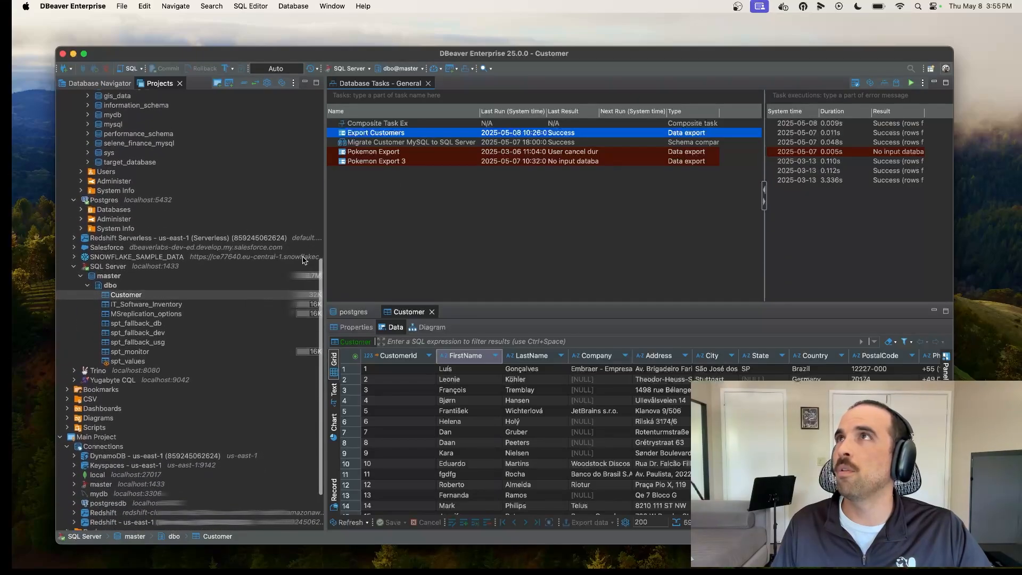
- Edit the Export Customers task, reviewing its format and CSV settings up to the Output page
{"action": "right_click", "coordinate": [375, 132]}
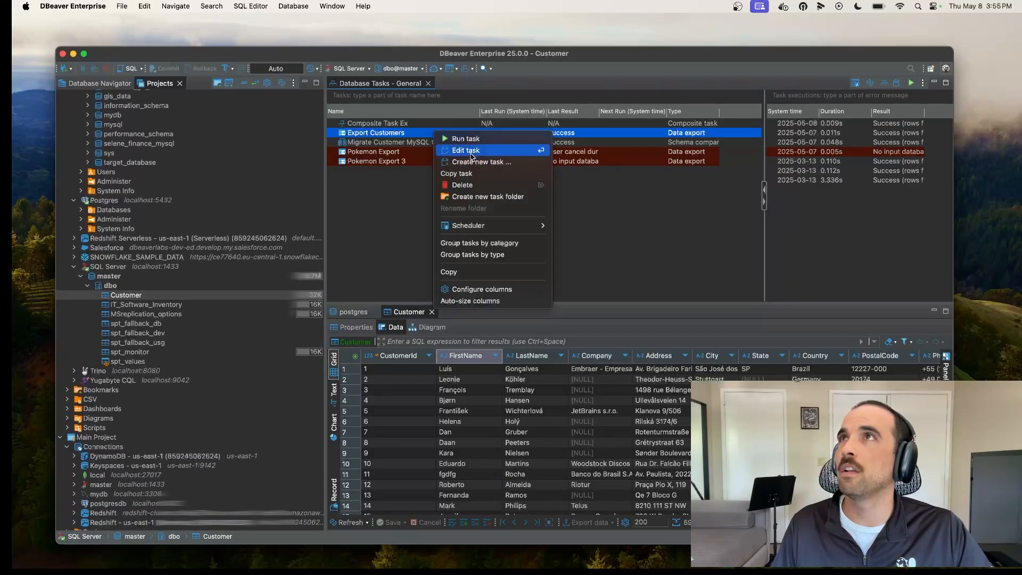
{"action": "left_click", "coordinate": [466, 150]}
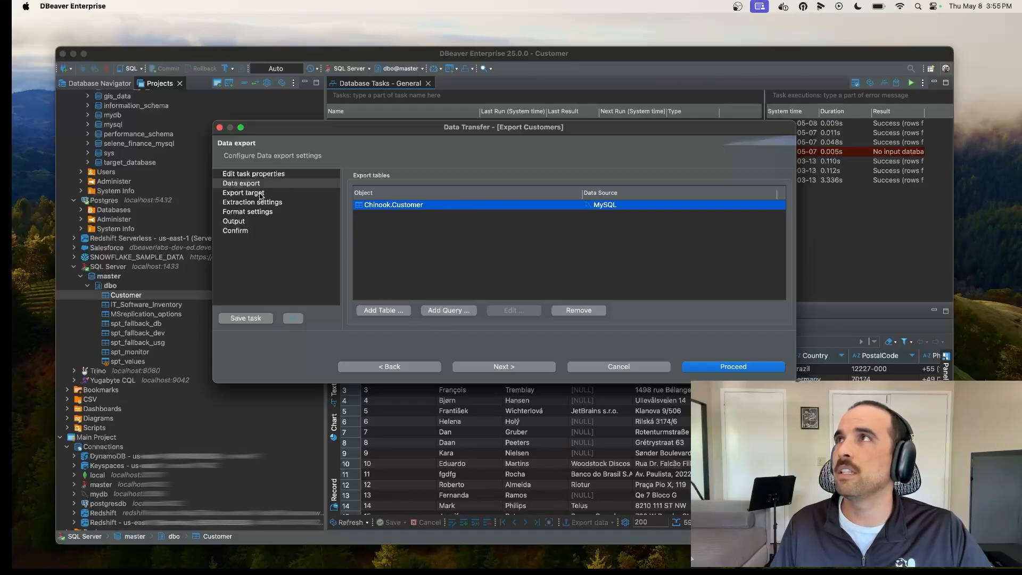
{"action": "left_click", "coordinate": [243, 193]}
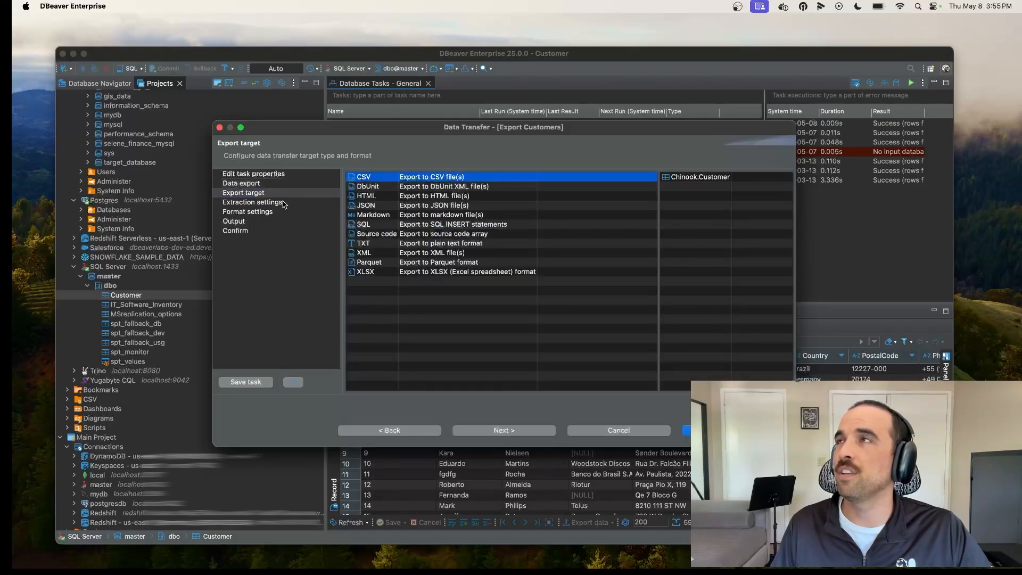
{"action": "left_click", "coordinate": [247, 210]}
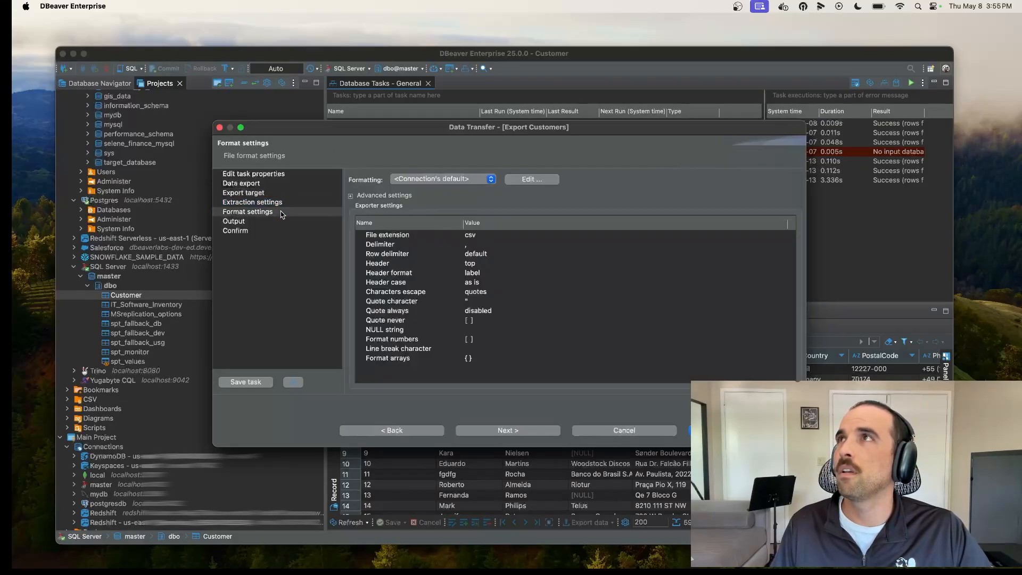
{"action": "left_click", "coordinate": [235, 221]}
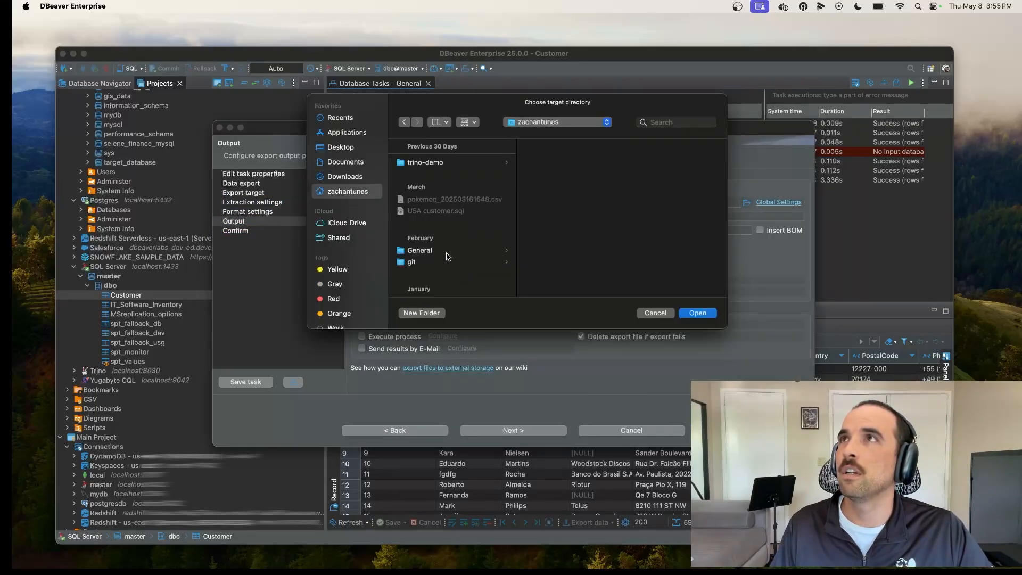
- Set the task's output directory to the project's General/CSV folder and save it
{"action": "left_click", "coordinate": [698, 313]}
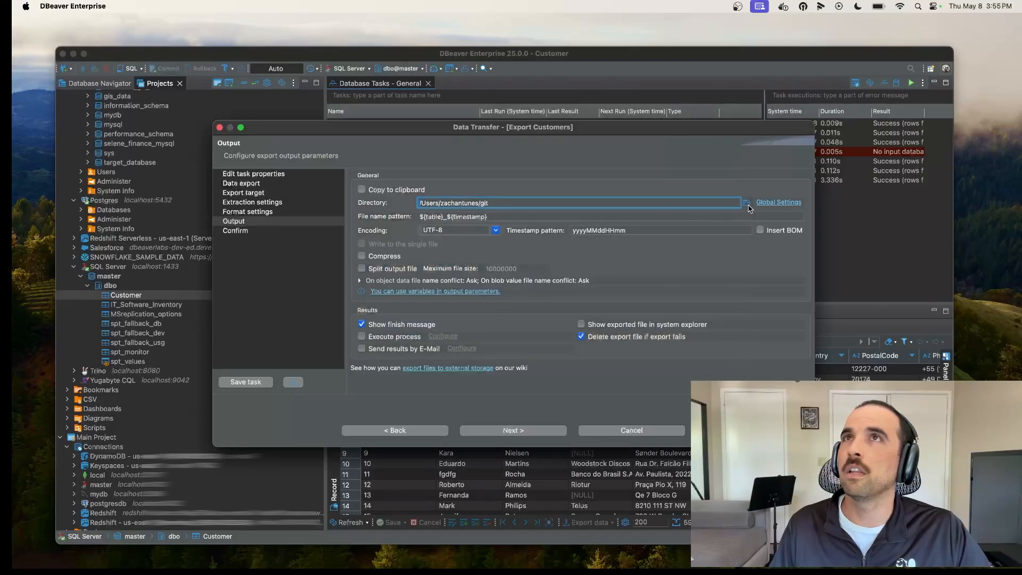
{"action": "left_click", "coordinate": [746, 202]}
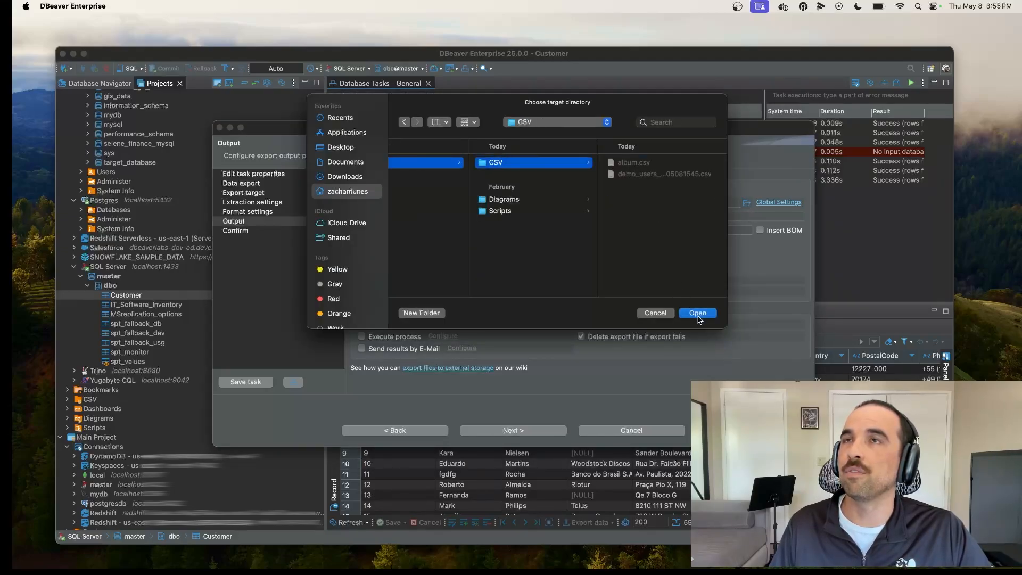
{"action": "left_click", "coordinate": [698, 313]}
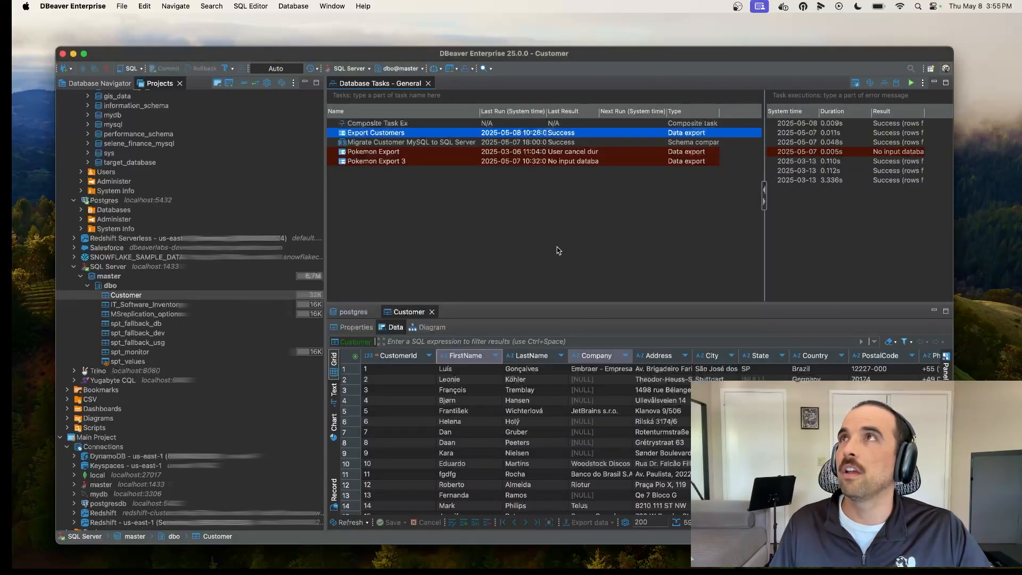
- Run Export Customers again and refresh the CSV folder to reveal the new Customer_202505081555.csv file
{"action": "right_click", "coordinate": [375, 132]}
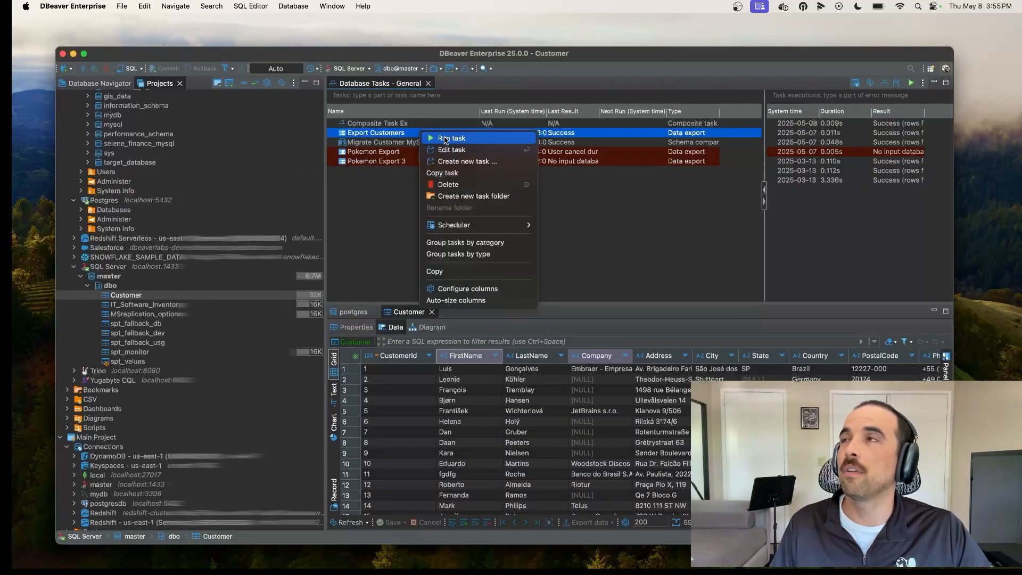
{"action": "left_click", "coordinate": [452, 137]}
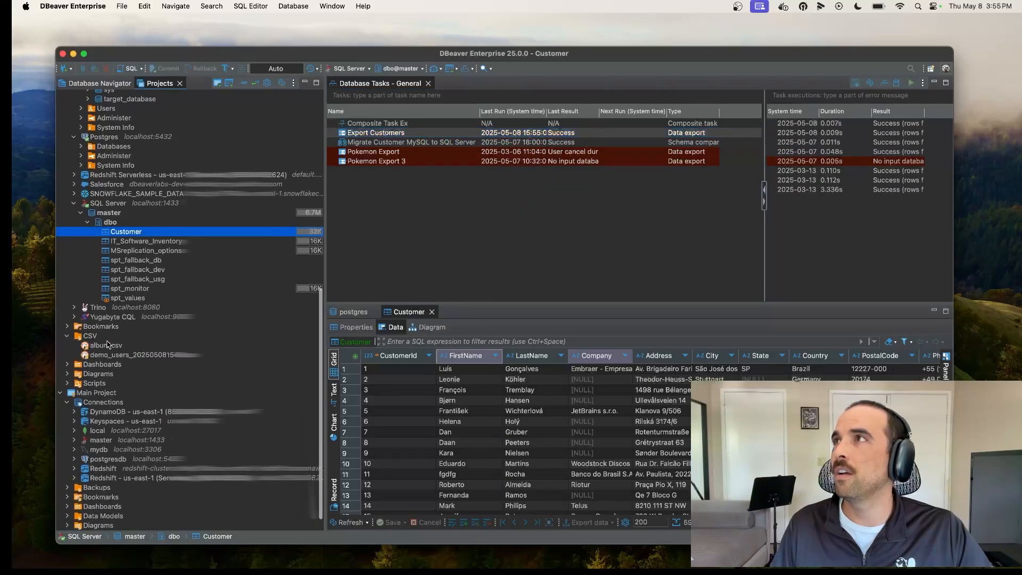
{"action": "right_click", "coordinate": [89, 335]}
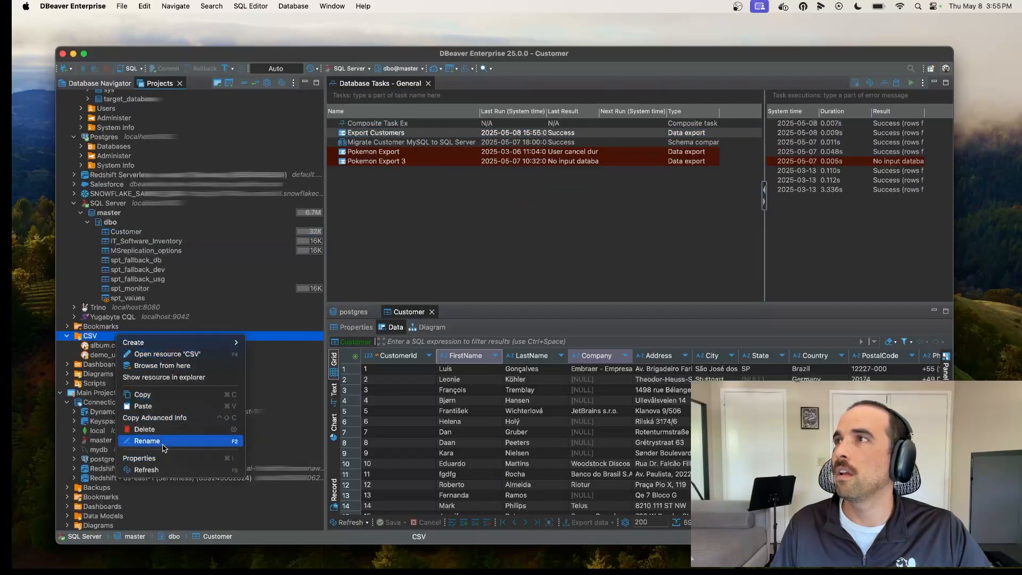
{"action": "left_click", "coordinate": [145, 441]}
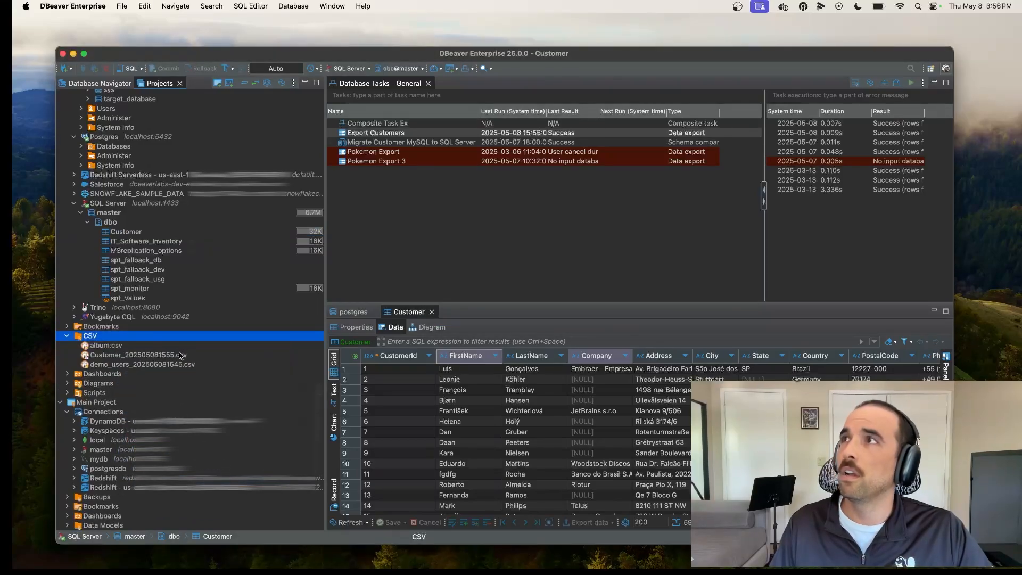
{"action": "left_click", "coordinate": [136, 354]}
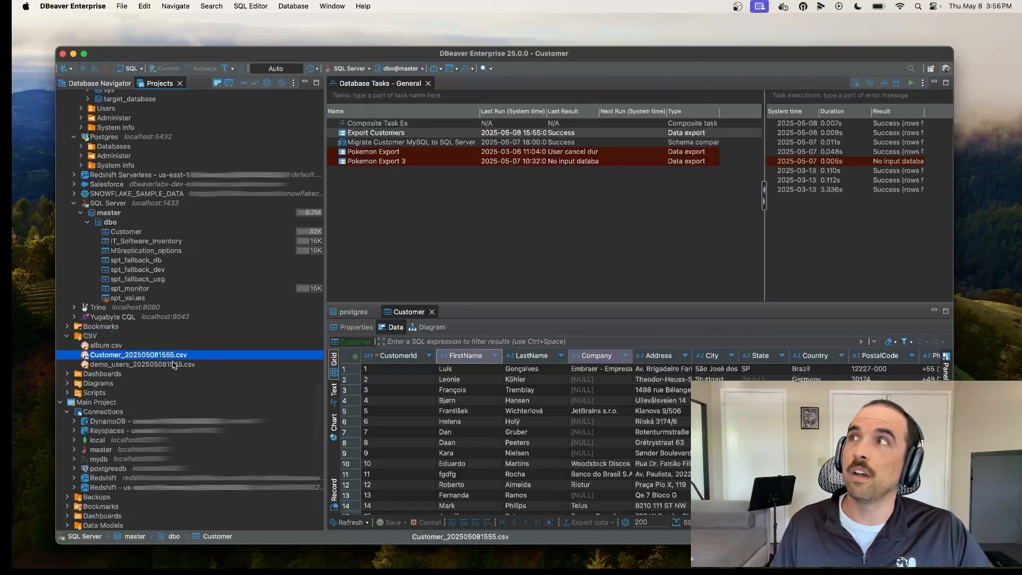
{"action": "right_click", "coordinate": [375, 132]}
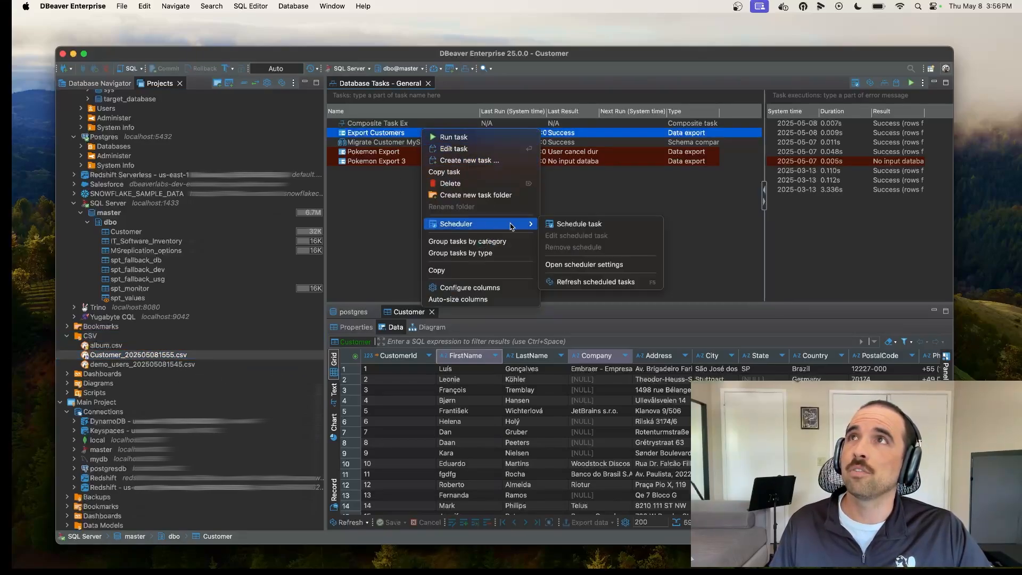
{"action": "left_click", "coordinate": [569, 228]}
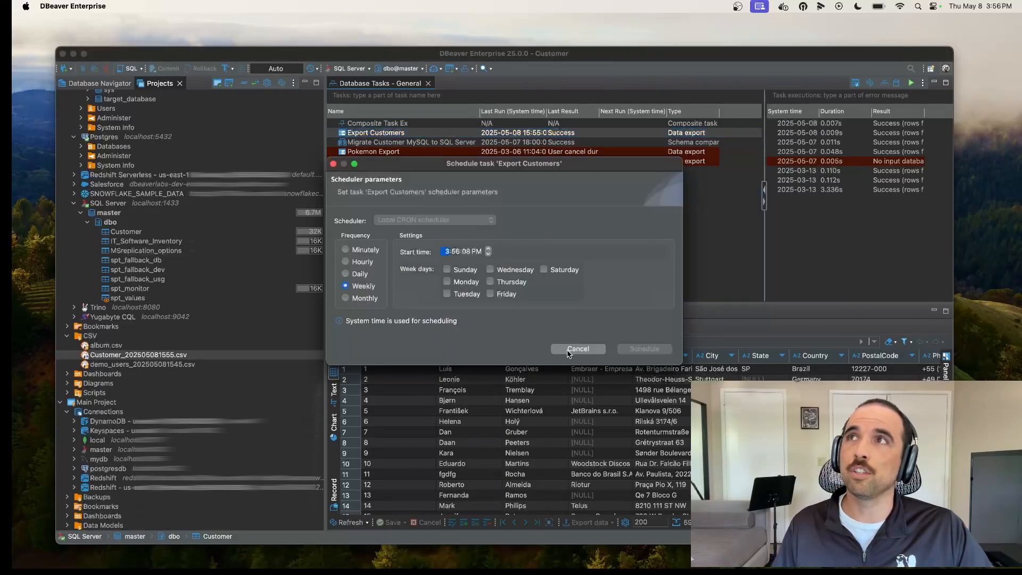
{"action": "left_click", "coordinate": [578, 348]}
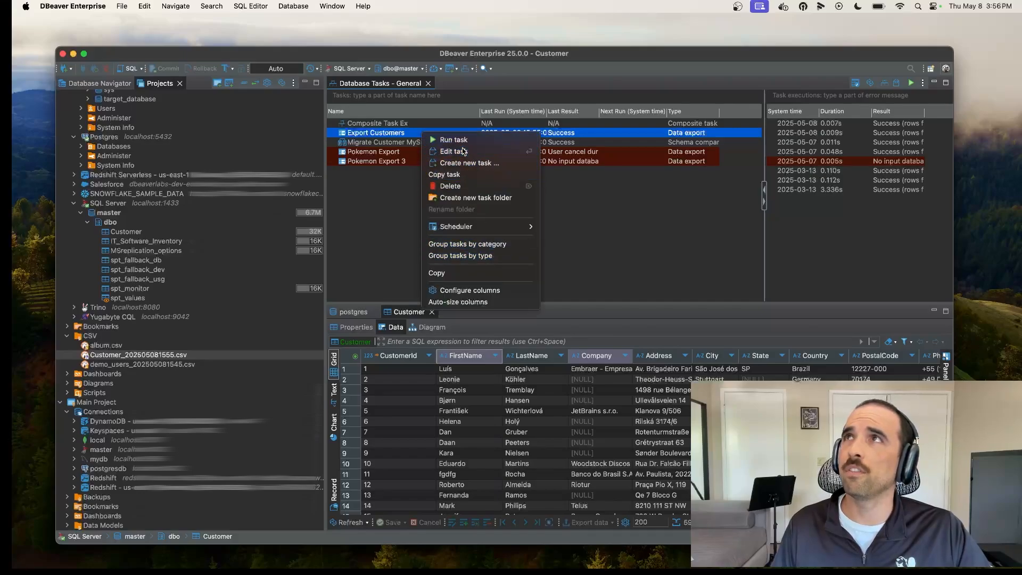
- Review the Export Customers task's 'Send results by E-Mail' settings and cancel without changes
{"action": "left_click", "coordinate": [450, 151]}
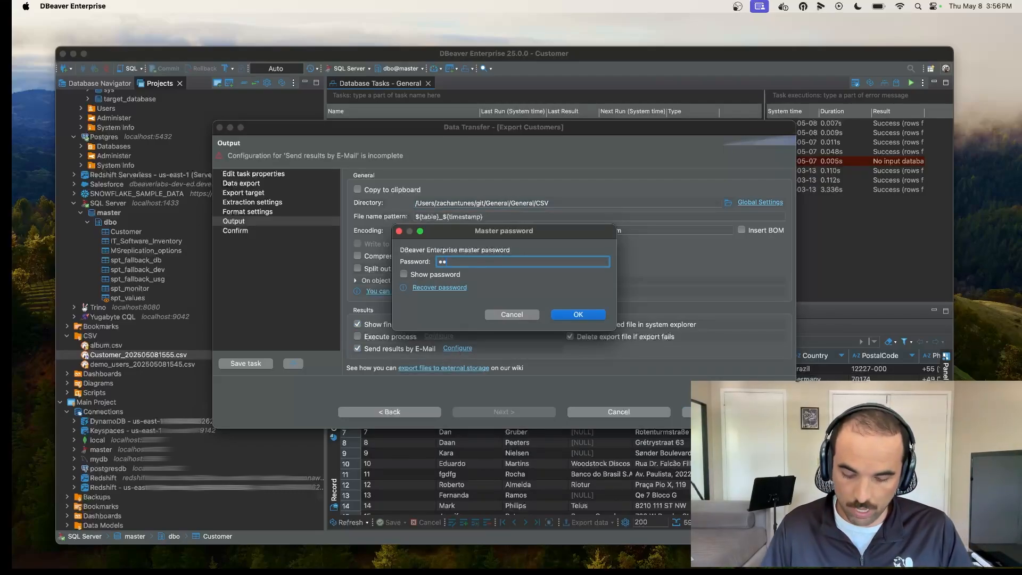
{"action": "left_click", "coordinate": [577, 314]}
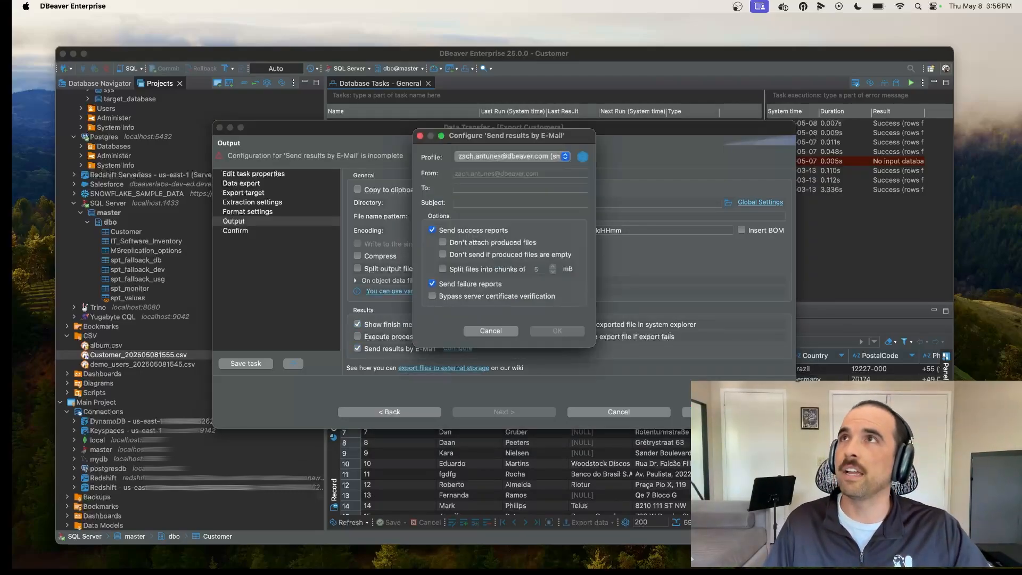
{"action": "mouse_move", "coordinate": [477, 239]}
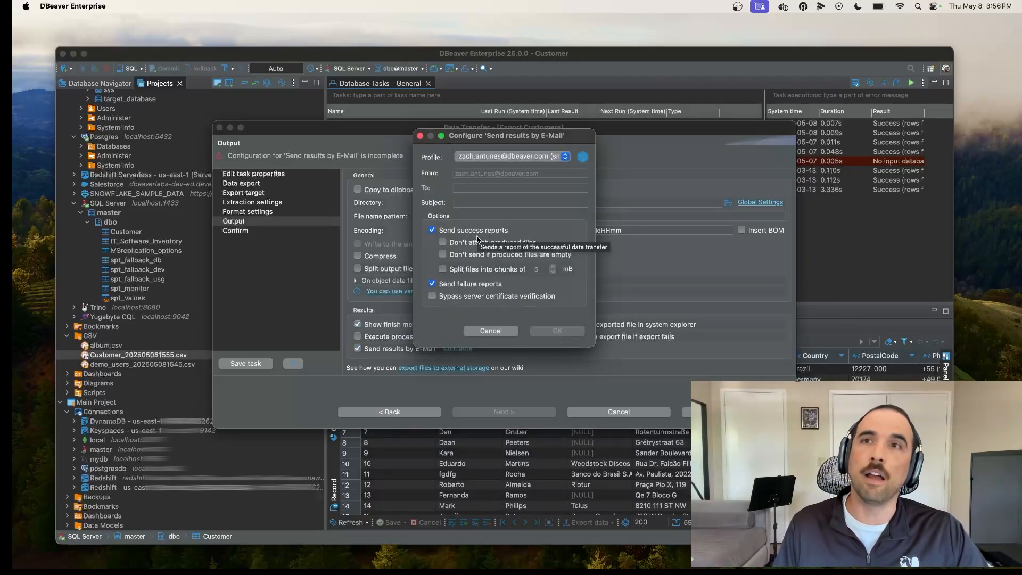
{"action": "mouse_move", "coordinate": [459, 241]}
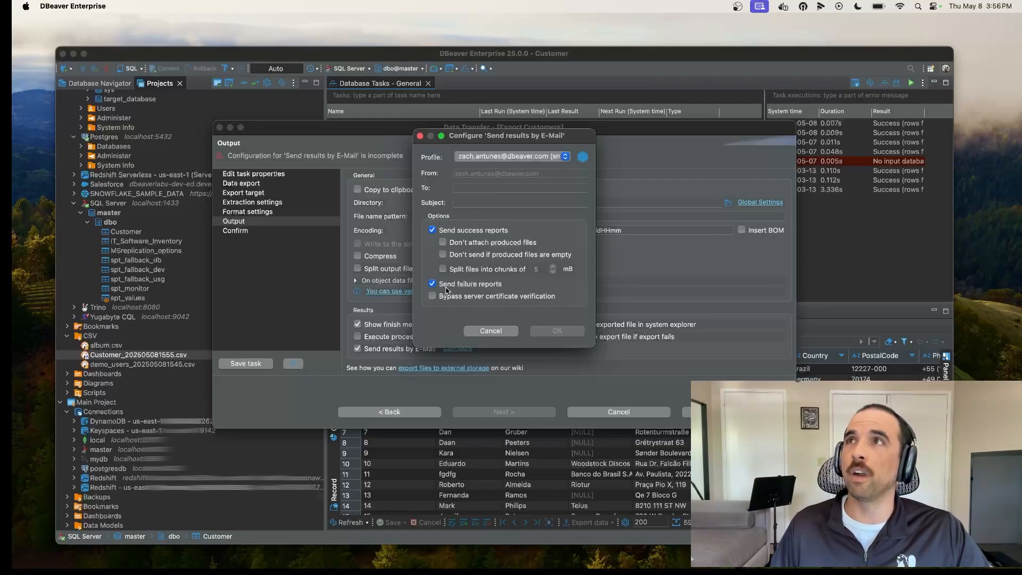
{"action": "left_click", "coordinate": [491, 330]}
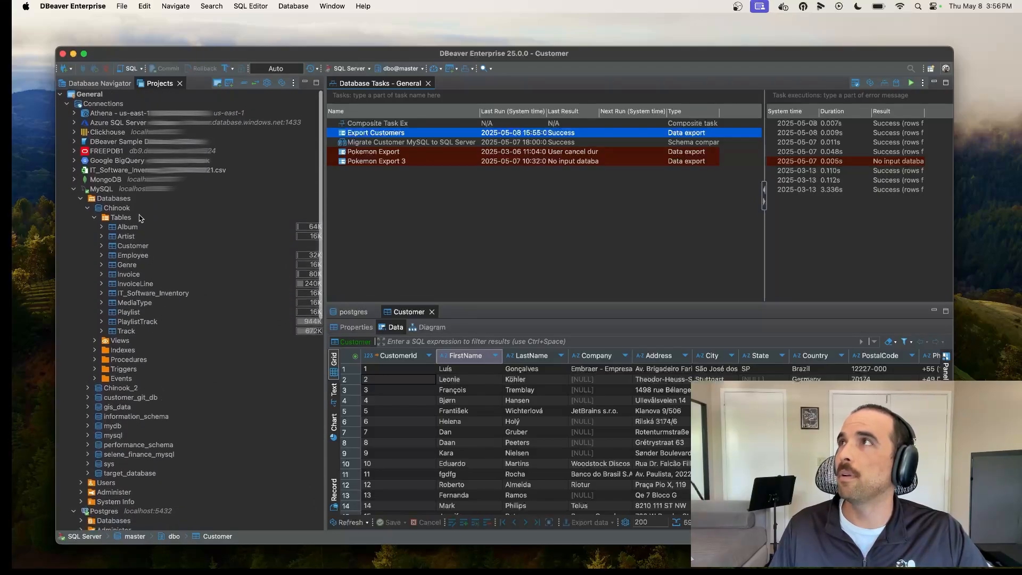
- Dump the Chinook MySQL database to a timestamped SQL file and close the finished wizard
{"action": "left_click", "coordinate": [117, 207]}
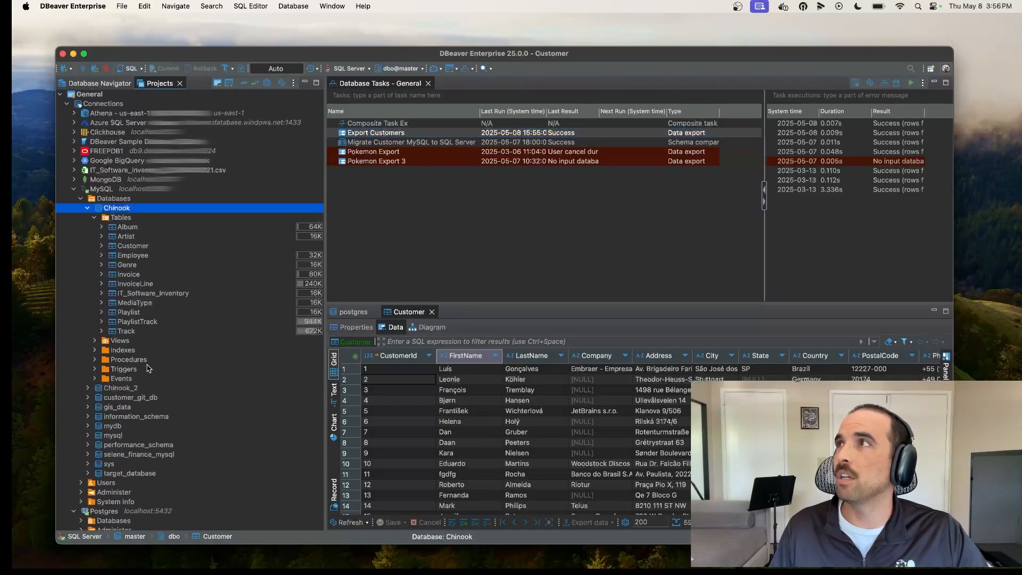
{"action": "right_click", "coordinate": [117, 208]}
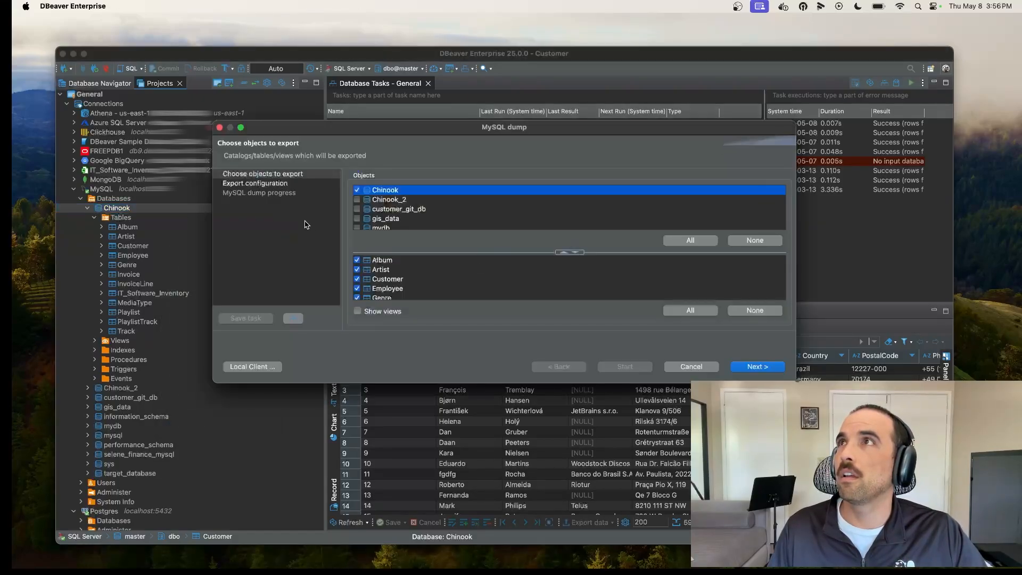
{"action": "left_click", "coordinate": [758, 366]}
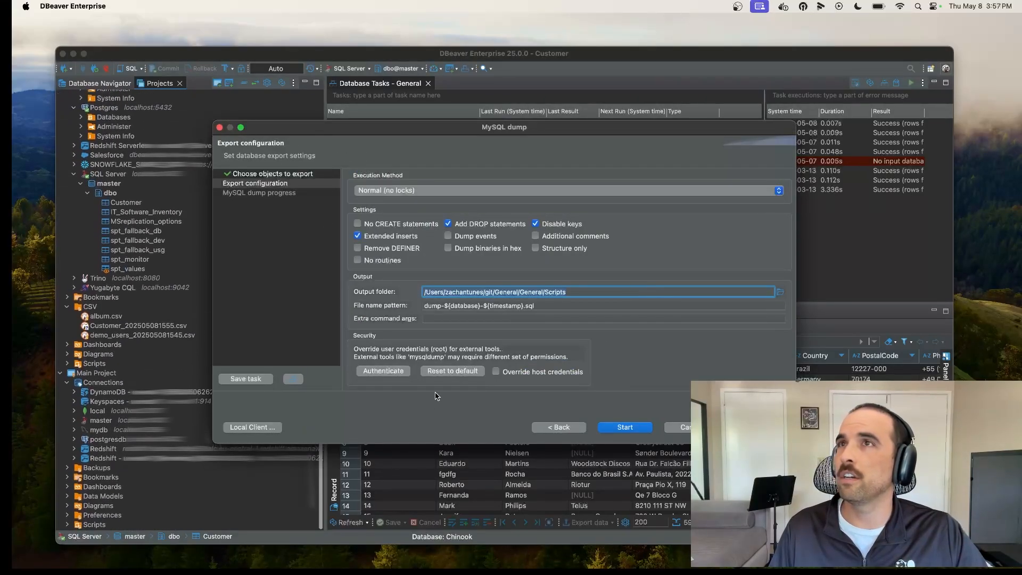
{"action": "left_click", "coordinate": [625, 427]}
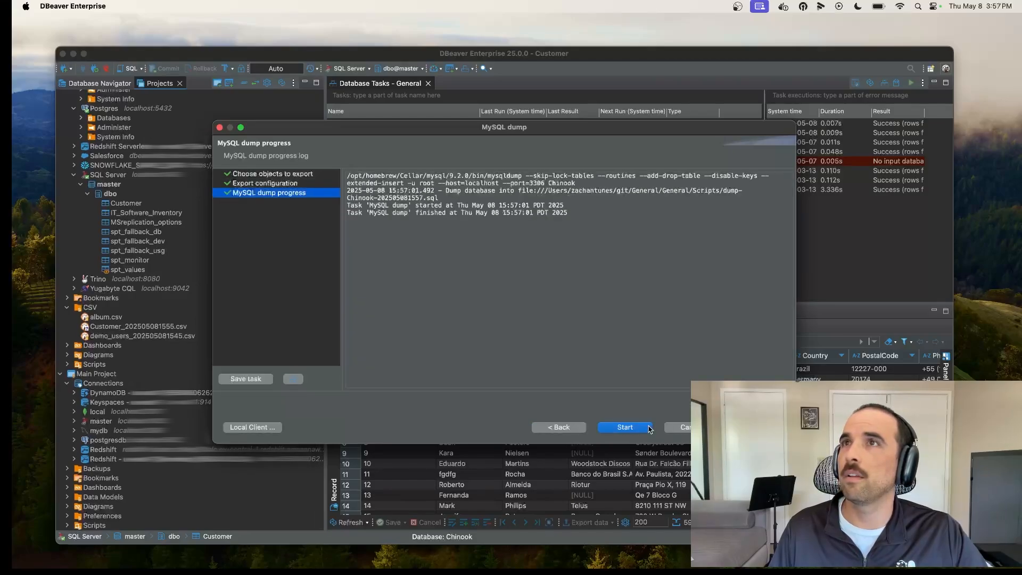
{"action": "left_click", "coordinate": [625, 427]}
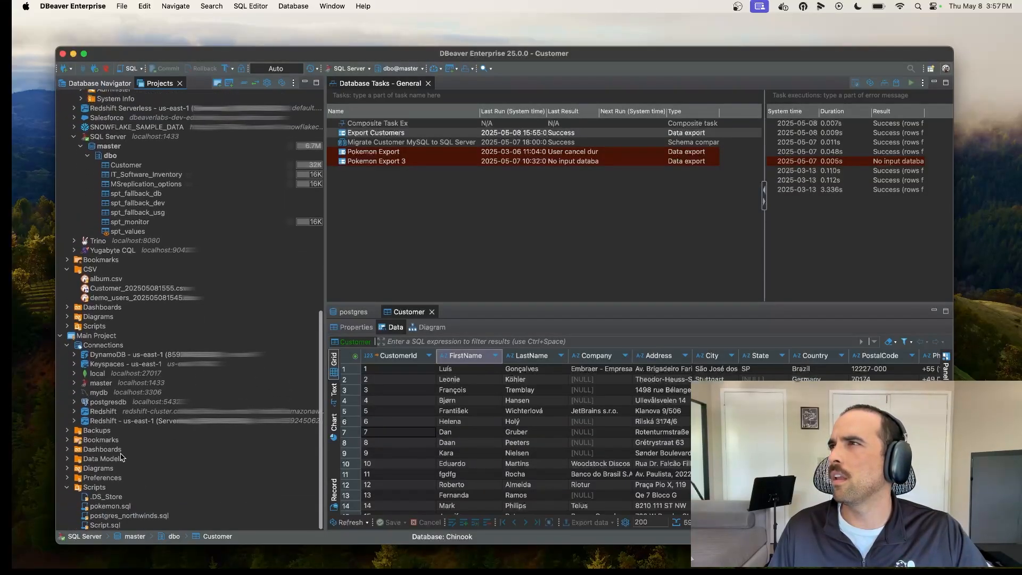
- Refresh the Scripts folder to reveal dump-Chinook-202505081557.sql, then return to the Database Navigator
{"action": "right_click", "coordinate": [94, 488]}
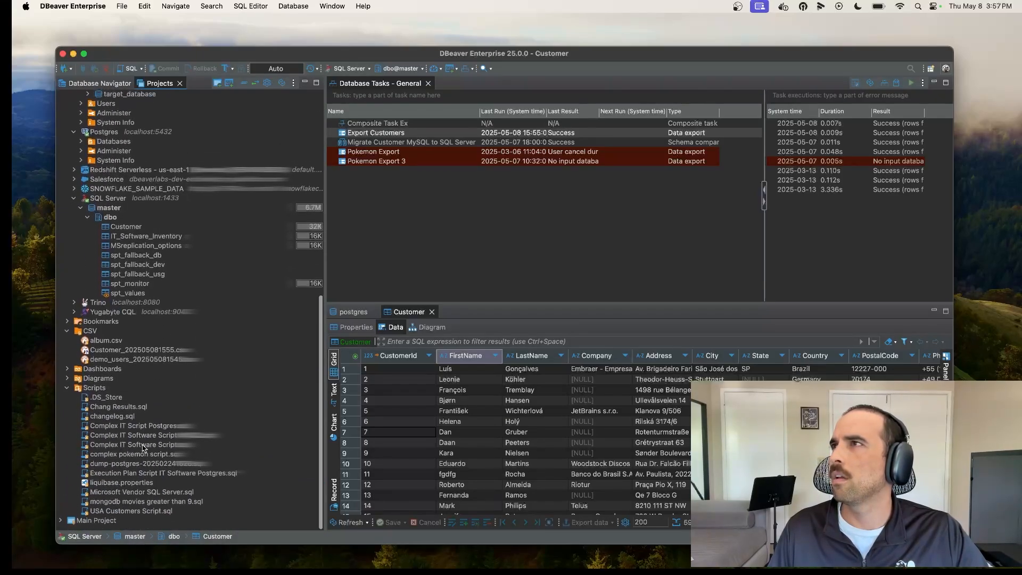
{"action": "right_click", "coordinate": [95, 388]}
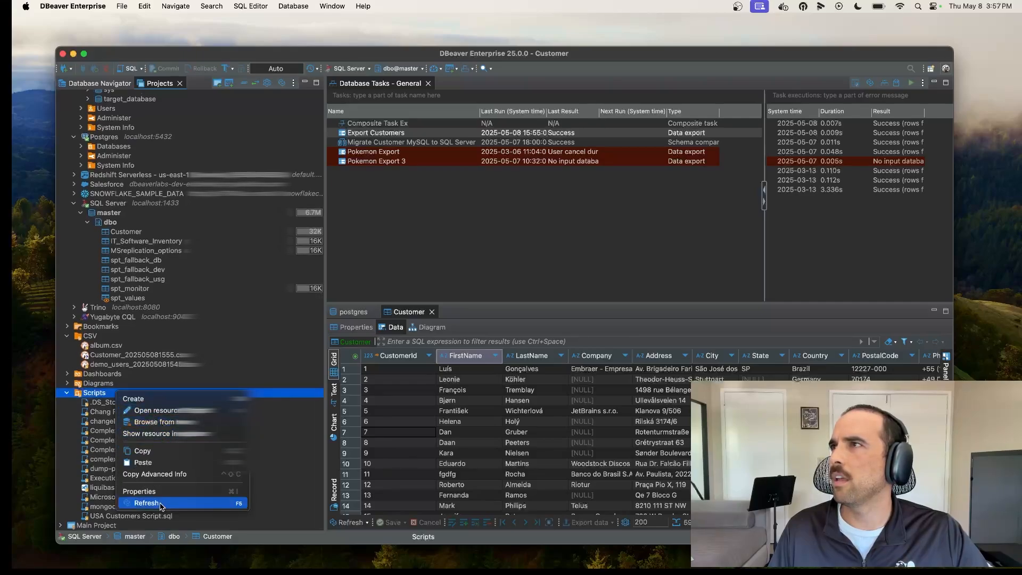
{"action": "left_click", "coordinate": [145, 503]}
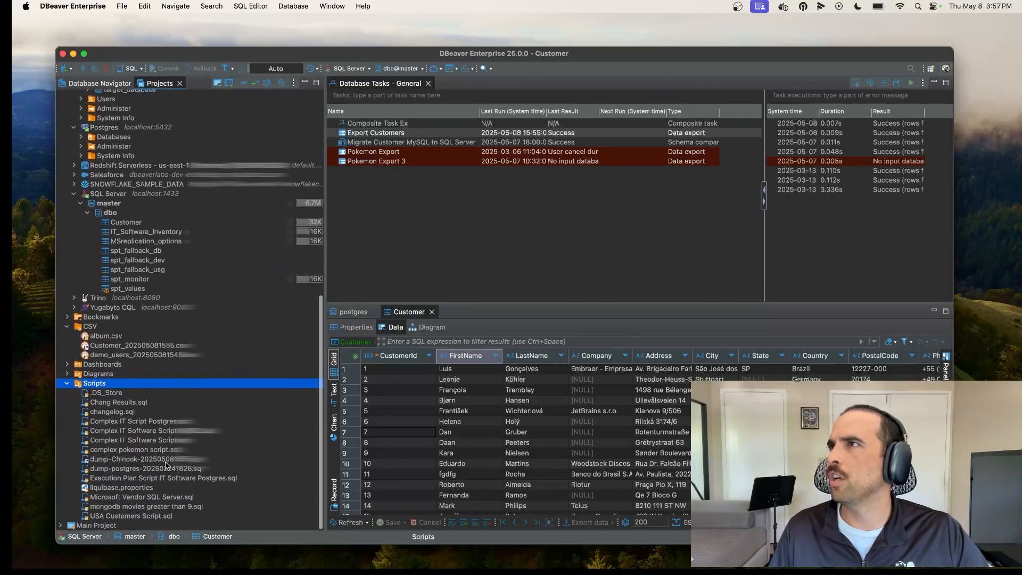
{"action": "left_click", "coordinate": [133, 459]}
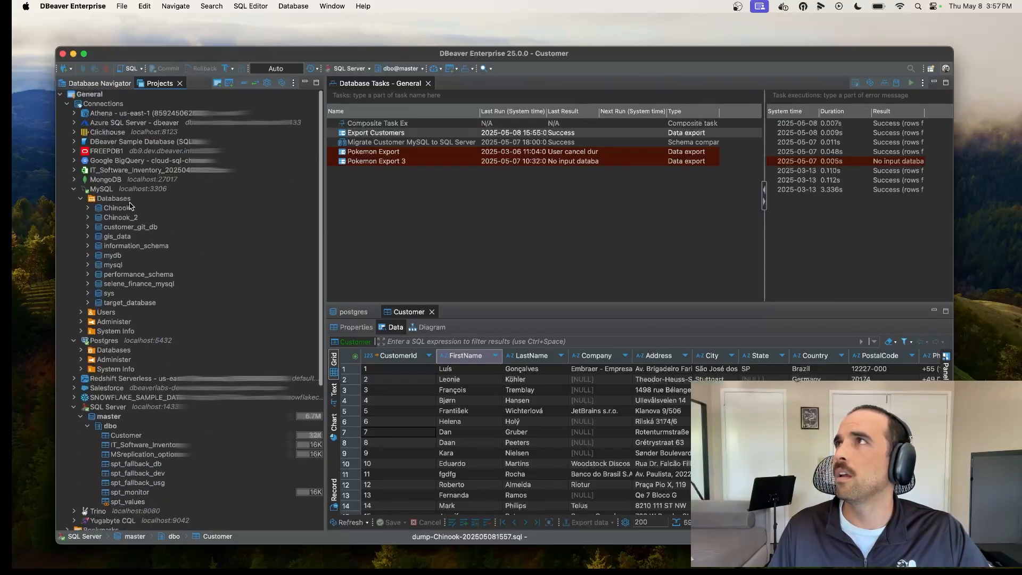
- Create a new MySQL database named Chinook_3 with utf8mb4 charset
{"action": "left_click", "coordinate": [113, 198]}
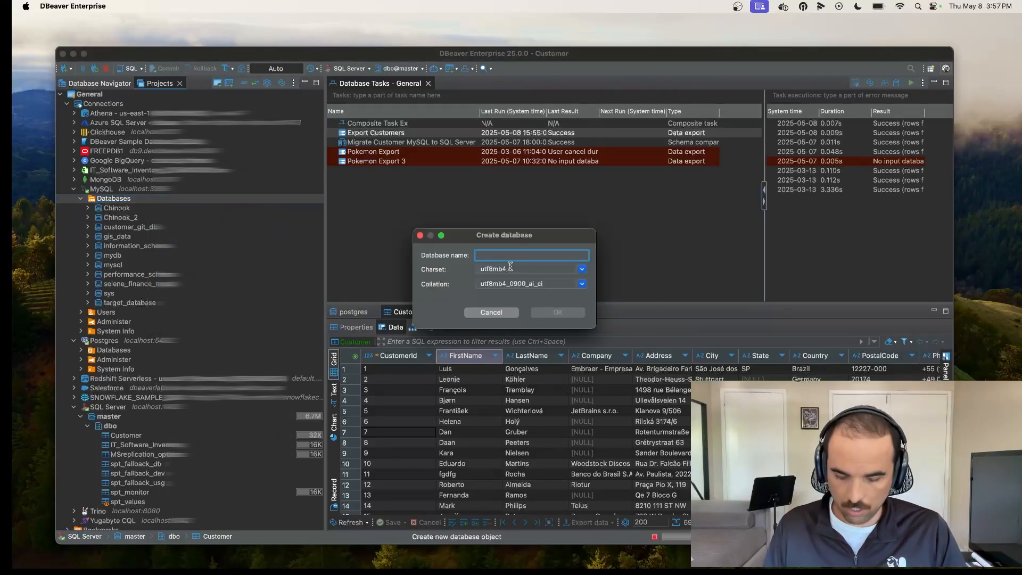
{"action": "type", "text": "Chinook_3"}
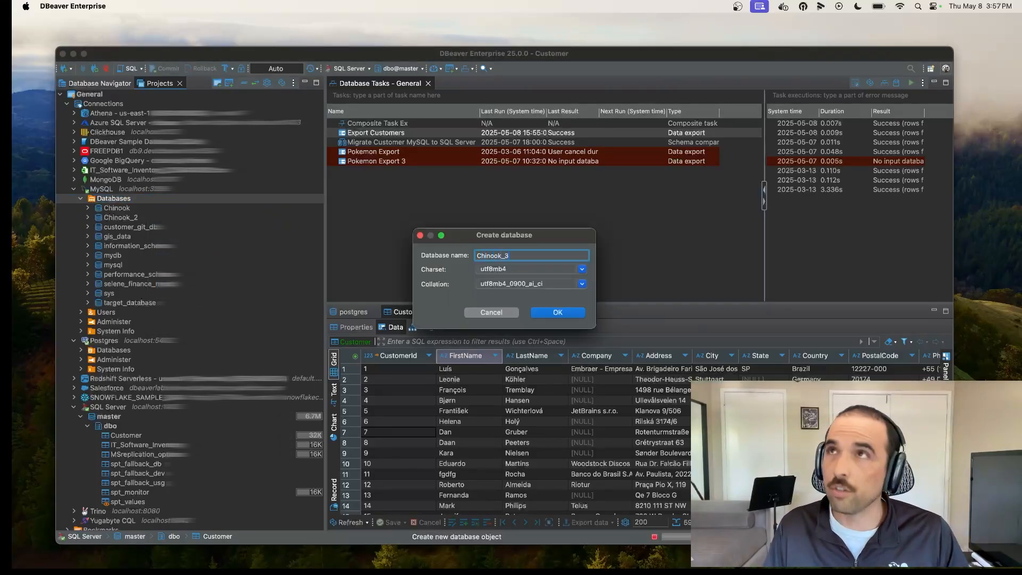
{"action": "left_click", "coordinate": [558, 312]}
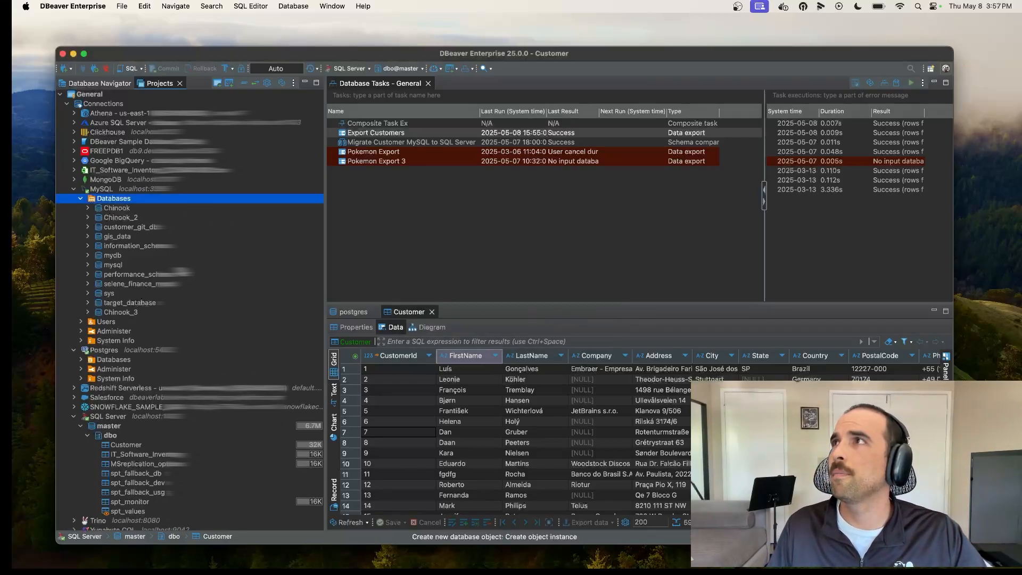
- Restore the dump-Chinook .sql file into the Chinook_3 database
{"action": "right_click", "coordinate": [120, 312]}
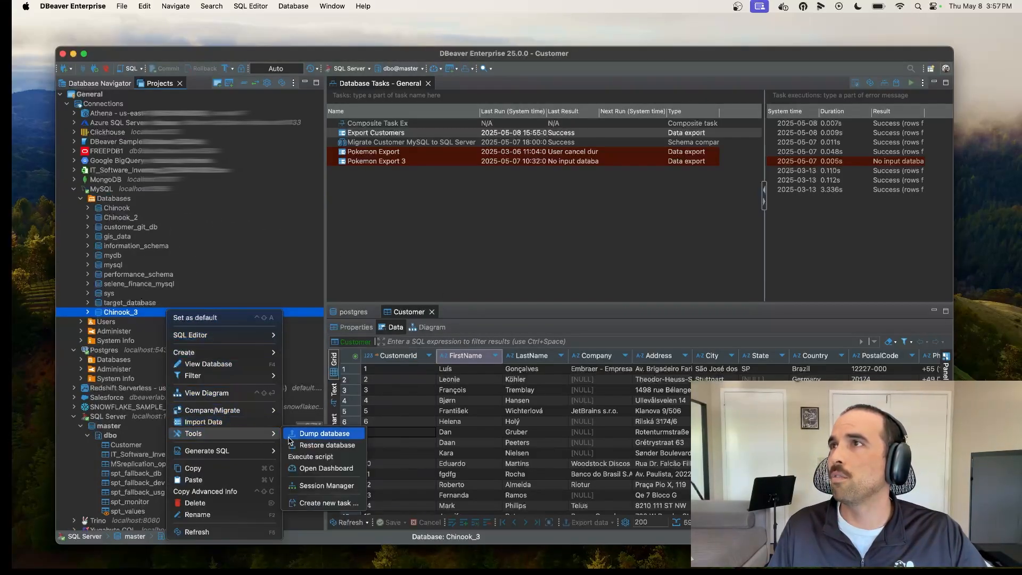
{"action": "left_click", "coordinate": [322, 433]}
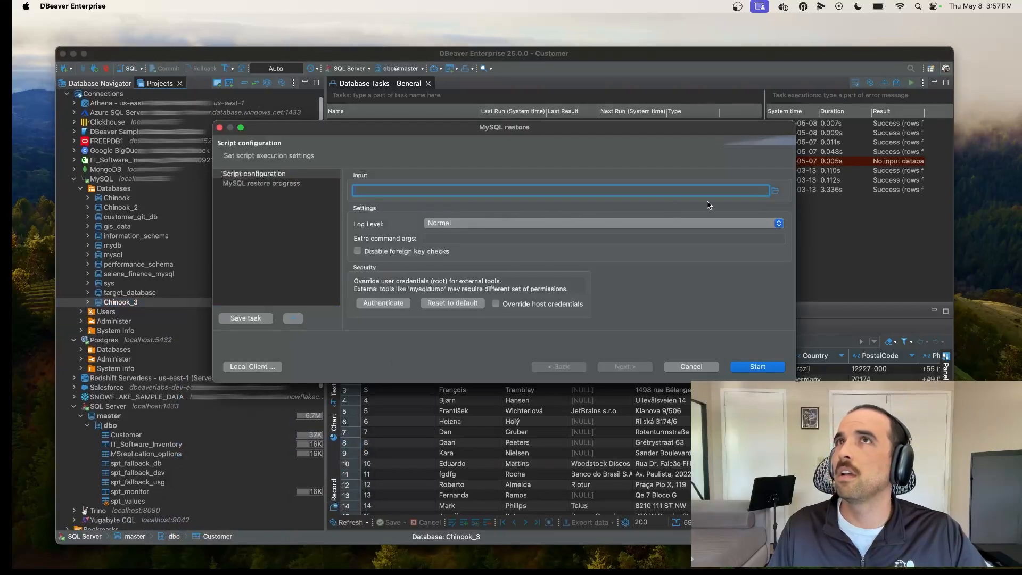
{"action": "left_click", "coordinate": [775, 189]}
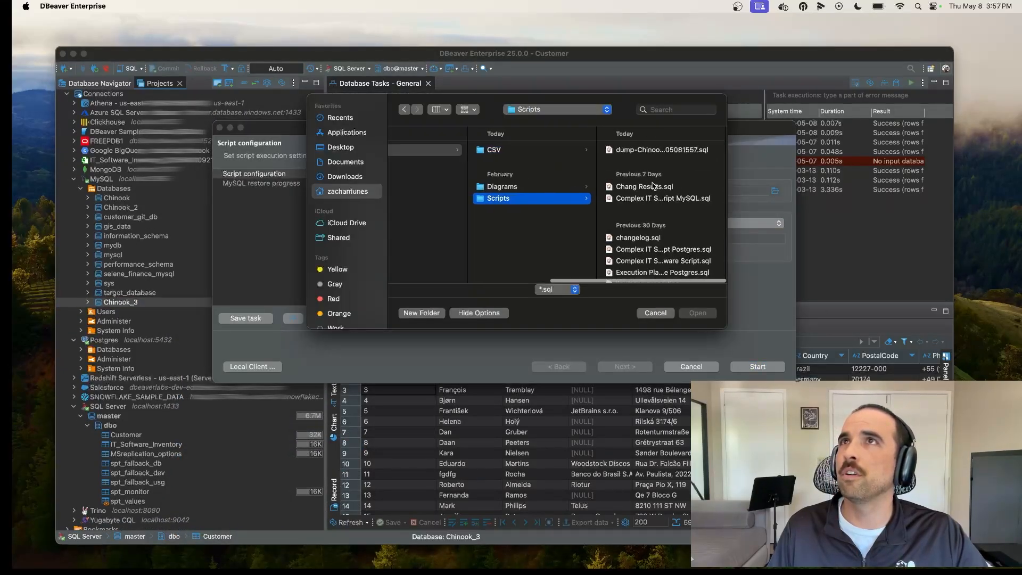
{"action": "left_click", "coordinate": [662, 149]}
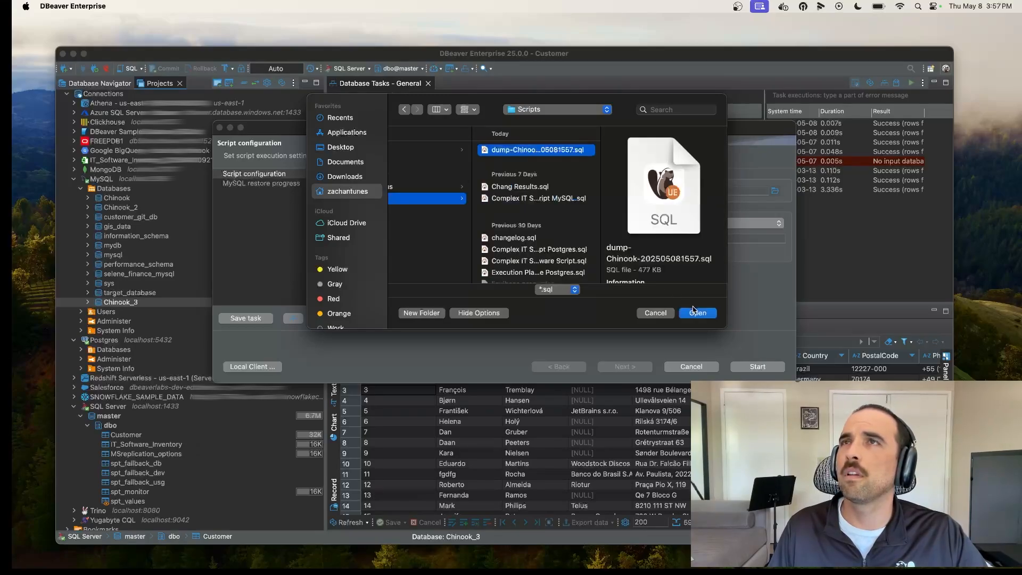
{"action": "left_click", "coordinate": [698, 313]}
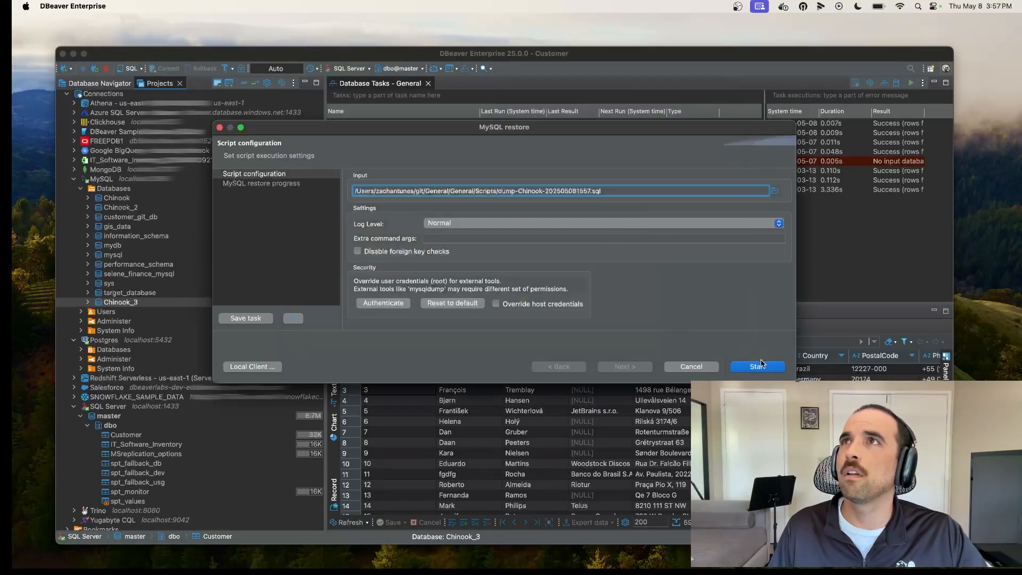
{"action": "left_click", "coordinate": [758, 366]}
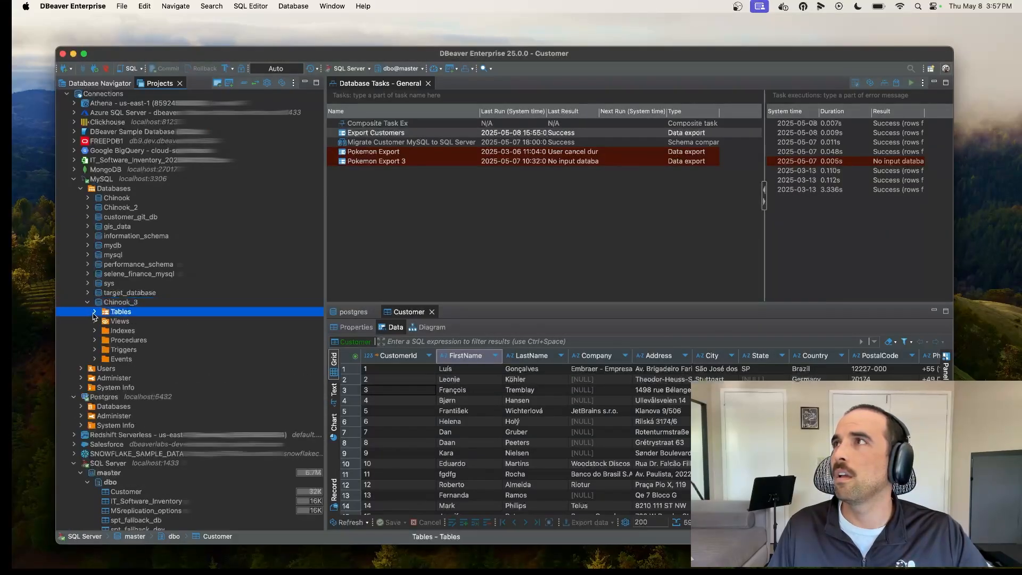
- Expand Chinook_3's Tables folder to show the restored Album, Artist, Customer, Invoice and Track tables
{"action": "left_click", "coordinate": [95, 311]}
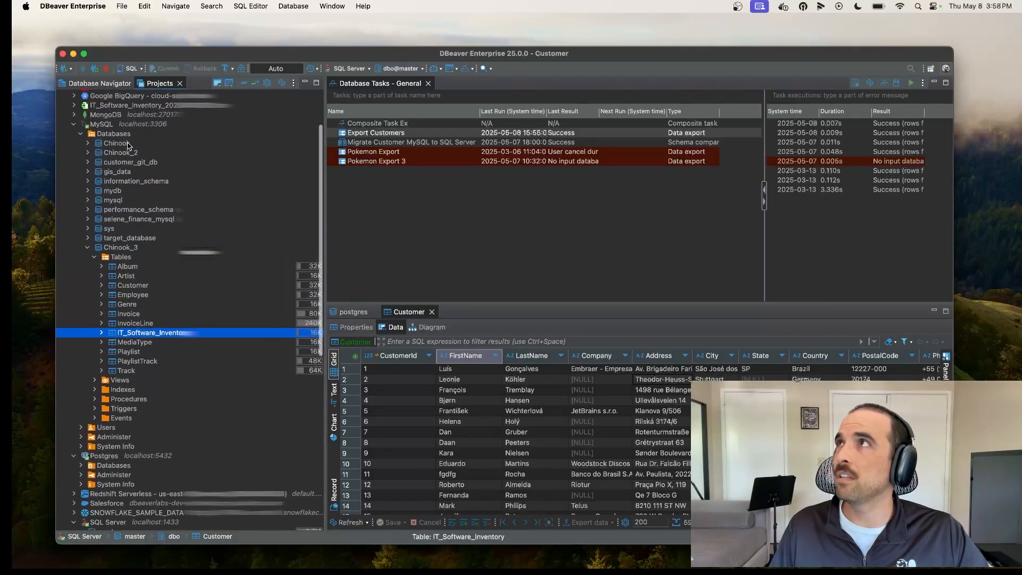
{"action": "right_click", "coordinate": [115, 143]}
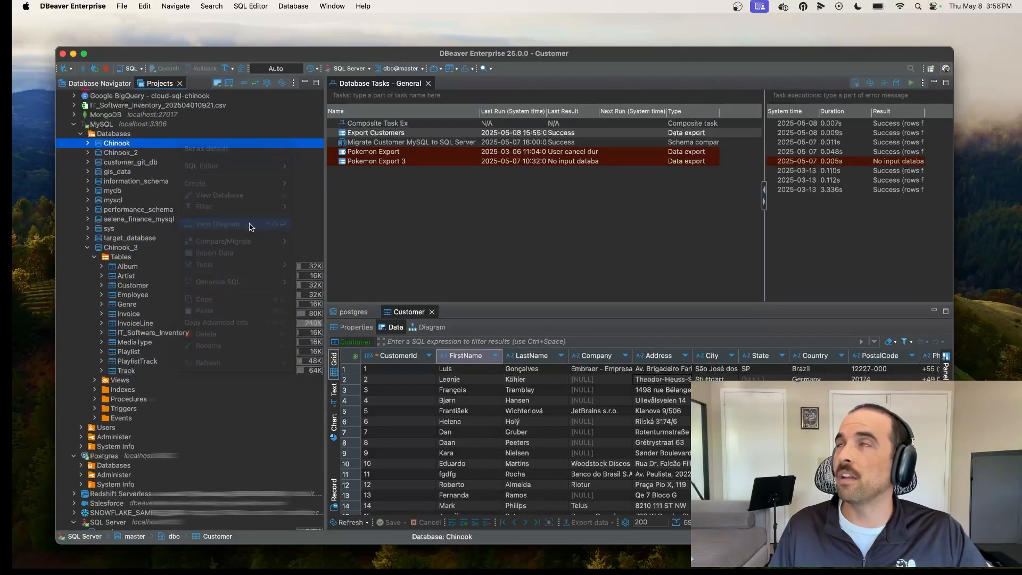
- View the Chinook ER diagram and close the Database Tasks view
{"action": "left_click", "coordinate": [217, 224]}
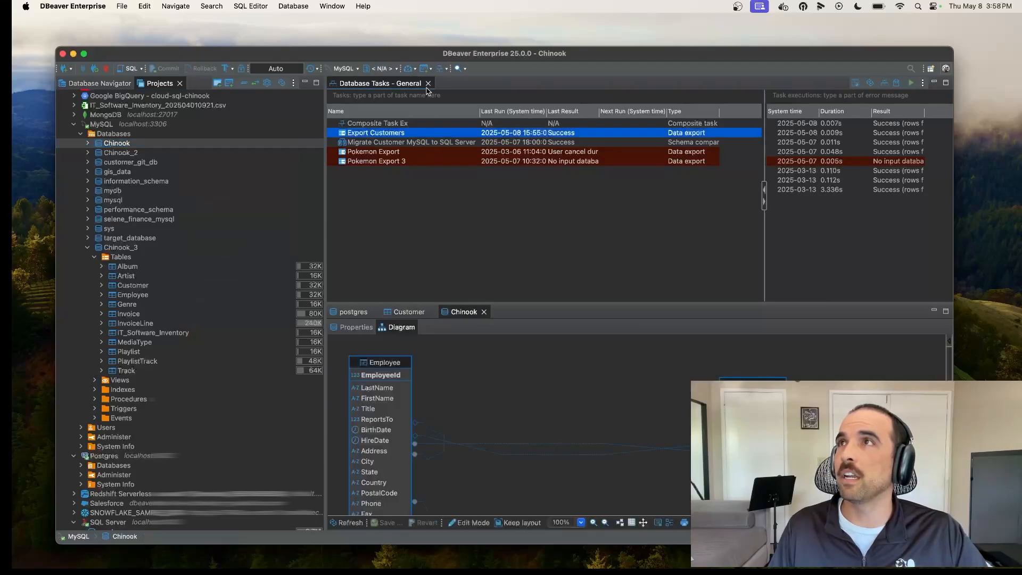
{"action": "left_click", "coordinate": [428, 83]}
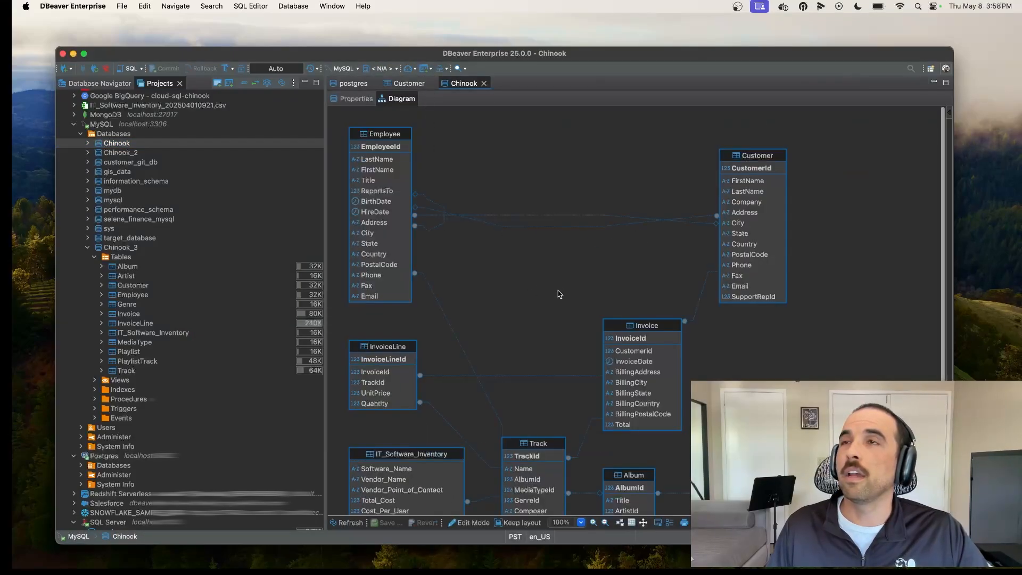
{"action": "mouse_move", "coordinate": [619, 334]}
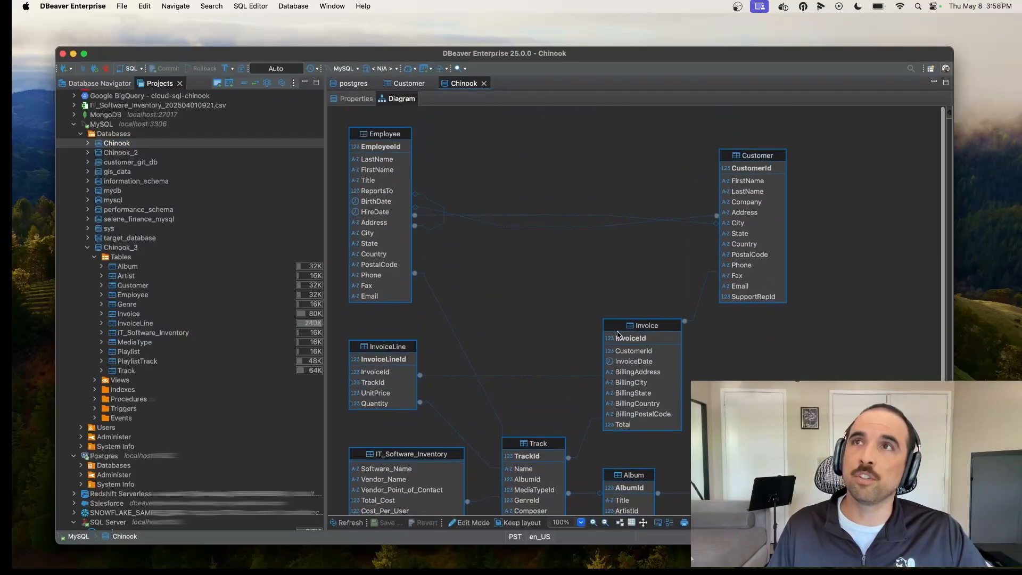
{"action": "scroll", "scroll_direction": "down", "scroll_amount": 3}
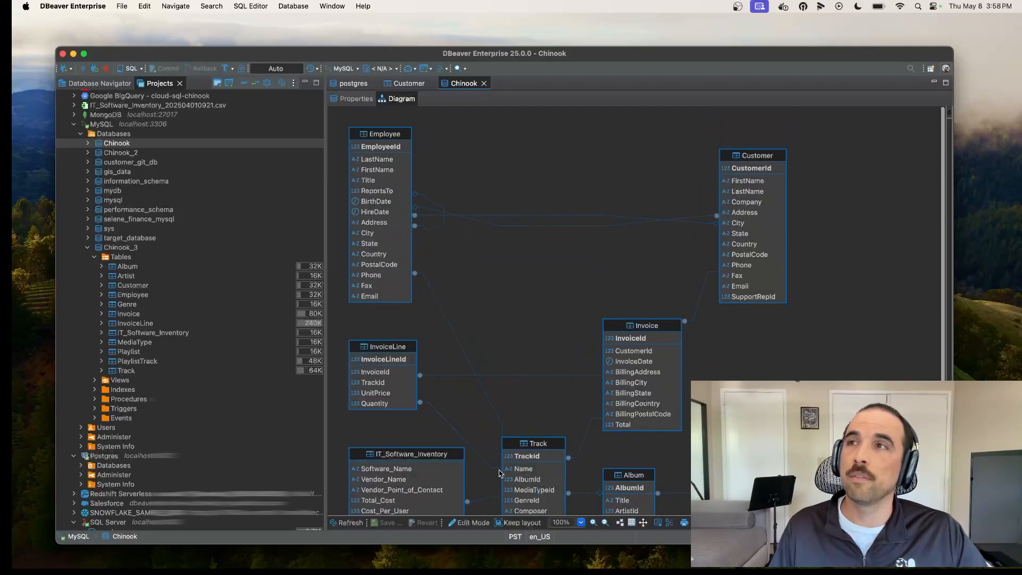
{"action": "mouse_move", "coordinate": [471, 522]}
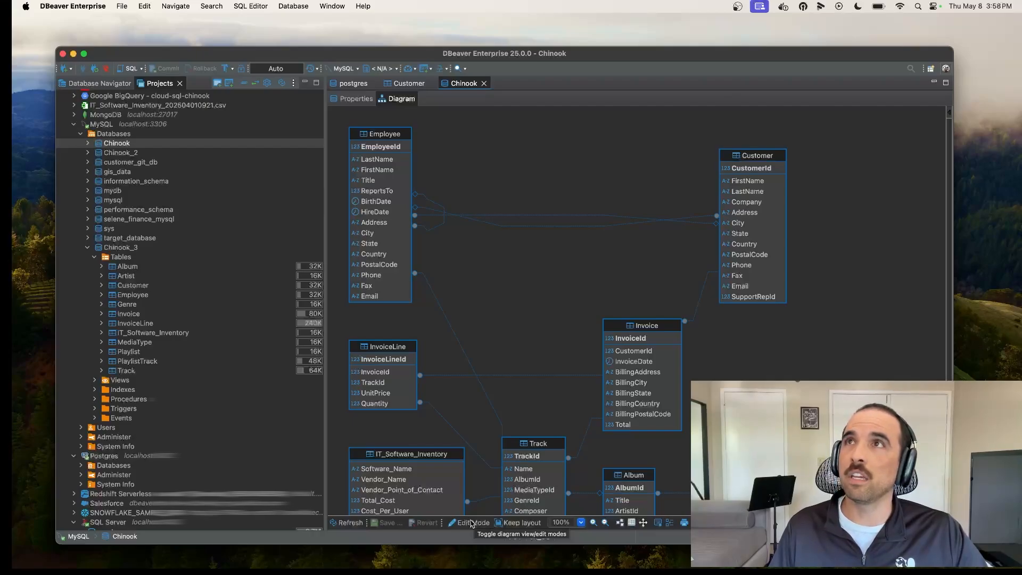
- Attempt a blank rename of the Customer table, dismiss the error, and browse the Company column's data types
{"action": "left_click", "coordinate": [471, 521]}
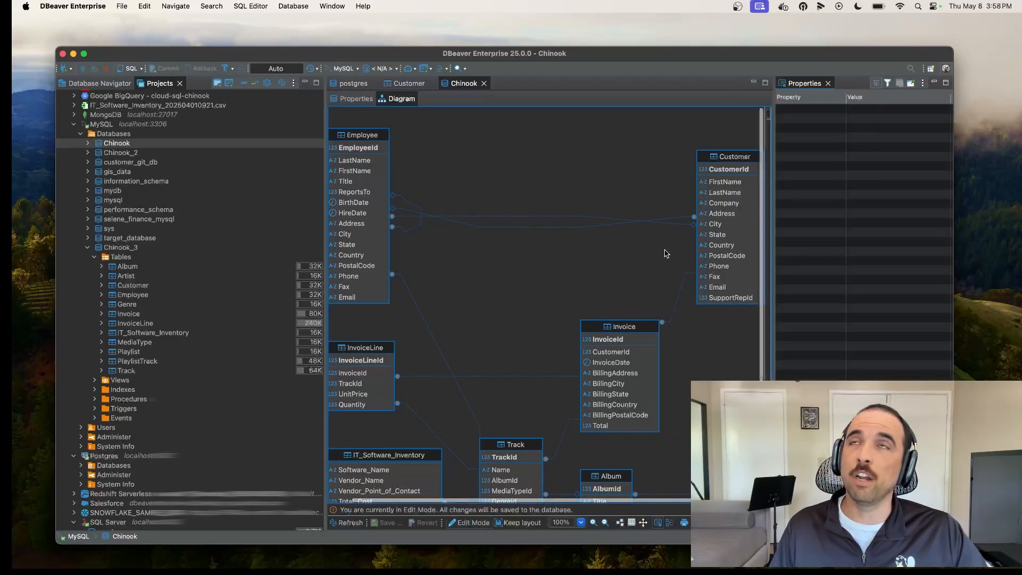
{"action": "scroll", "scroll_direction": "down", "scroll_amount": 3}
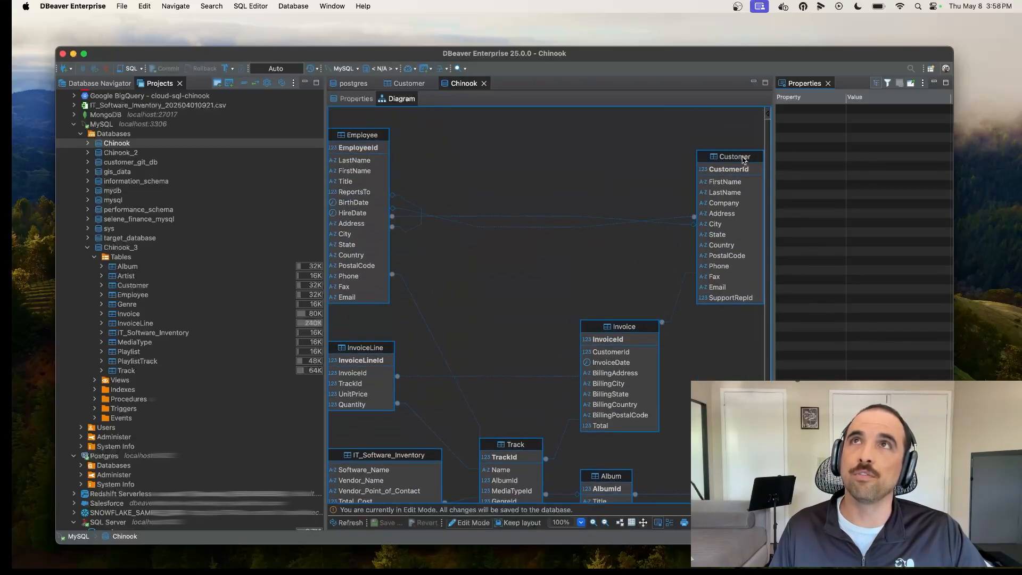
{"action": "left_click", "coordinate": [734, 157]}
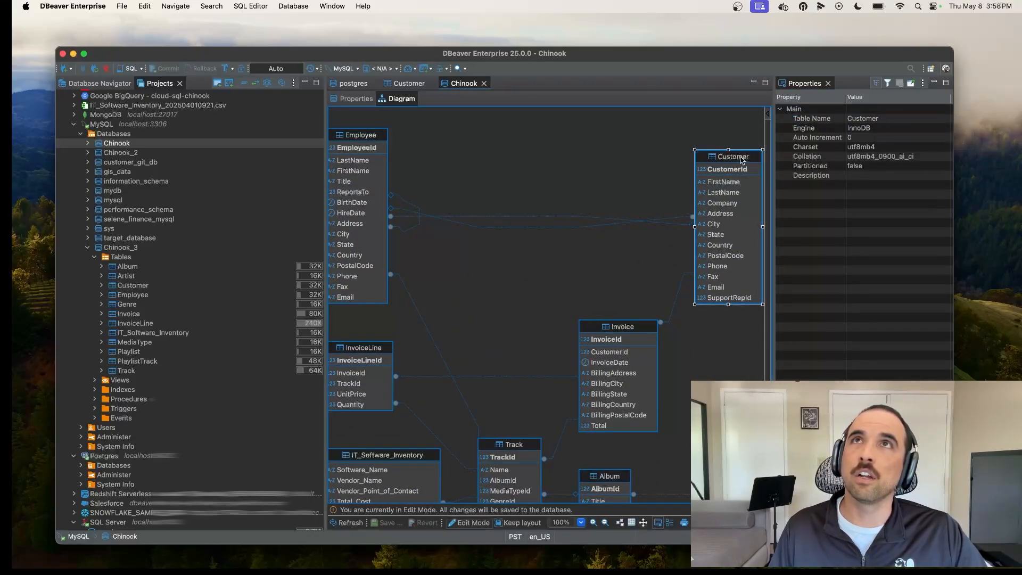
{"action": "double_click", "coordinate": [728, 156]}
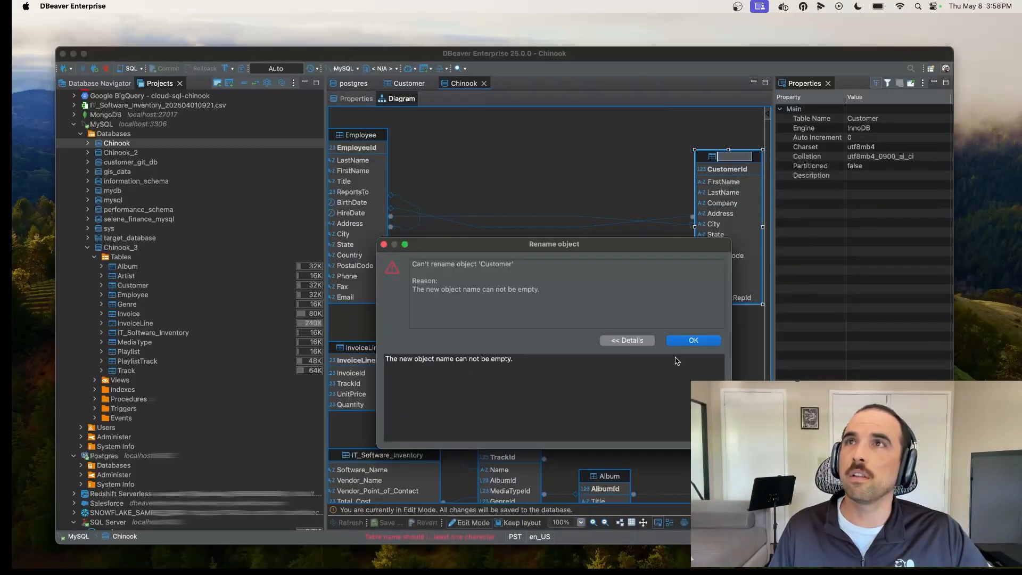
{"action": "left_click", "coordinate": [693, 341]}
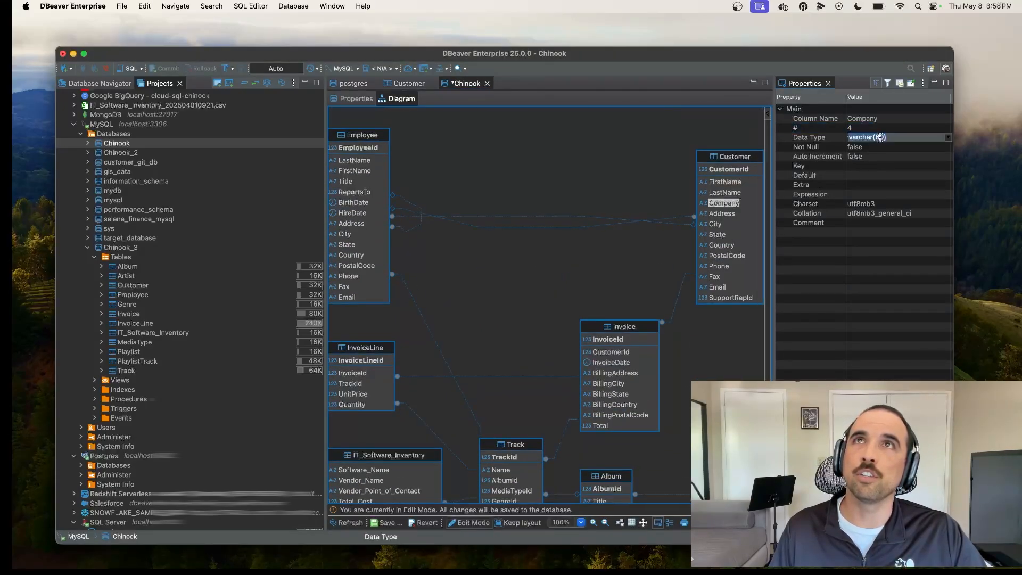
{"action": "left_click", "coordinate": [948, 137]}
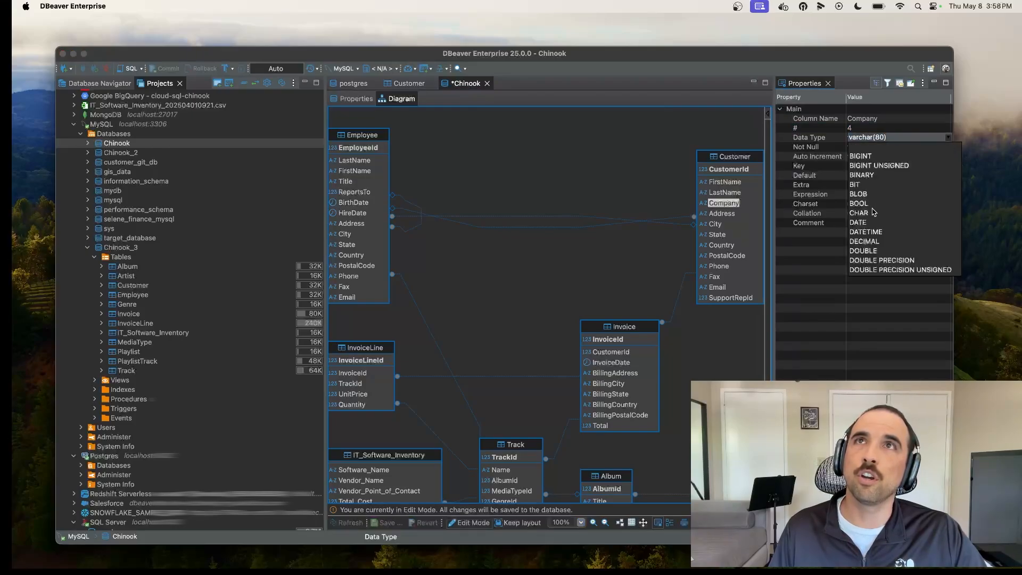
{"action": "scroll", "scroll_direction": "down", "scroll_amount": 3}
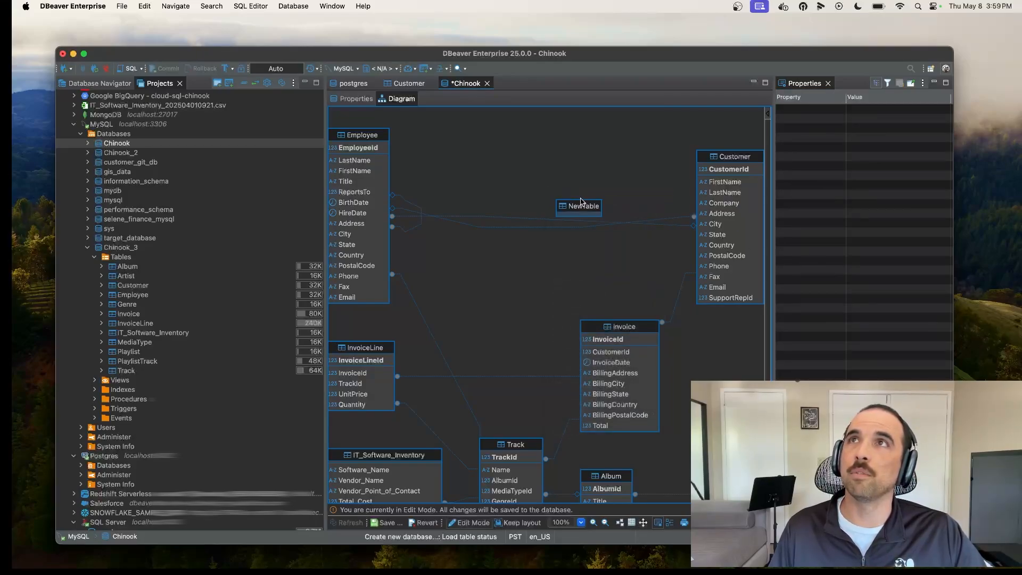
- Add Column1 to NewTable and create the Customer_Genre_FK foreign key referencing Genre
{"action": "left_click", "coordinate": [579, 207]}
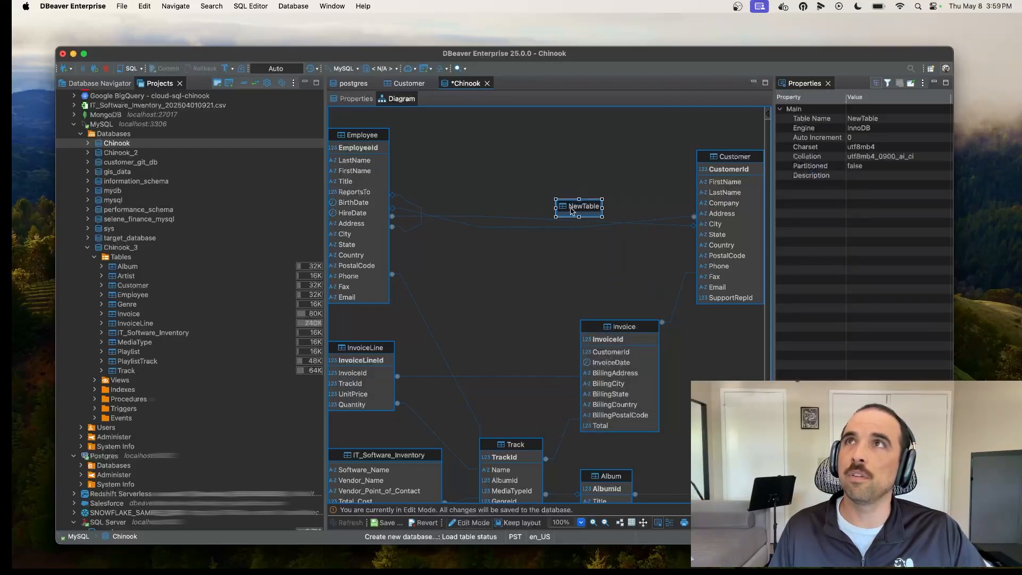
{"action": "right_click", "coordinate": [580, 207]}
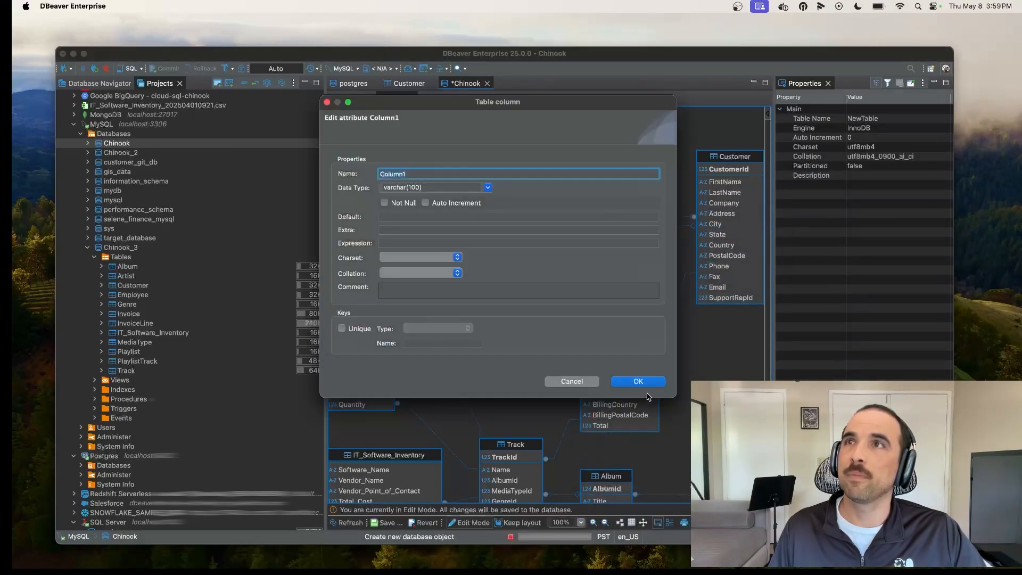
{"action": "left_click", "coordinate": [638, 381]}
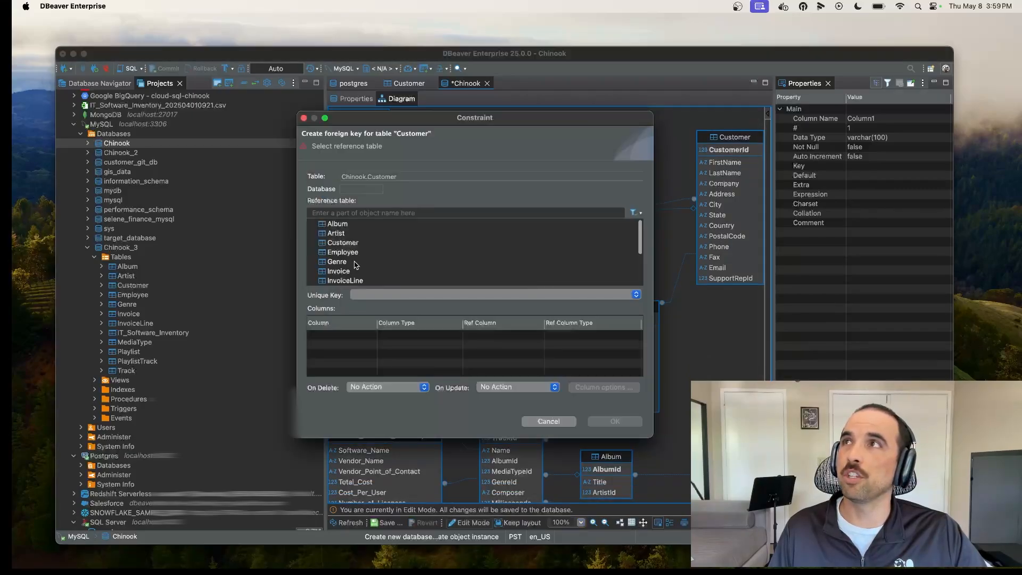
{"action": "left_click", "coordinate": [549, 422]}
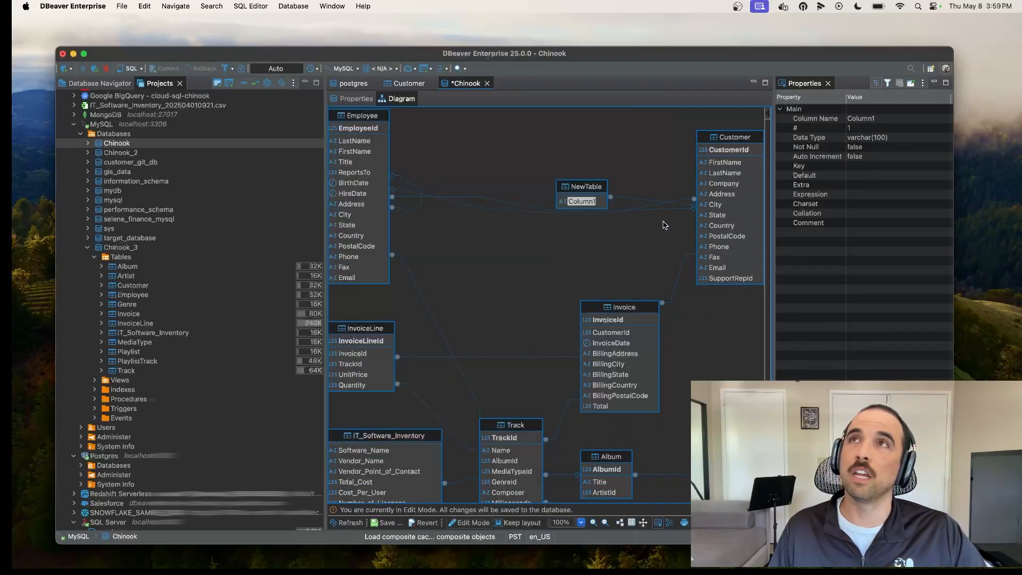
{"action": "left_click", "coordinate": [643, 198]}
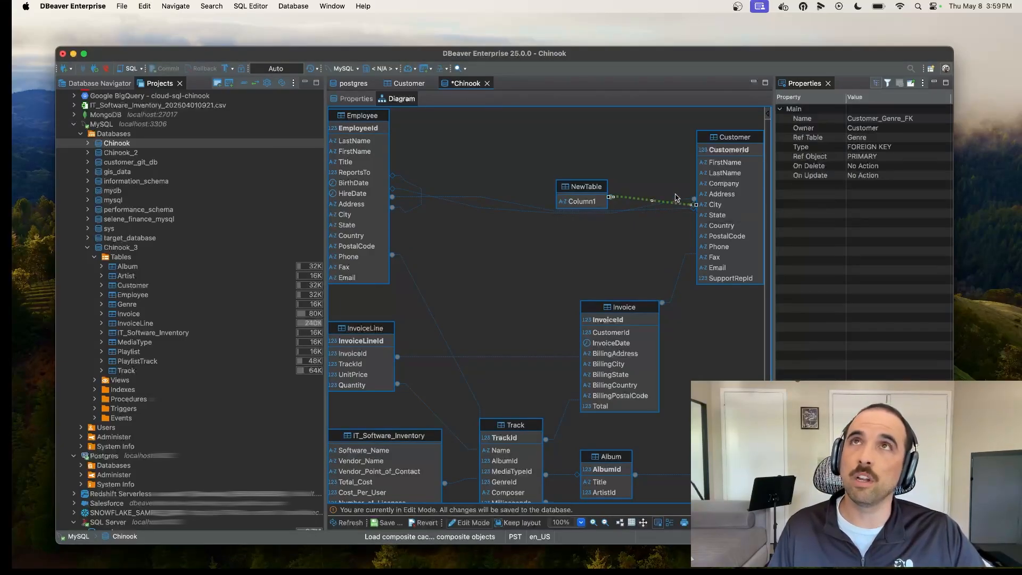
{"action": "mouse_move", "coordinate": [669, 212]}
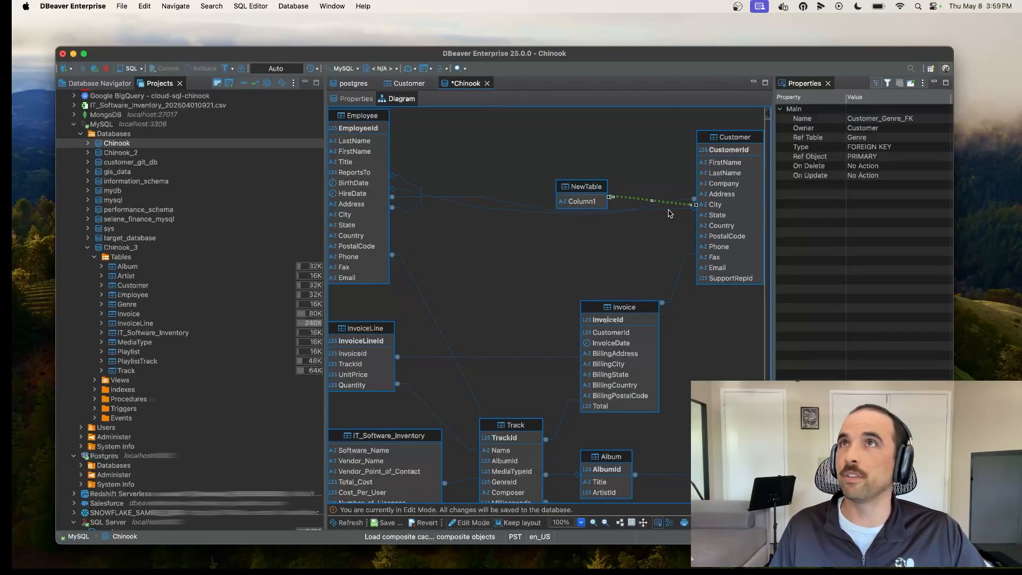
{"action": "mouse_move", "coordinate": [551, 262]}
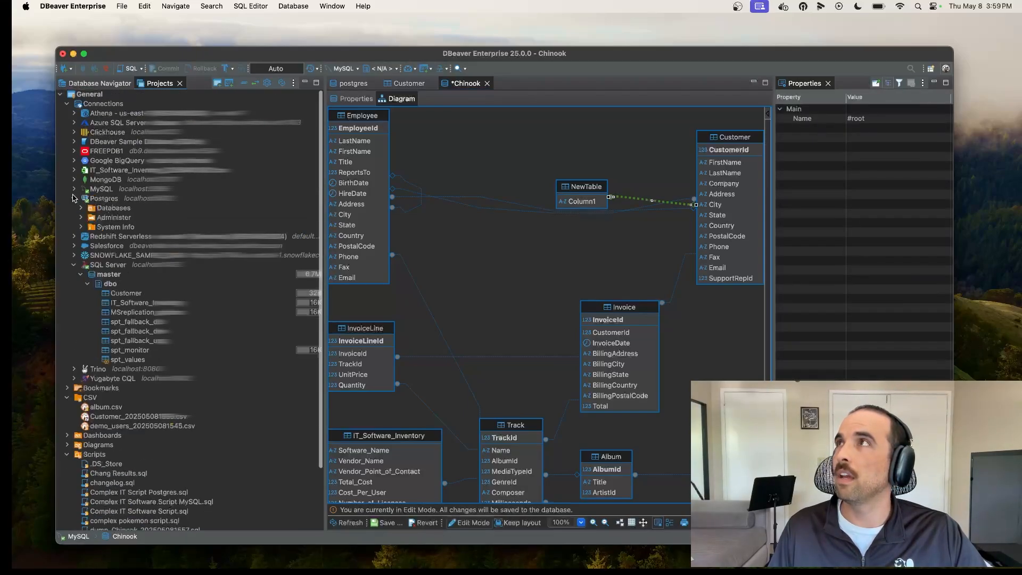
- Show the Postgres monitoring dashboard with server sessions, transactions per second and block I/O charts
{"action": "right_click", "coordinate": [104, 198]}
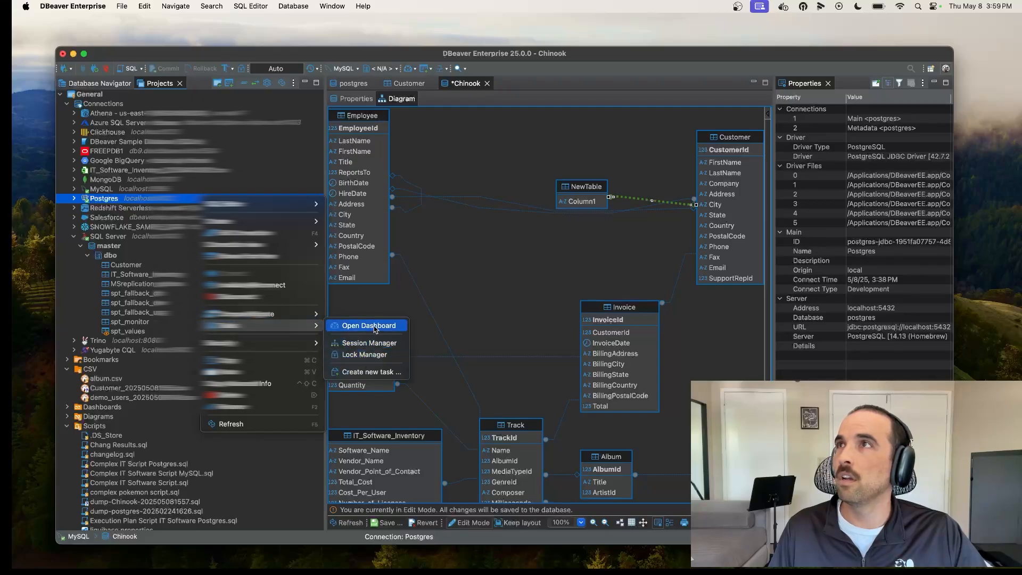
{"action": "left_click", "coordinate": [368, 326]}
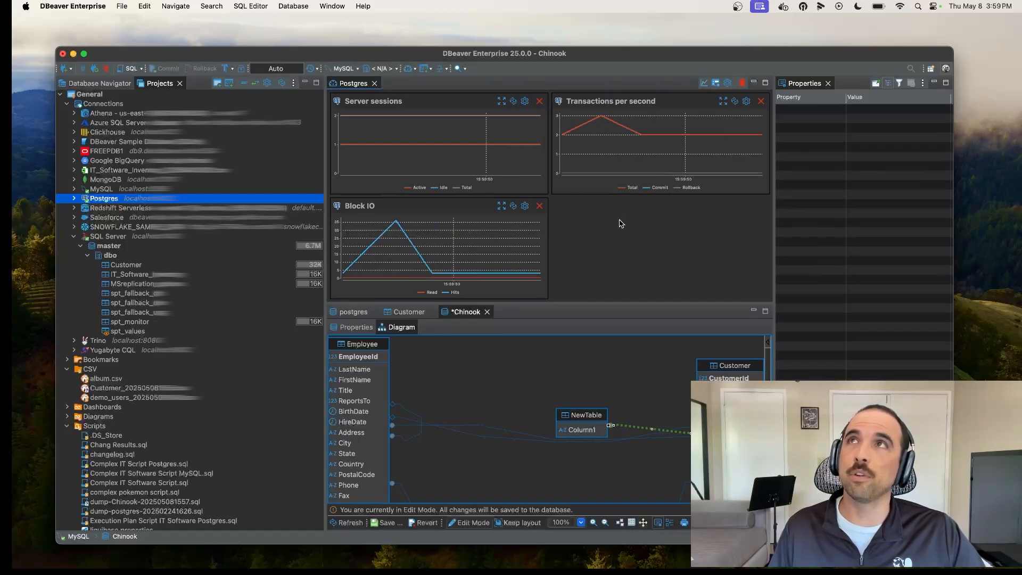
{"action": "right_click", "coordinate": [621, 224]}
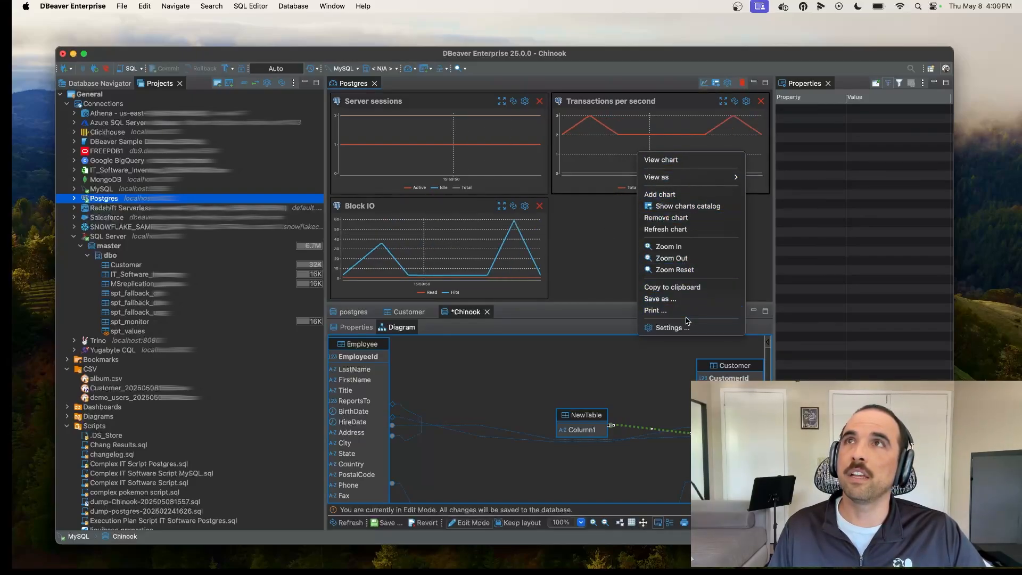
{"action": "left_click", "coordinate": [669, 328]}
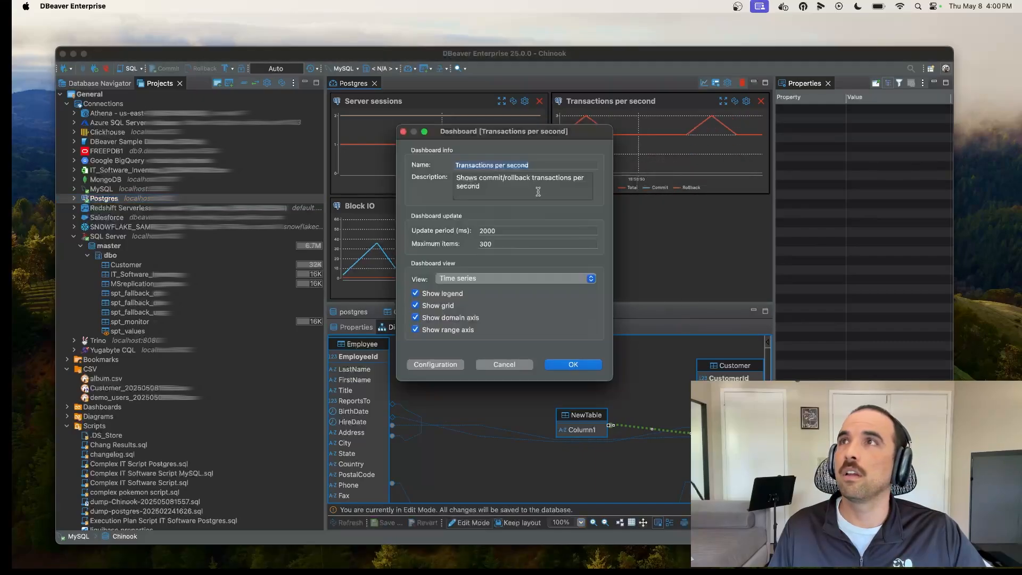
{"action": "left_click", "coordinate": [435, 365]}
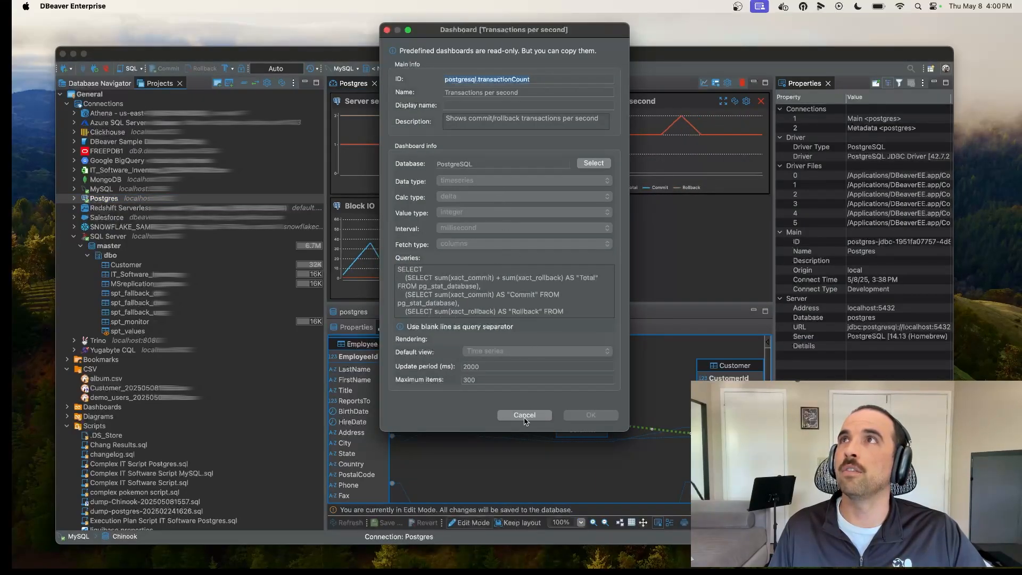
{"action": "left_click", "coordinate": [524, 414]}
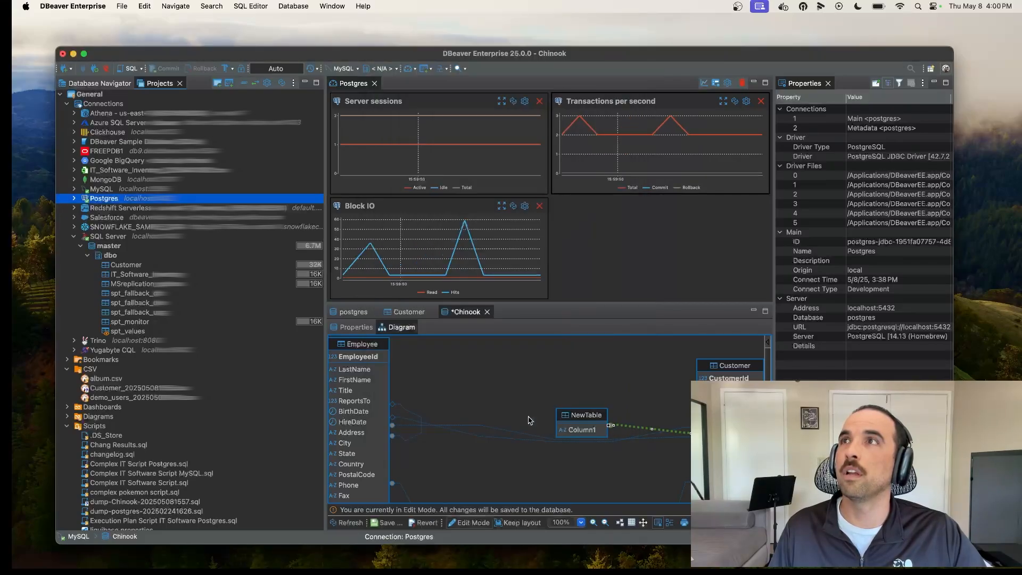
{"action": "right_click", "coordinate": [610, 221]}
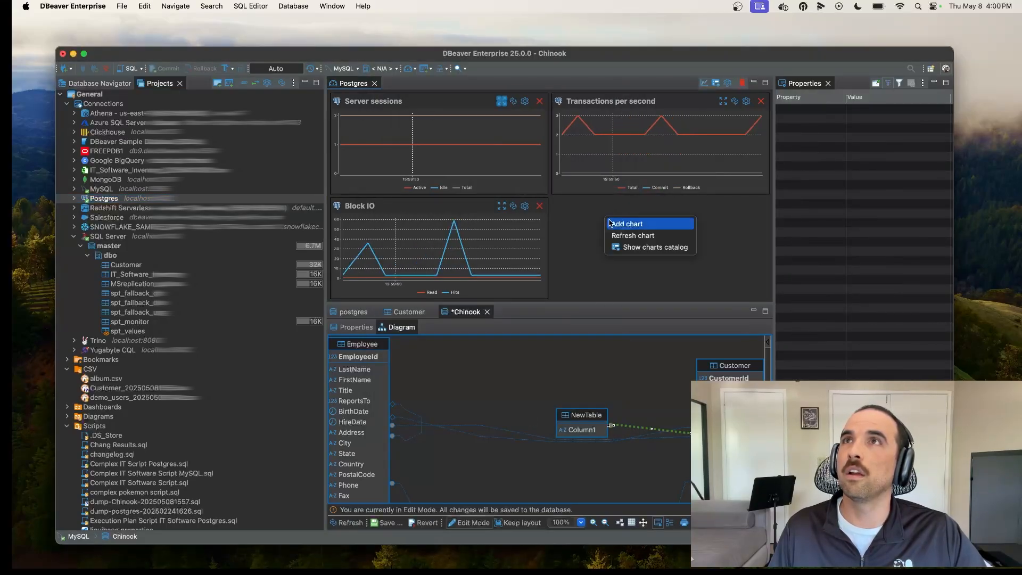
{"action": "left_click", "coordinate": [629, 223]}
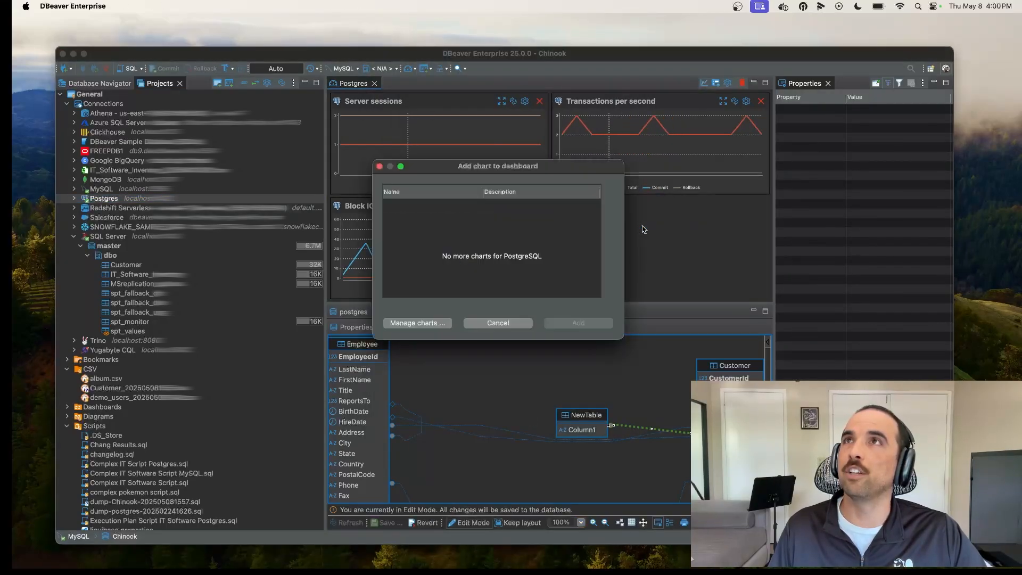
{"action": "left_click", "coordinate": [418, 323]}
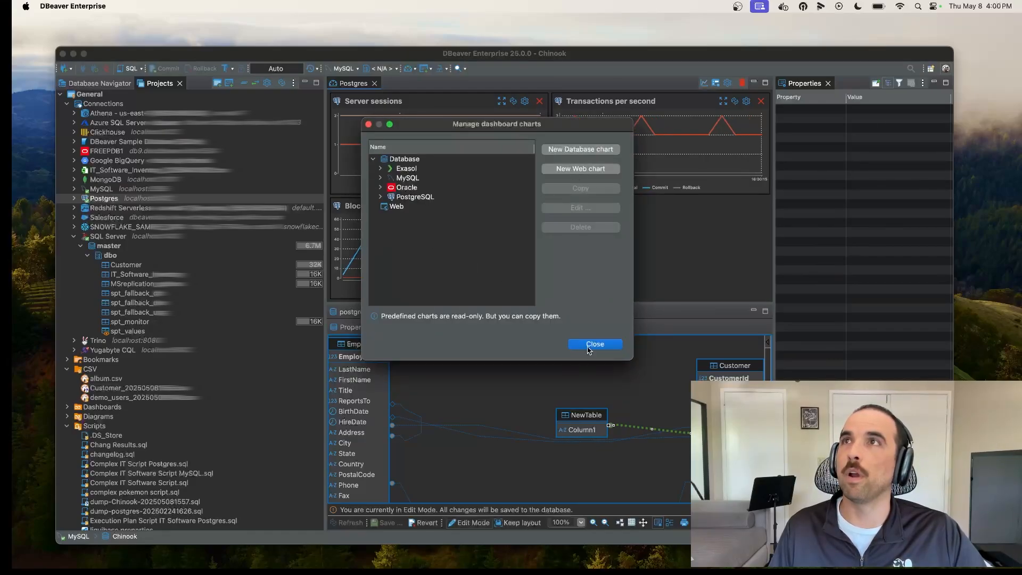
{"action": "left_click", "coordinate": [595, 344]}
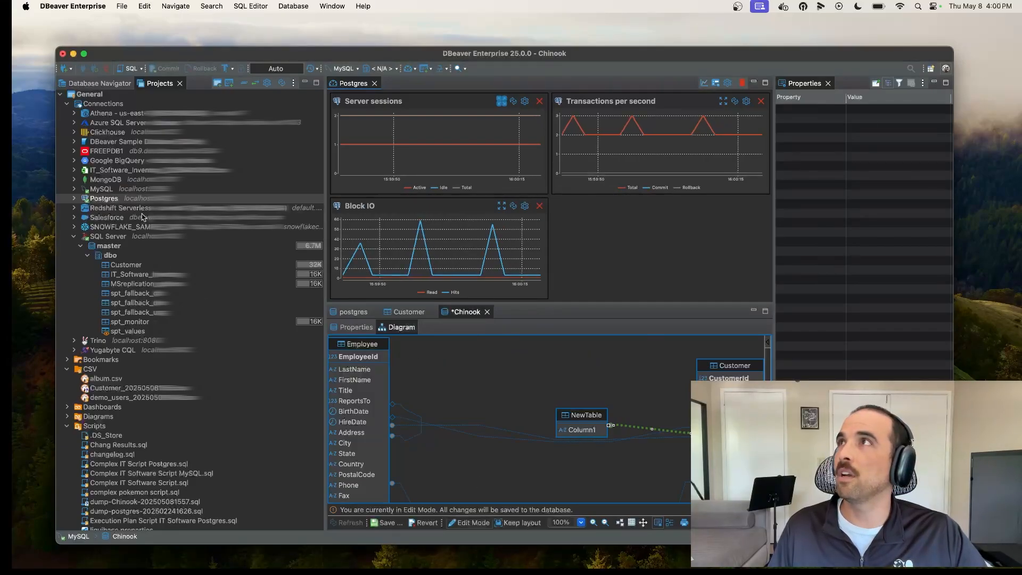
- Launch the Postgres session manager and view the active View sessions session's details and execution plan
{"action": "left_click", "coordinate": [74, 198]}
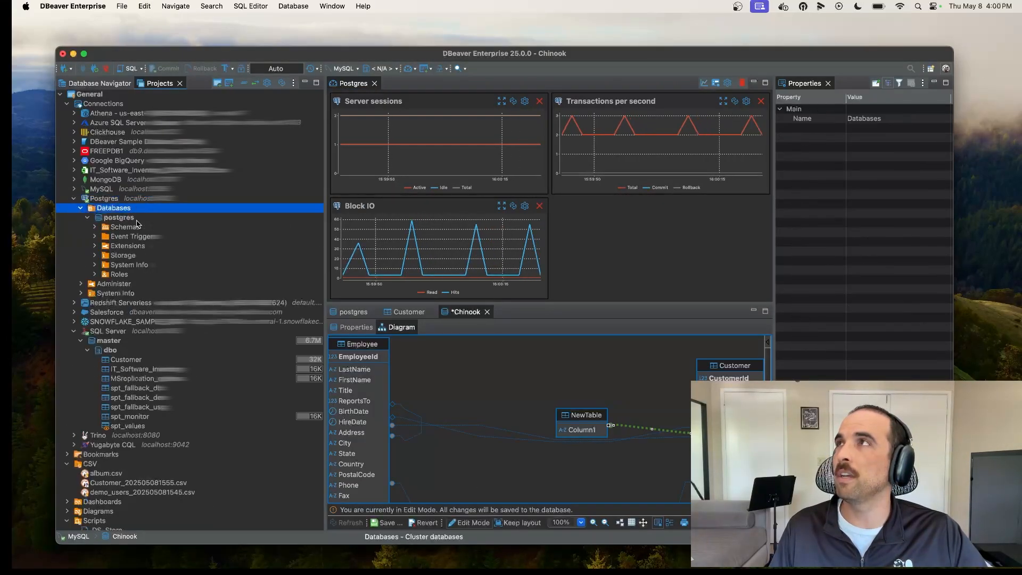
{"action": "right_click", "coordinate": [117, 217]}
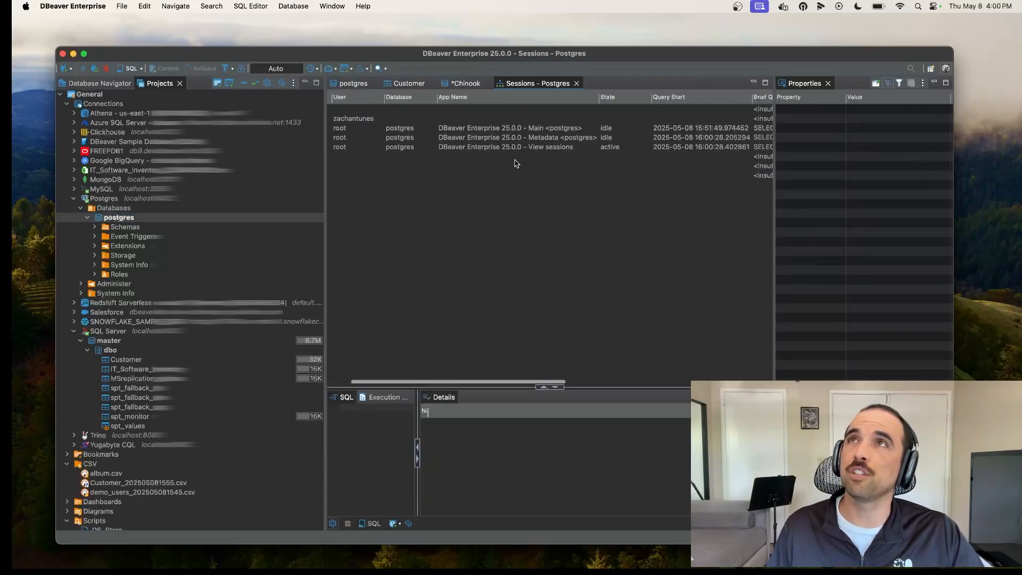
{"action": "left_click", "coordinate": [544, 147]}
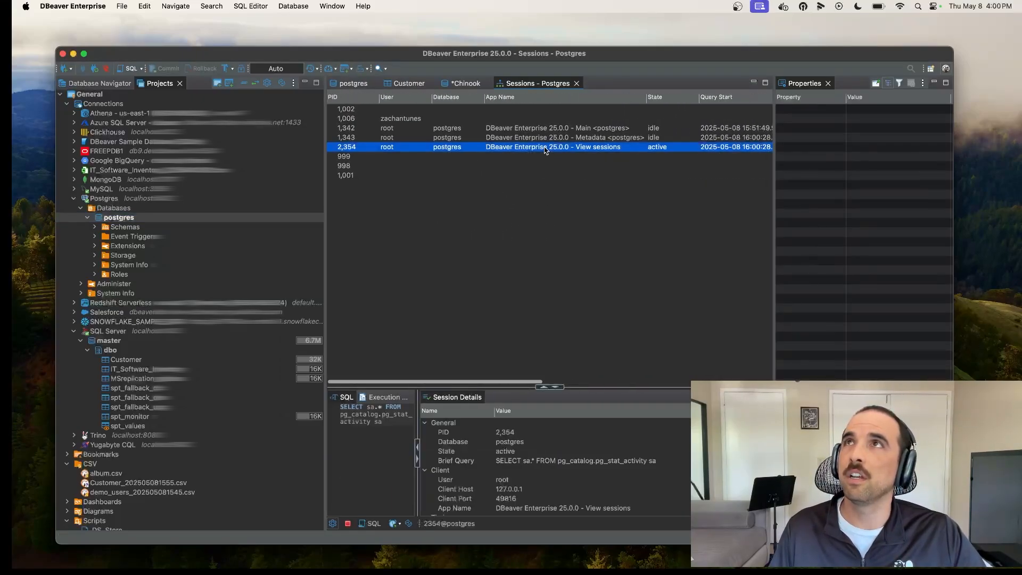
{"action": "mouse_move", "coordinate": [523, 187]}
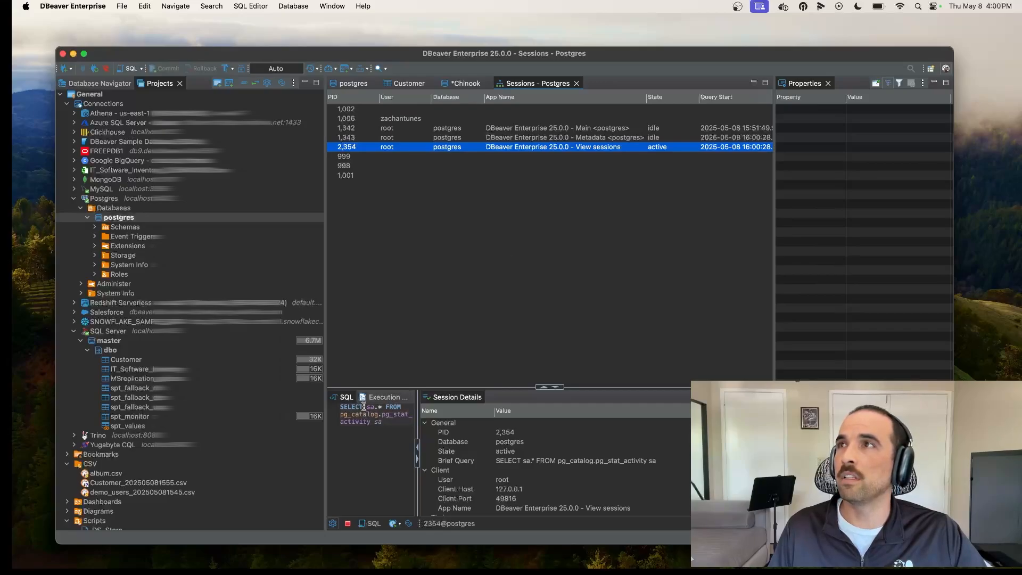
{"action": "mouse_move", "coordinate": [384, 403]}
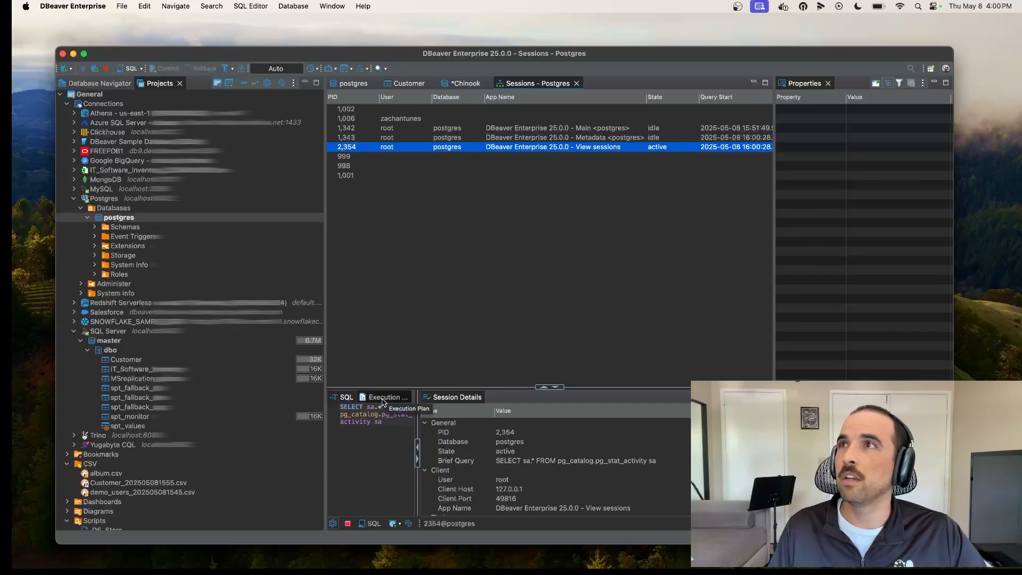
{"action": "left_click", "coordinate": [383, 398]}
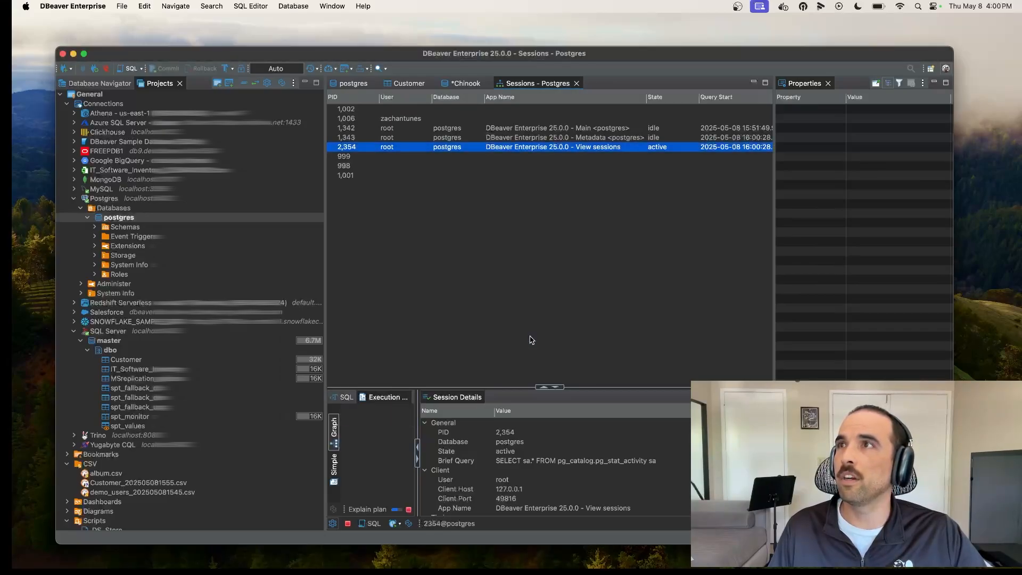